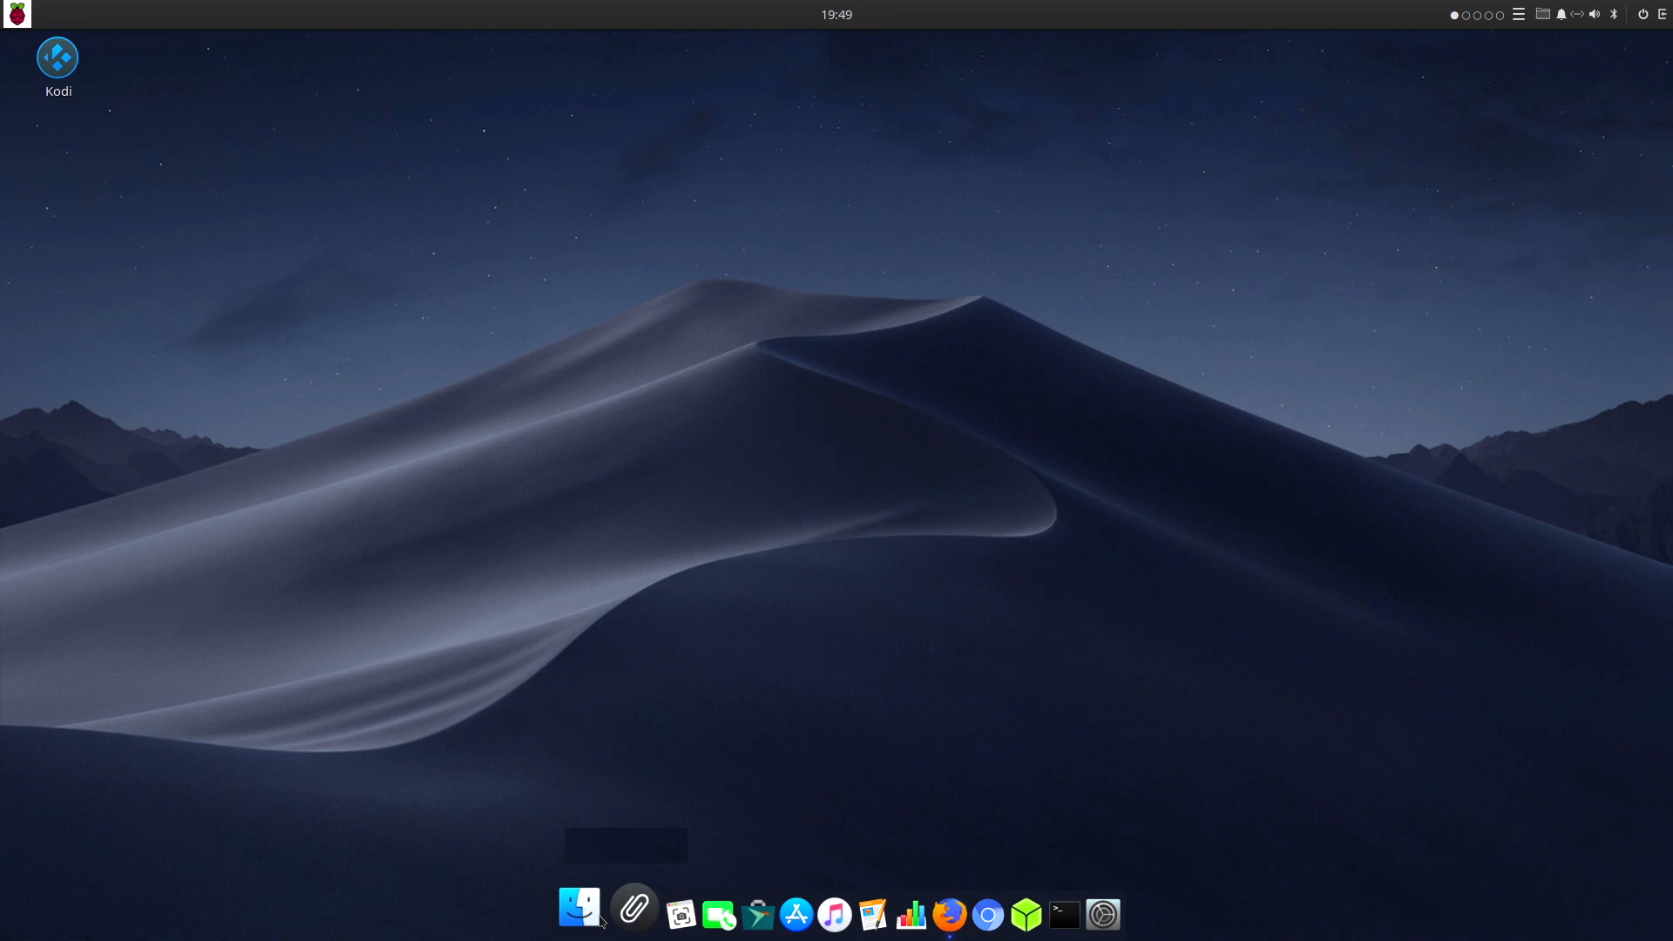
{"action": "mouse_move", "coordinate": [773, 911]}
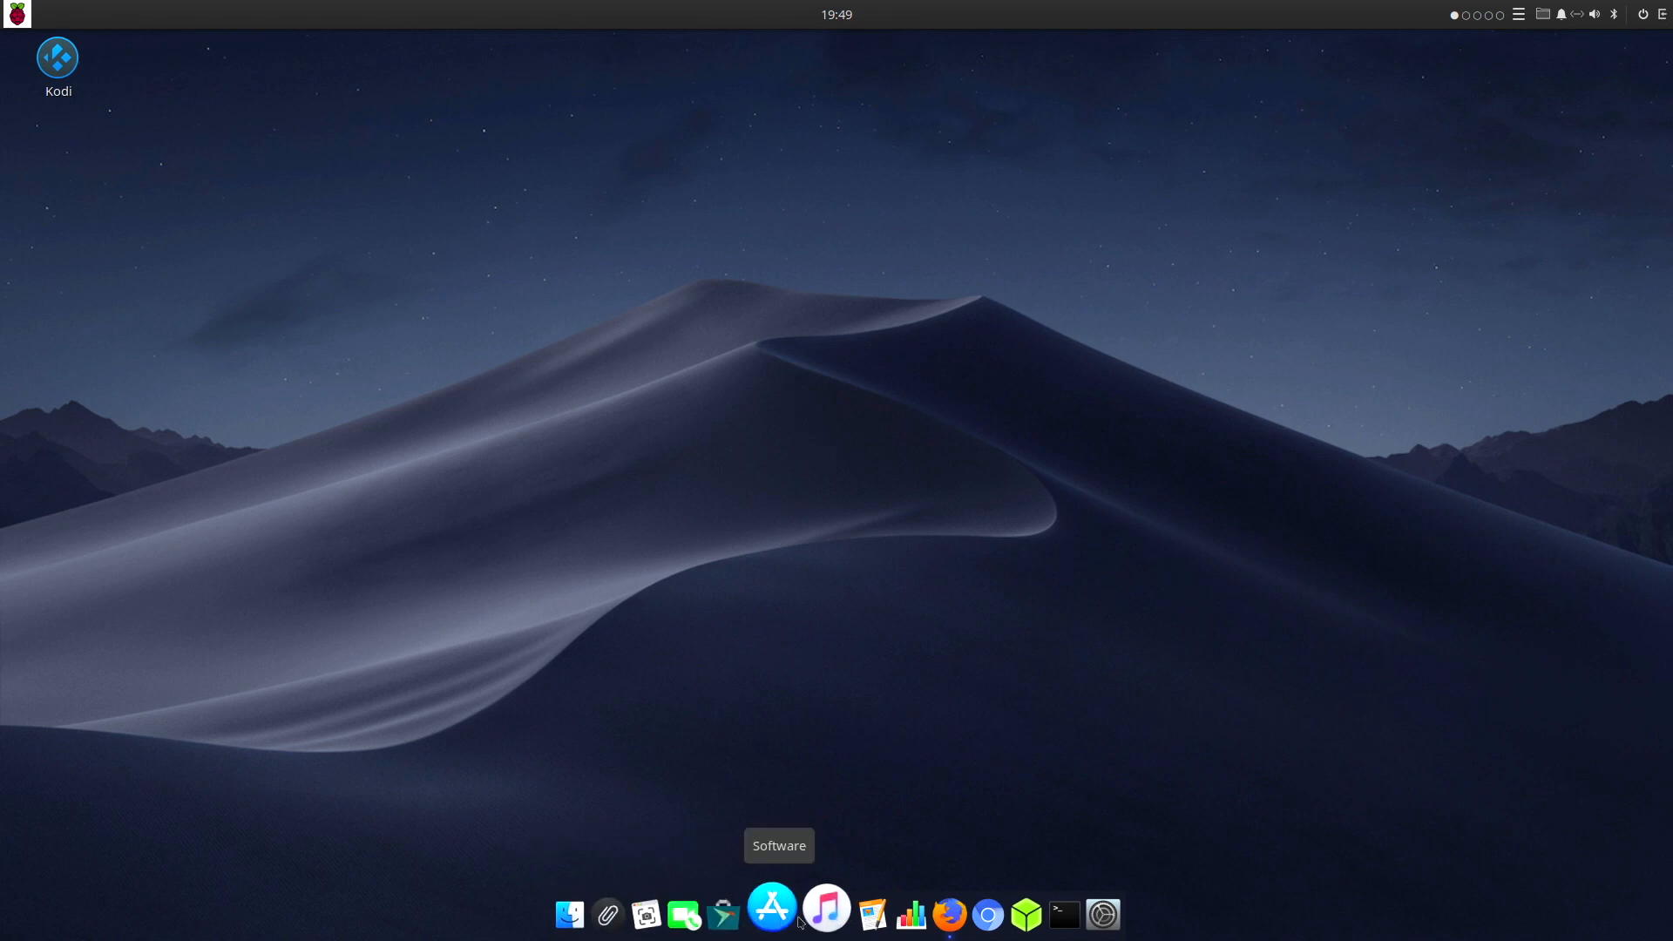
{"action": "mouse_move", "coordinate": [1084, 913]}
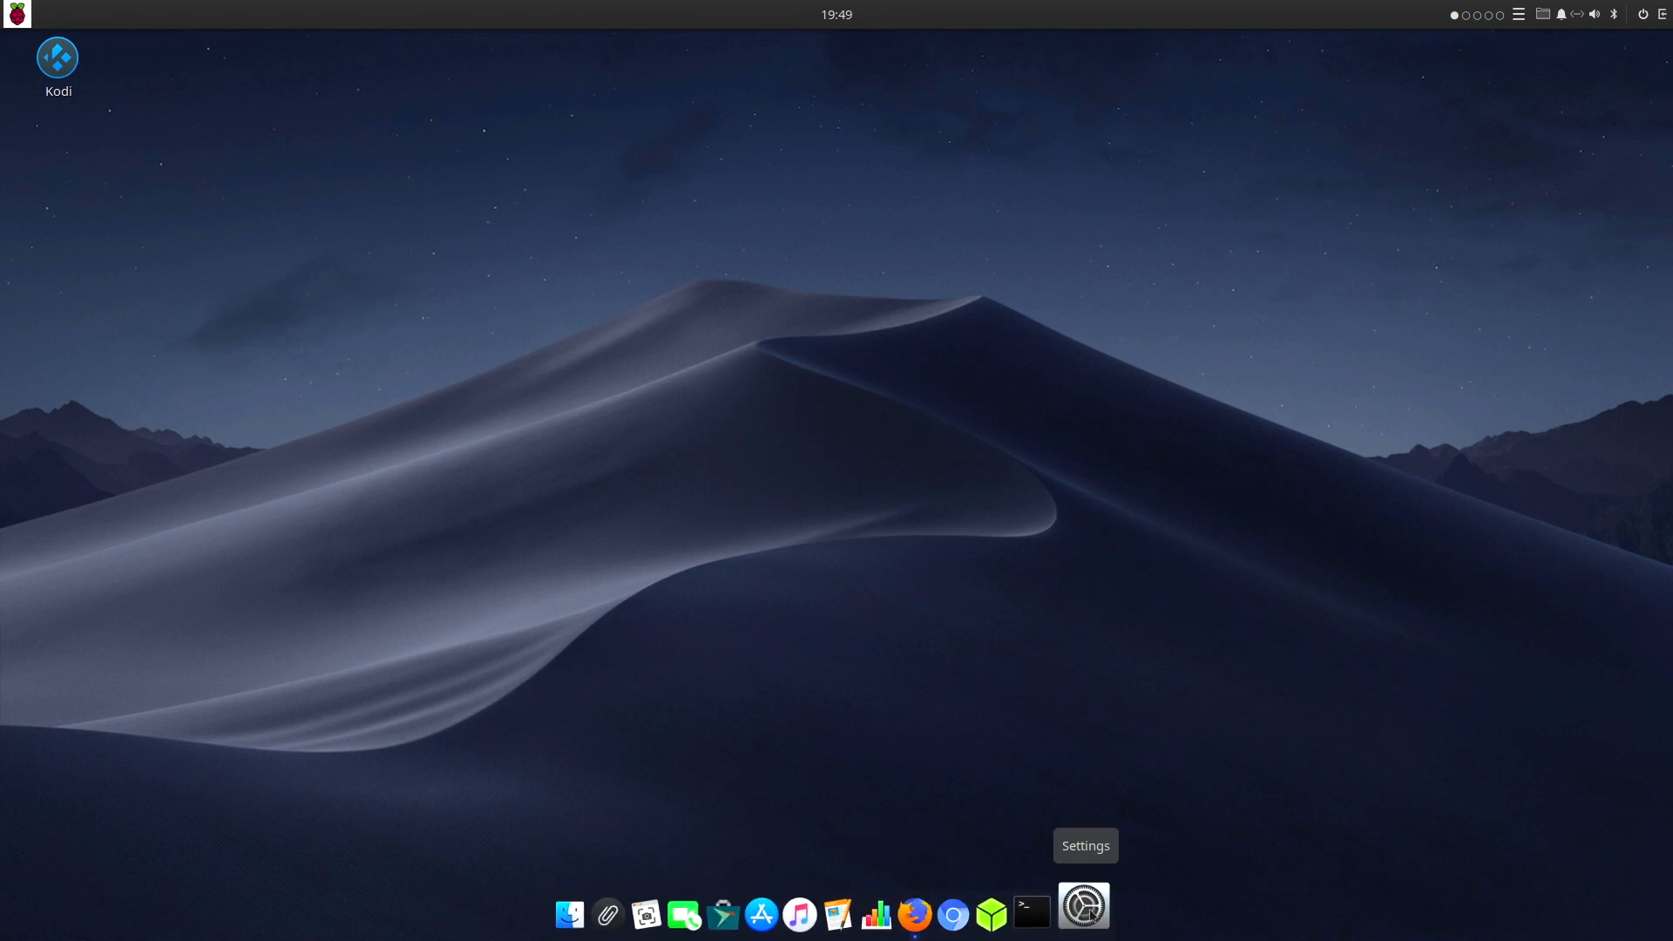
{"action": "mouse_move", "coordinate": [1007, 909]}
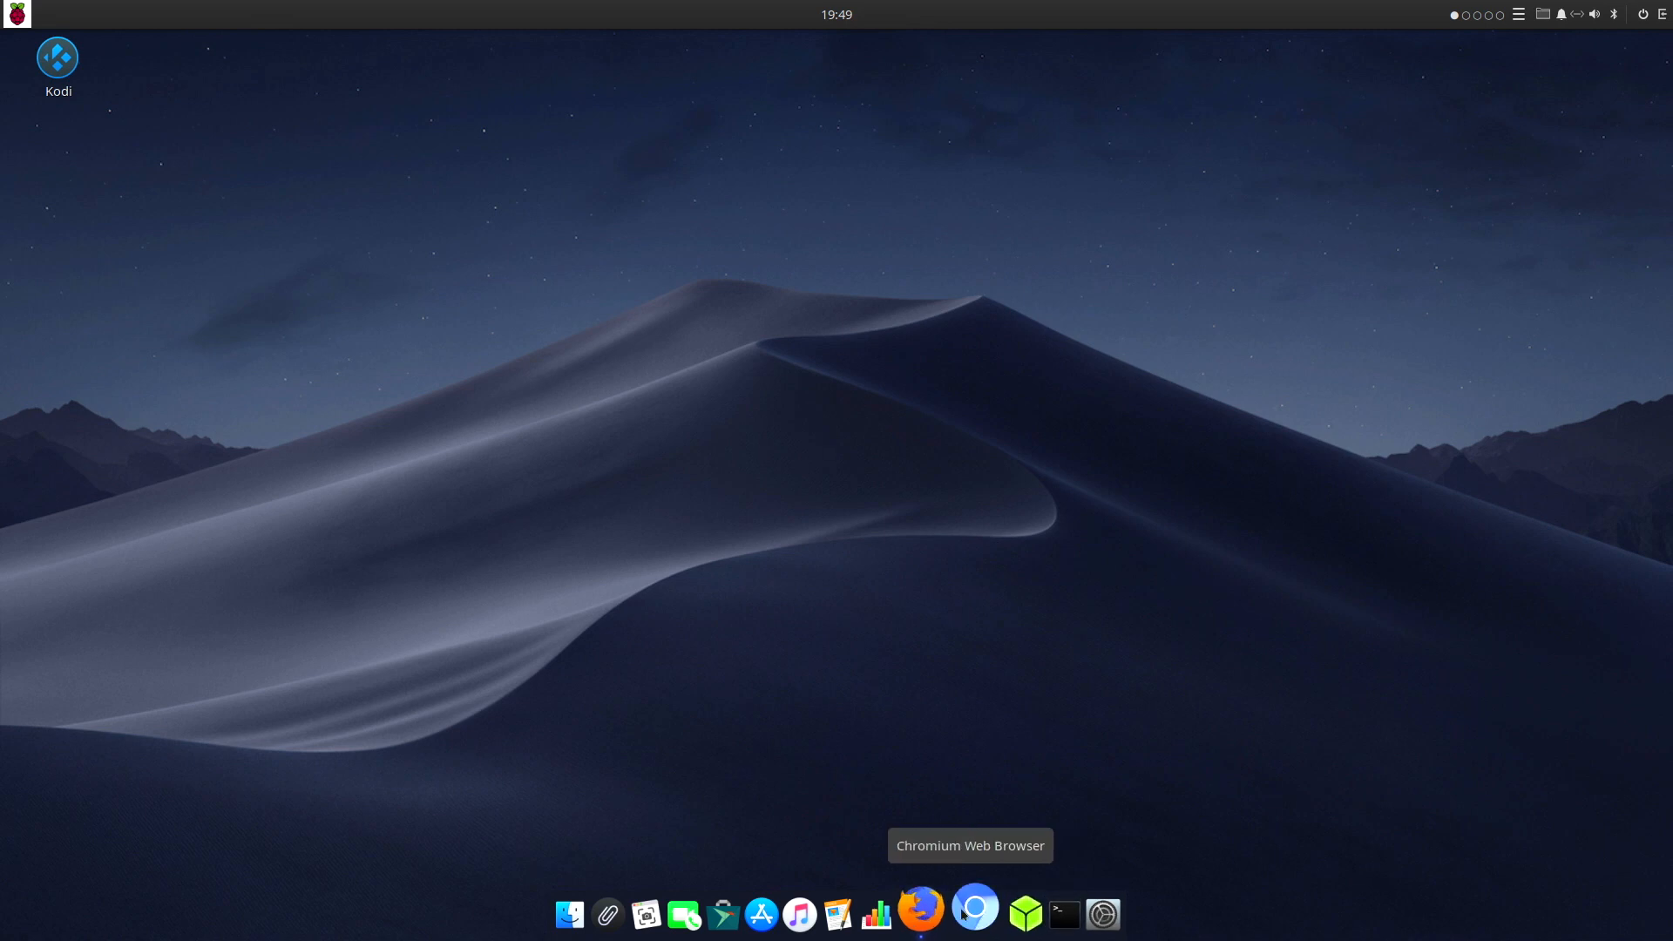
{"action": "mouse_move", "coordinate": [924, 911]}
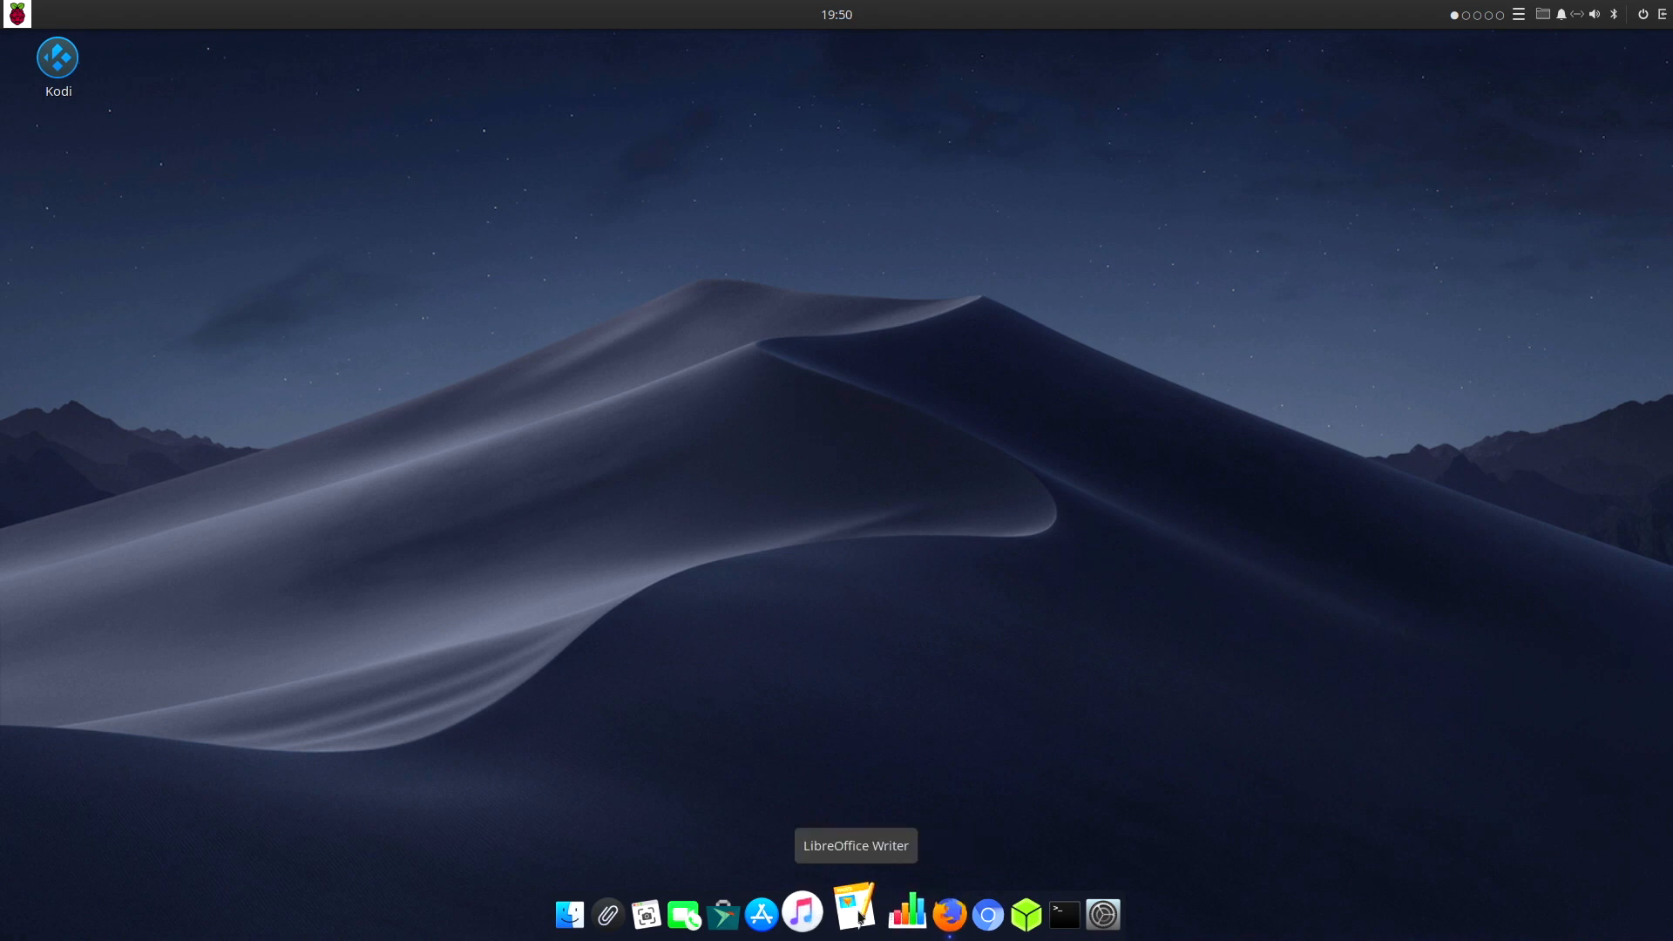
{"action": "mouse_move", "coordinate": [817, 911]}
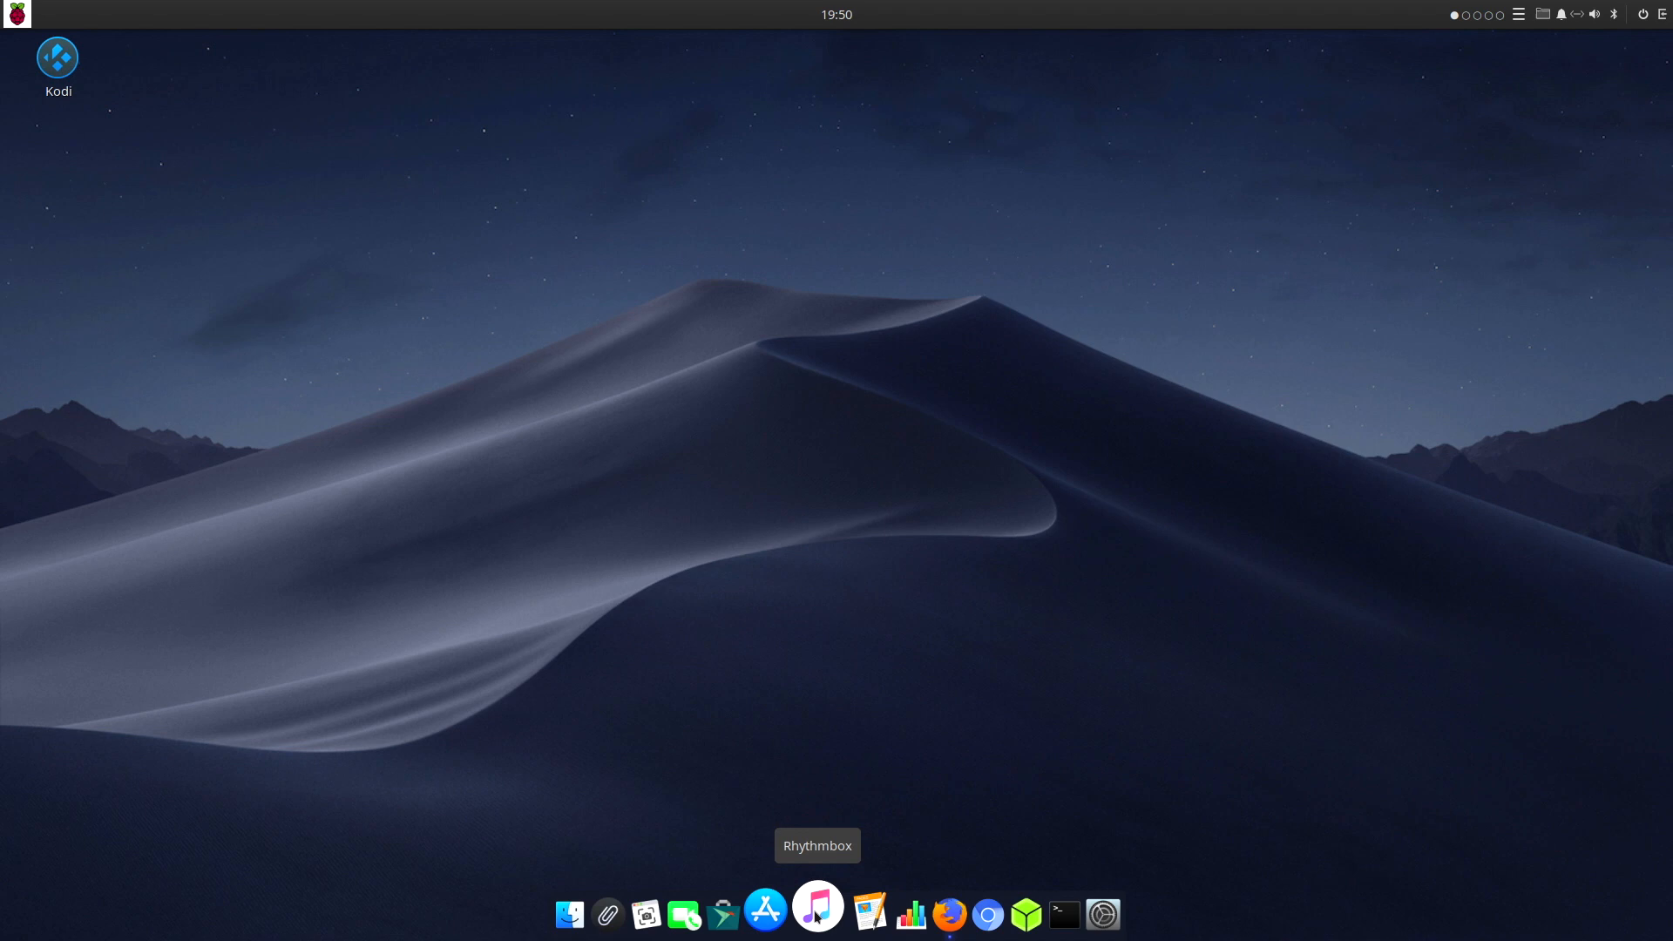
{"action": "mouse_move", "coordinate": [763, 911]}
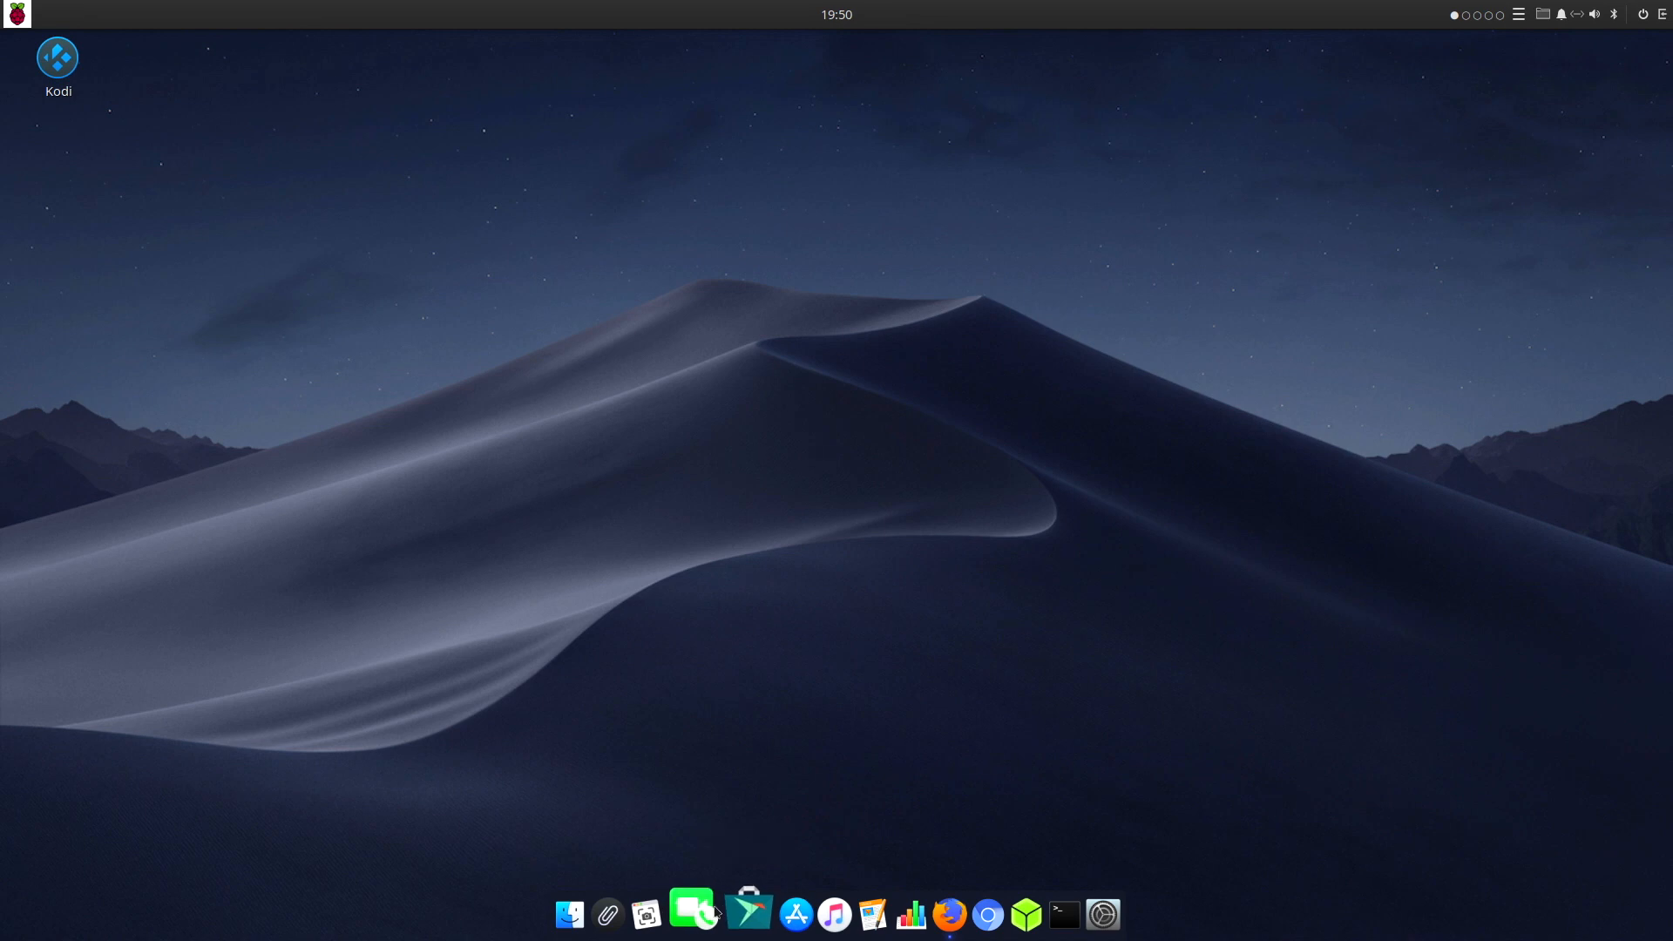
{"action": "mouse_move", "coordinate": [650, 927]}
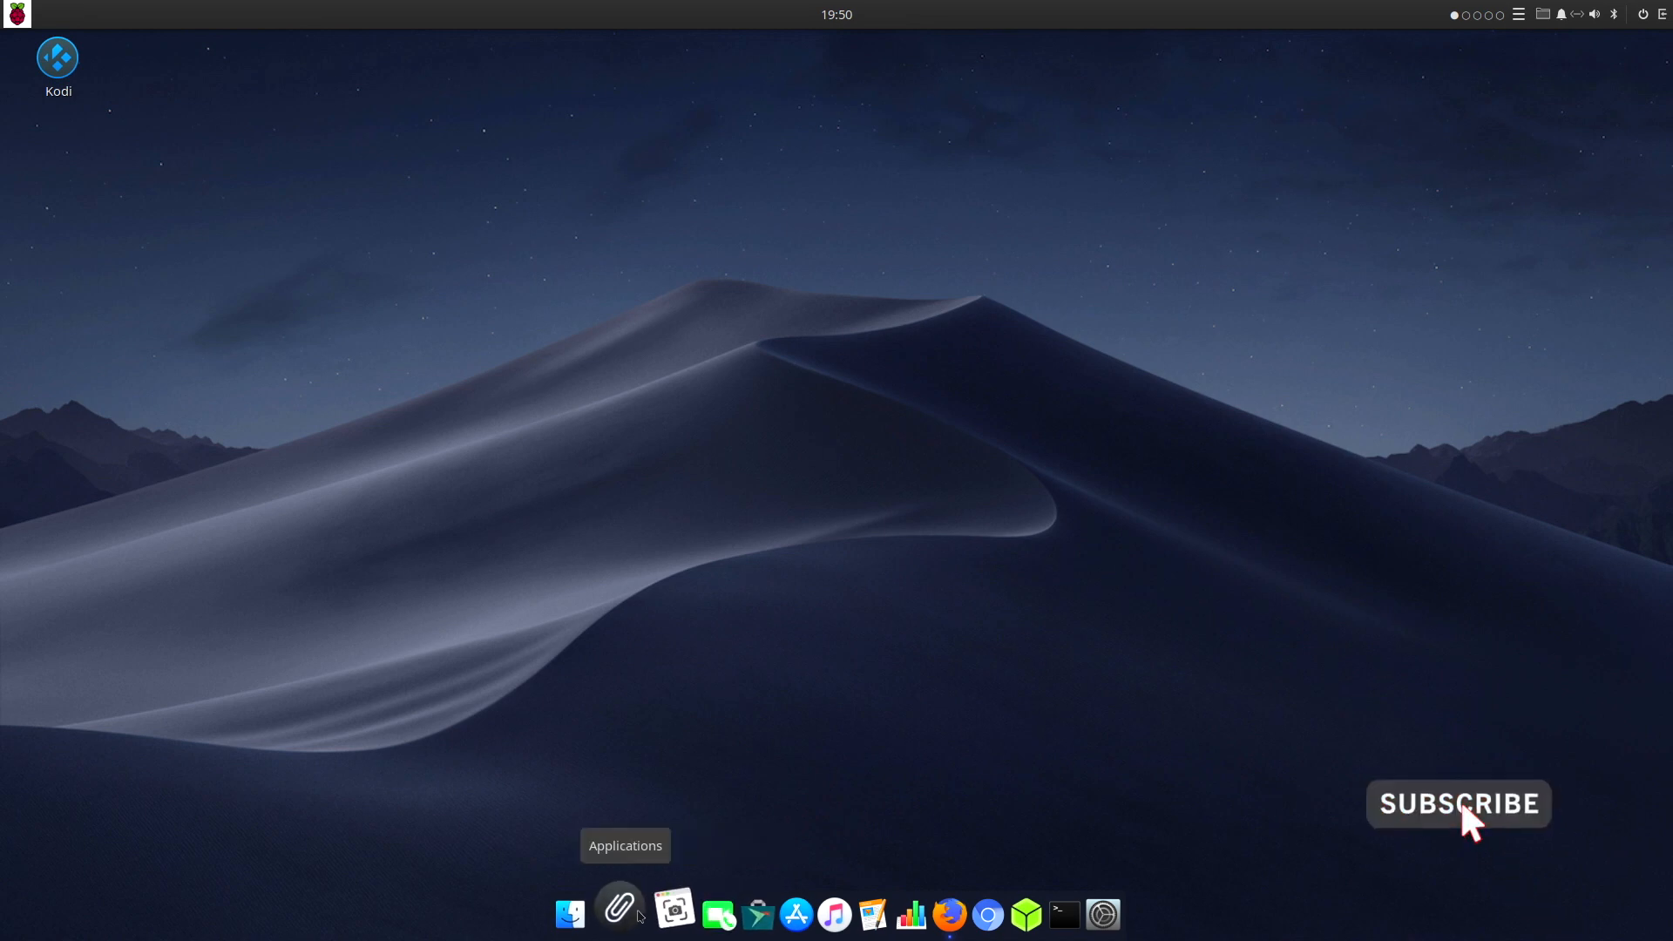
{"action": "mouse_move", "coordinate": [579, 911]}
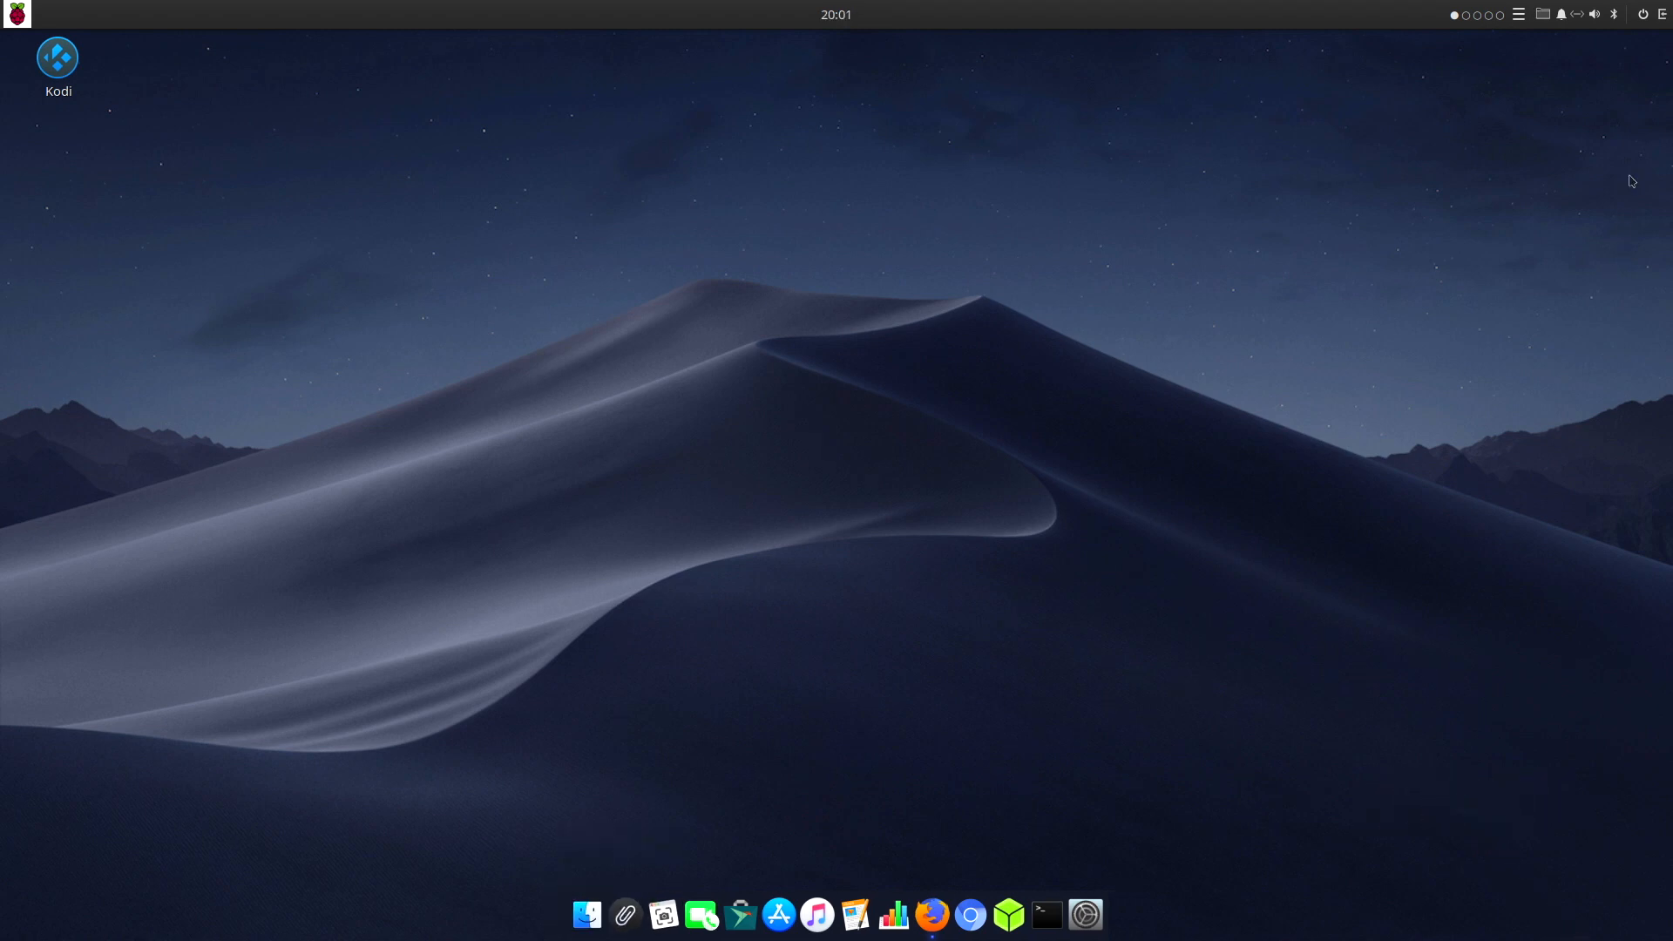
Step: Check the calendar/audio side panel with its output devices, then the session power options
{"action": "left_click", "coordinate": [1664, 14]}
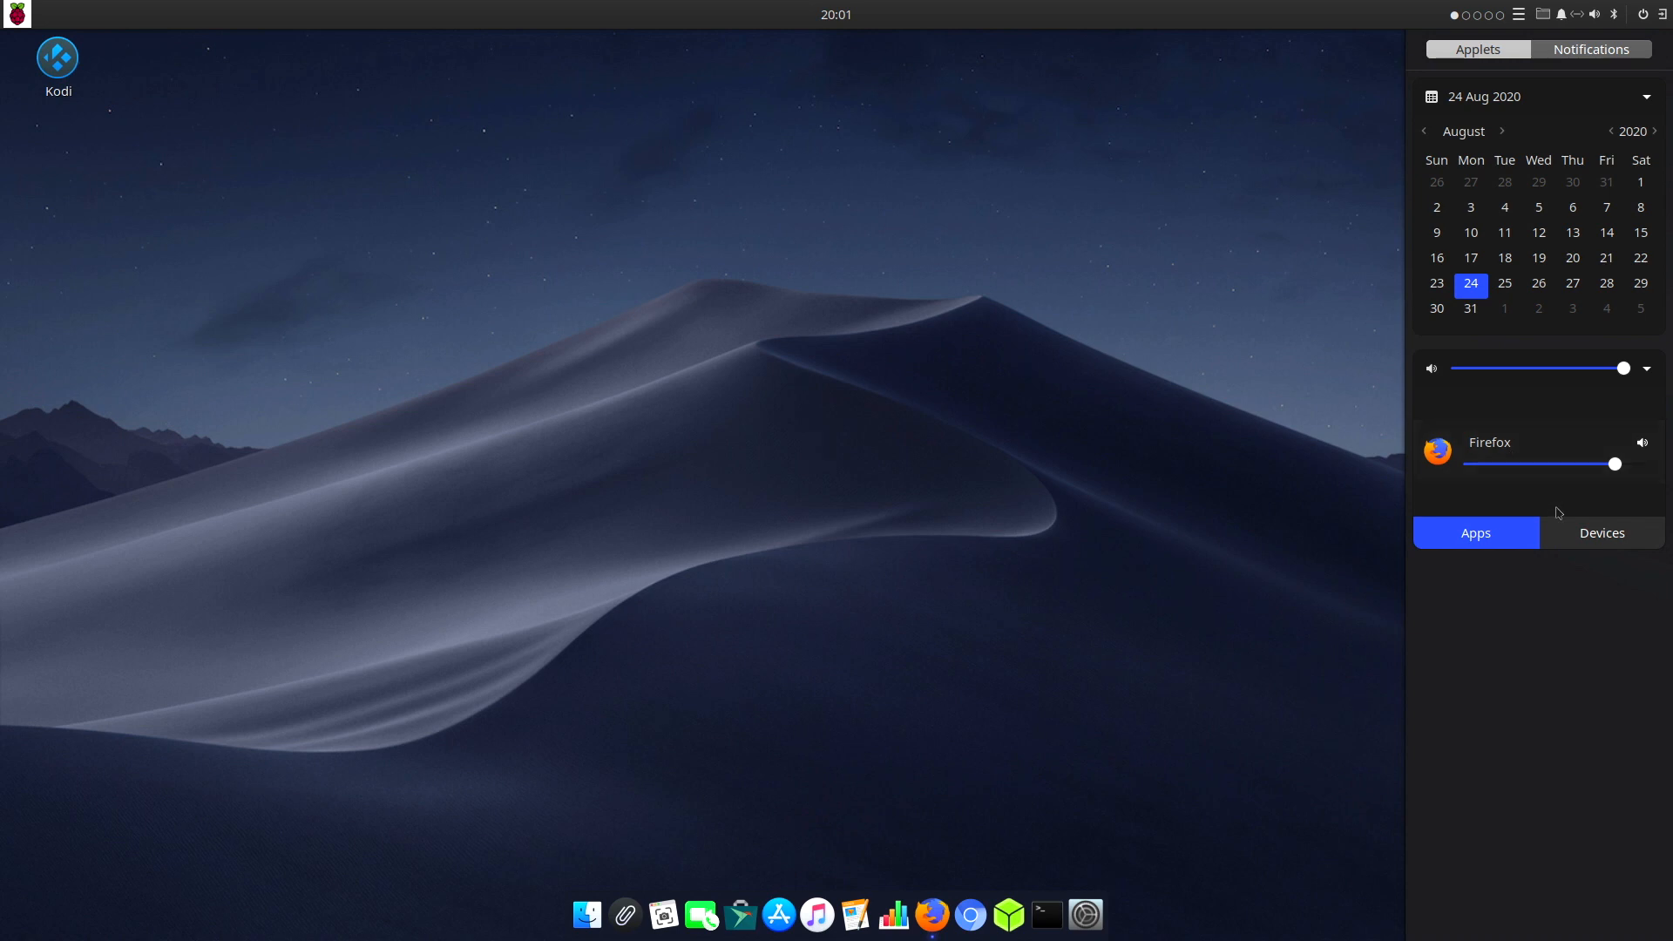
{"action": "left_click", "coordinate": [1602, 533]}
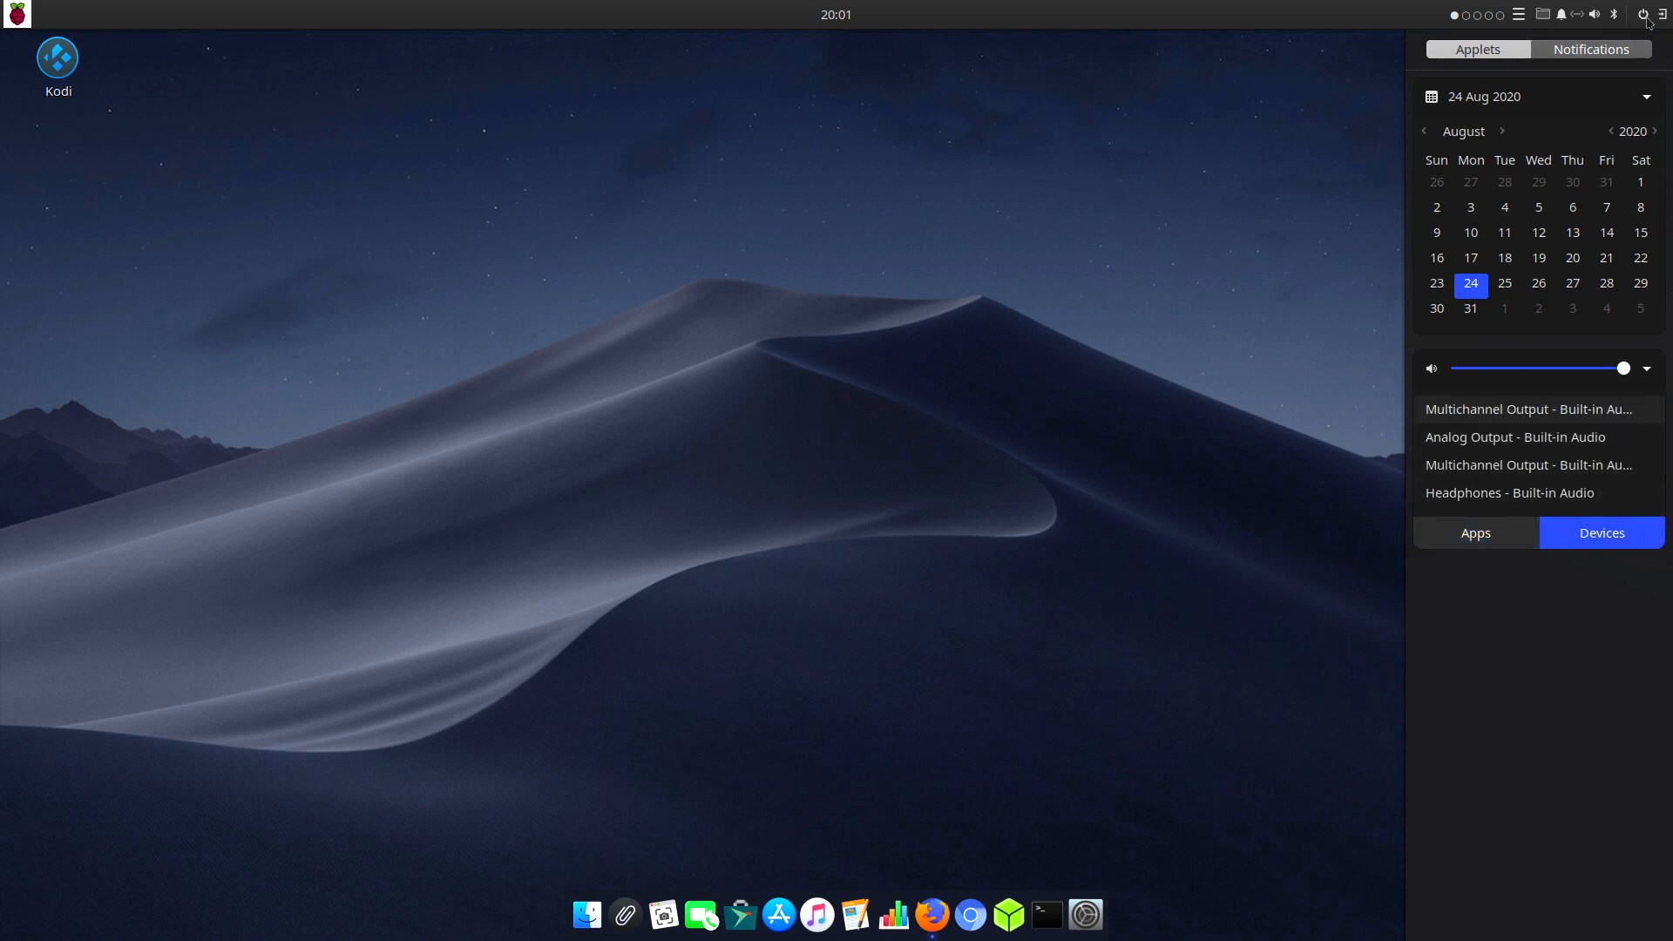
{"action": "left_click", "coordinate": [1641, 14]}
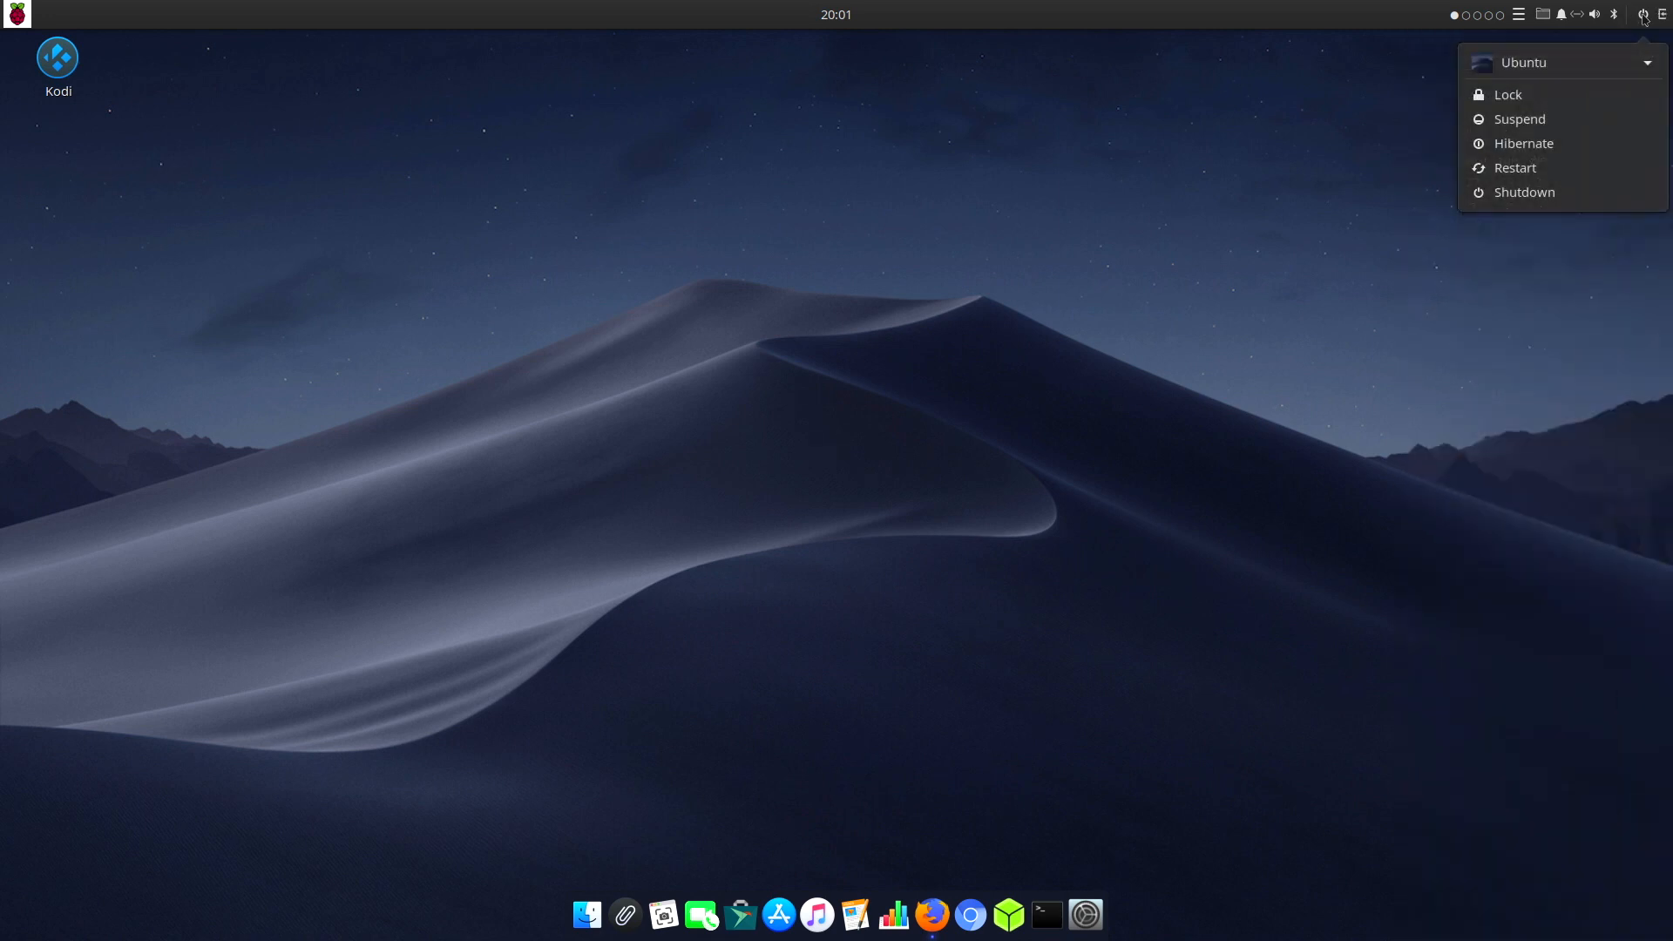
{"action": "mouse_move", "coordinate": [1575, 143]}
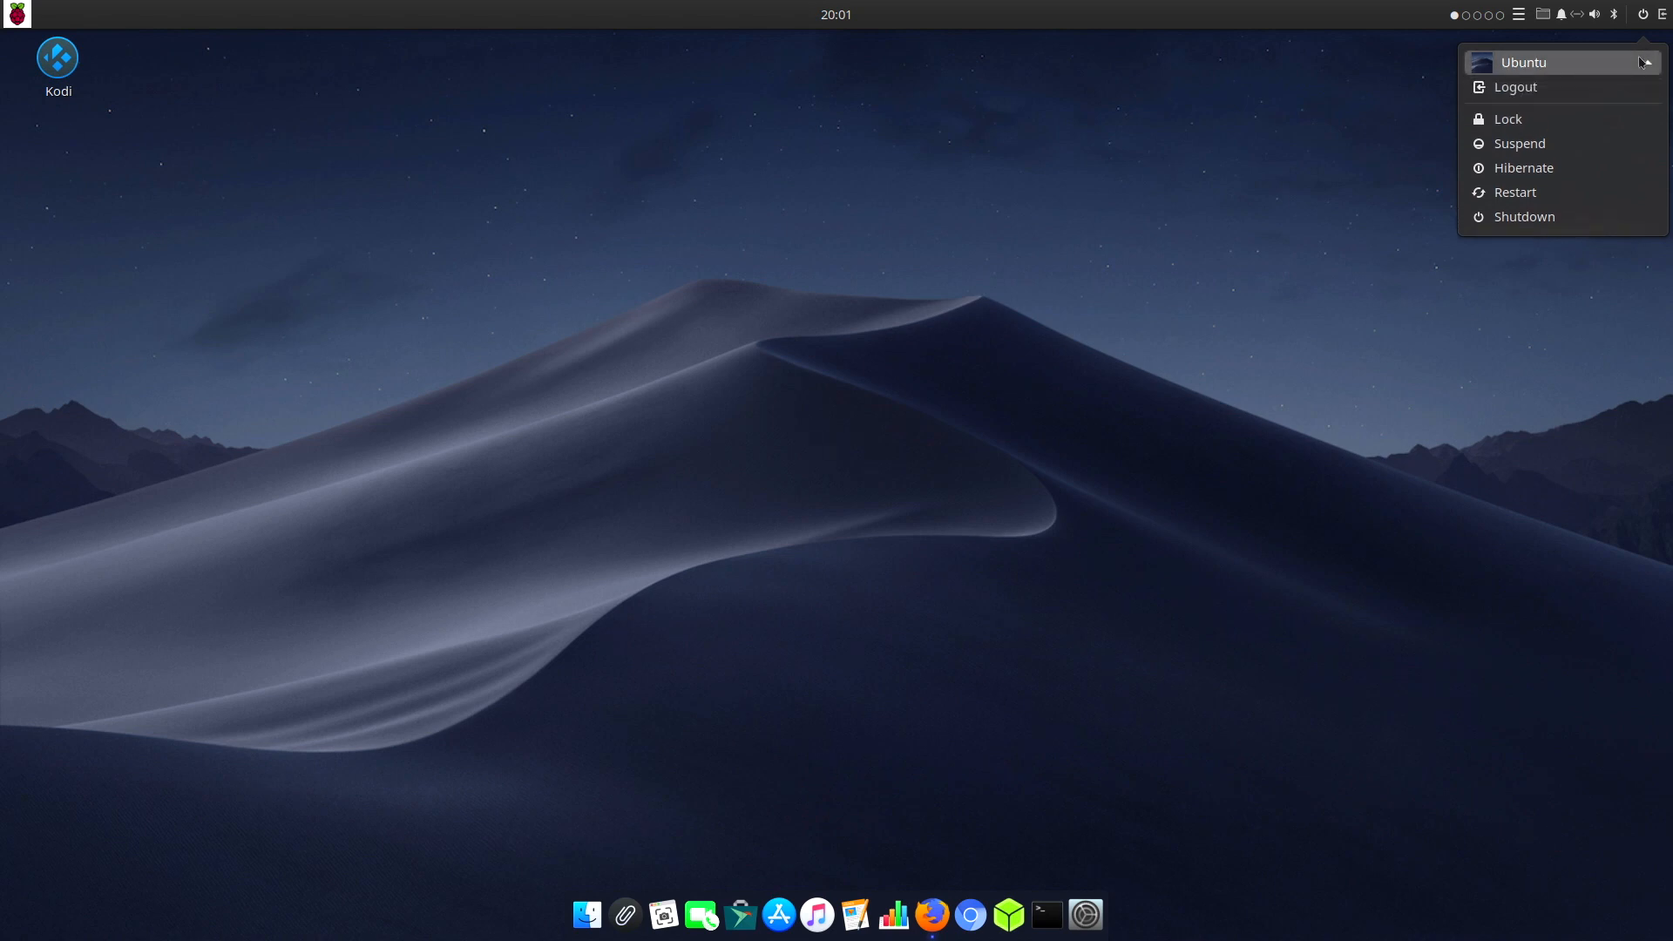
{"action": "left_click", "coordinate": [1643, 13]}
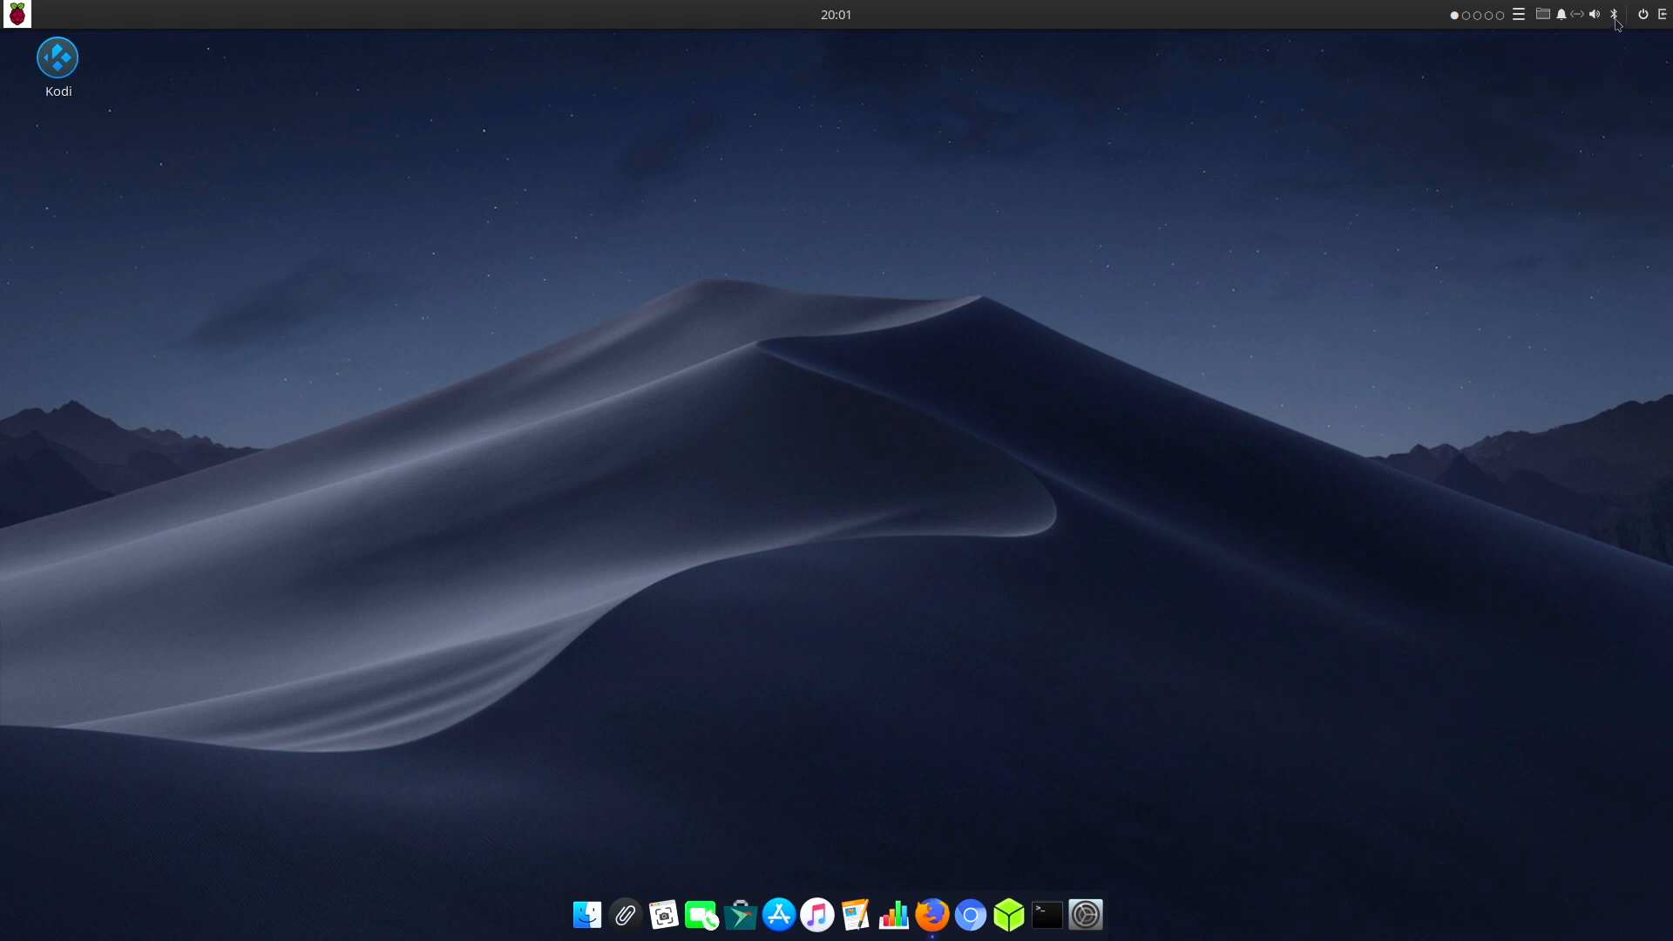
Step: Look through the Bluetooth, volume, network and notifications indicators in the top bar
{"action": "left_click", "coordinate": [1612, 14]}
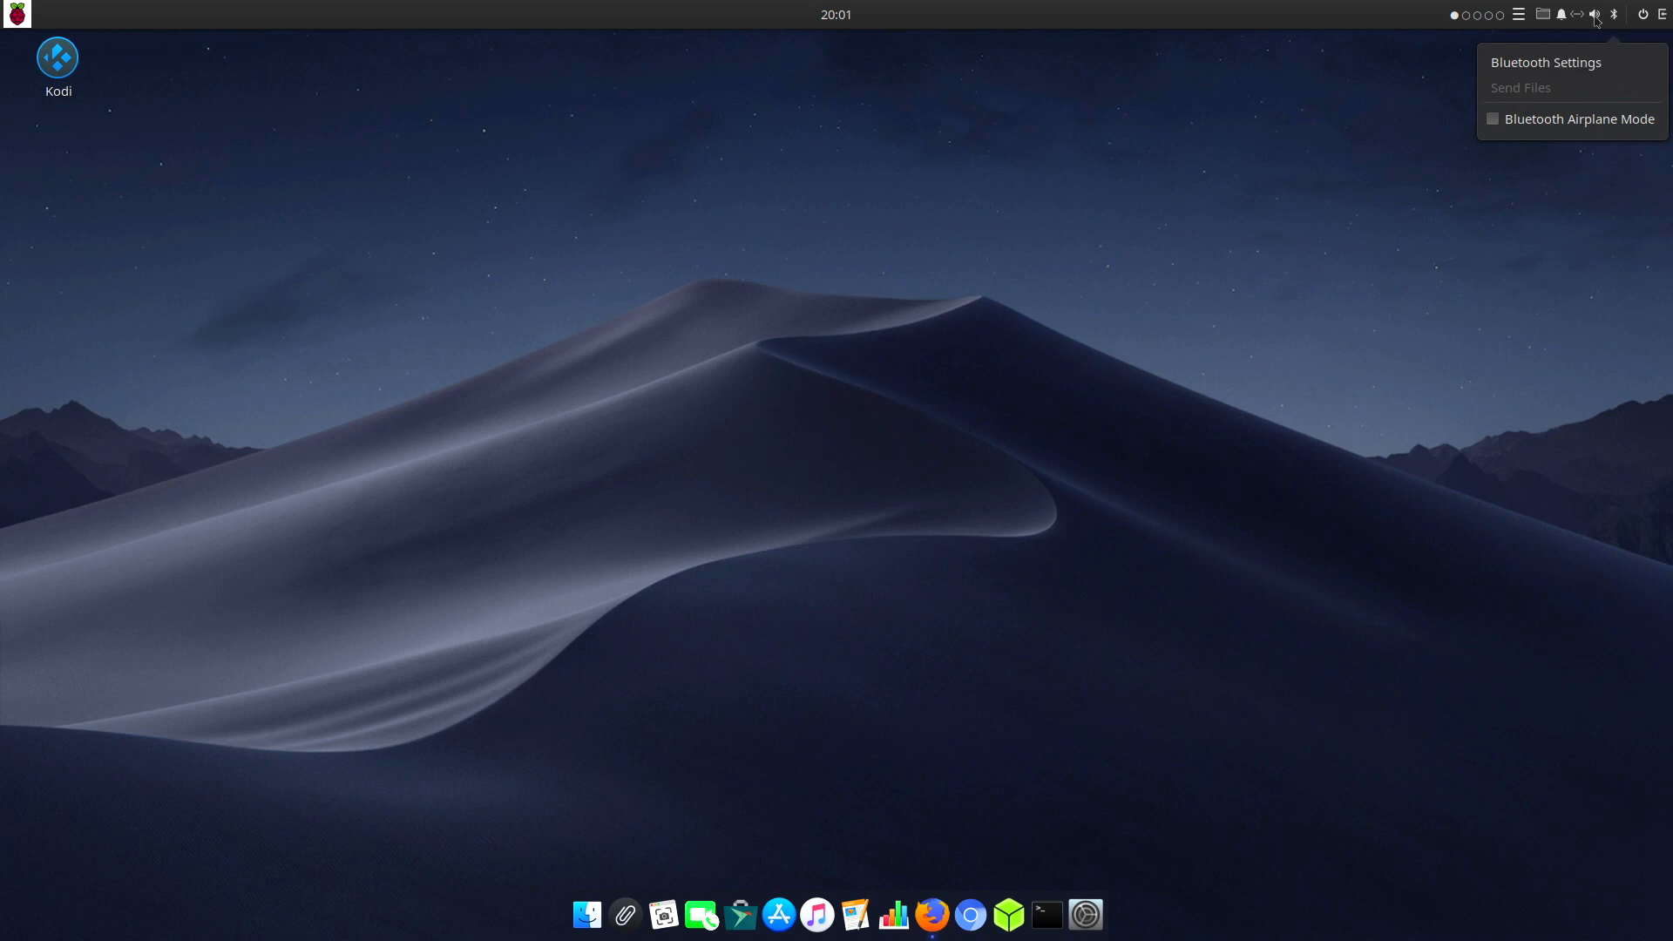
{"action": "left_click", "coordinate": [1613, 14]}
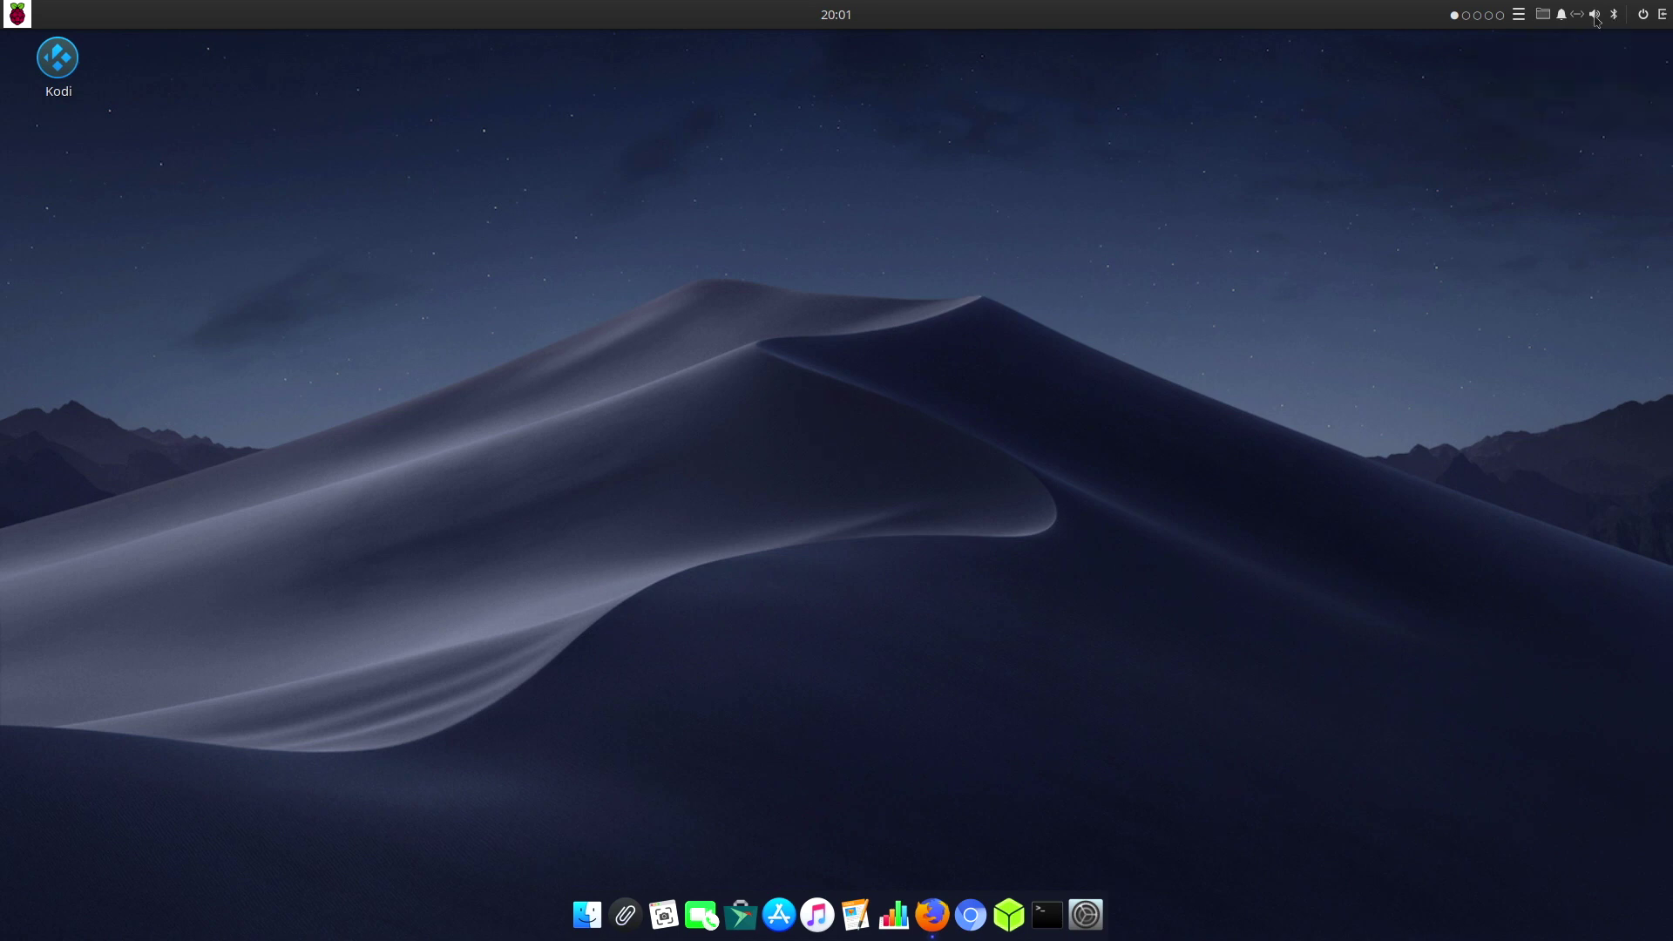
{"action": "left_click", "coordinate": [1594, 14]}
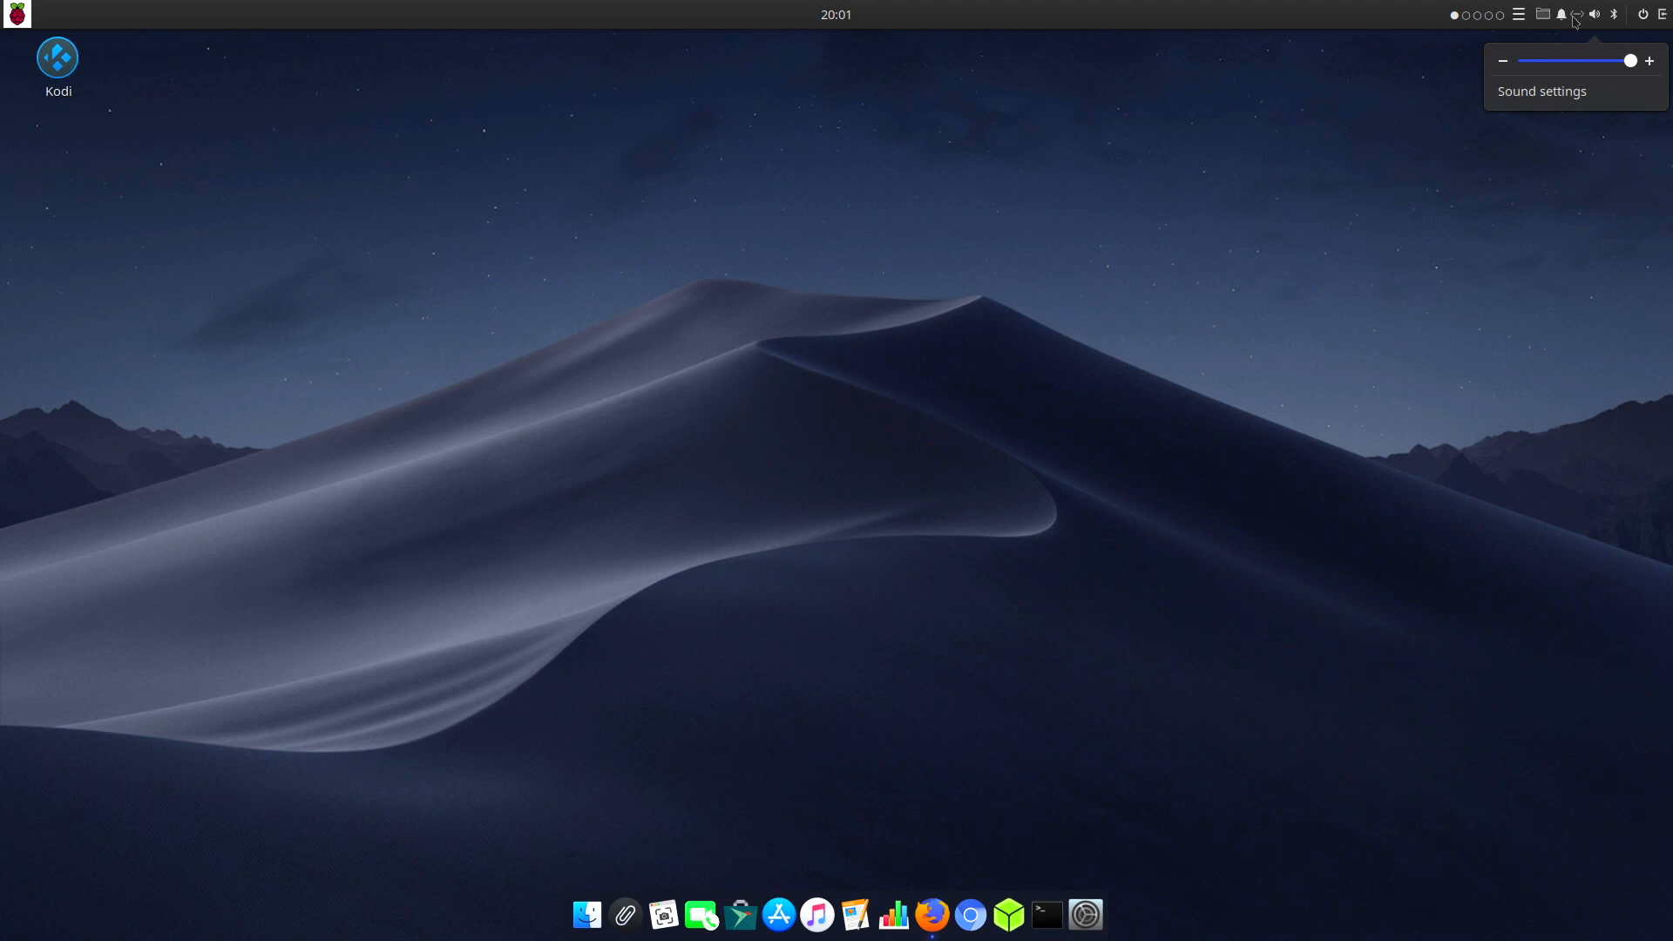
{"action": "left_click", "coordinate": [1577, 14]}
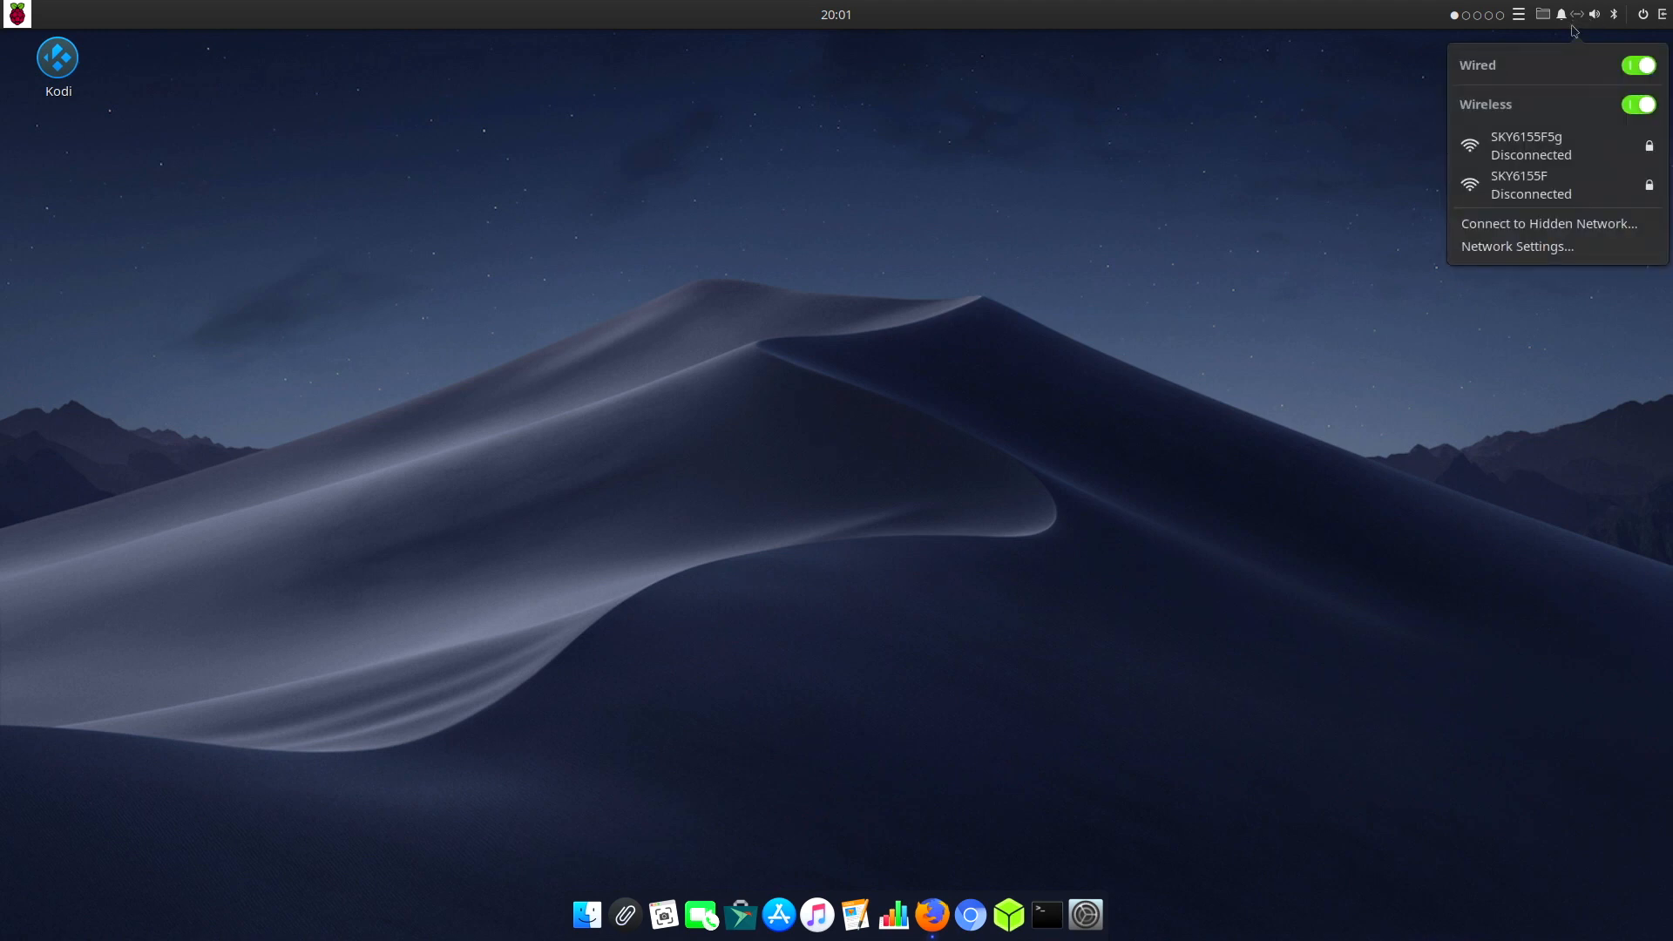
{"action": "left_click", "coordinate": [1554, 14]}
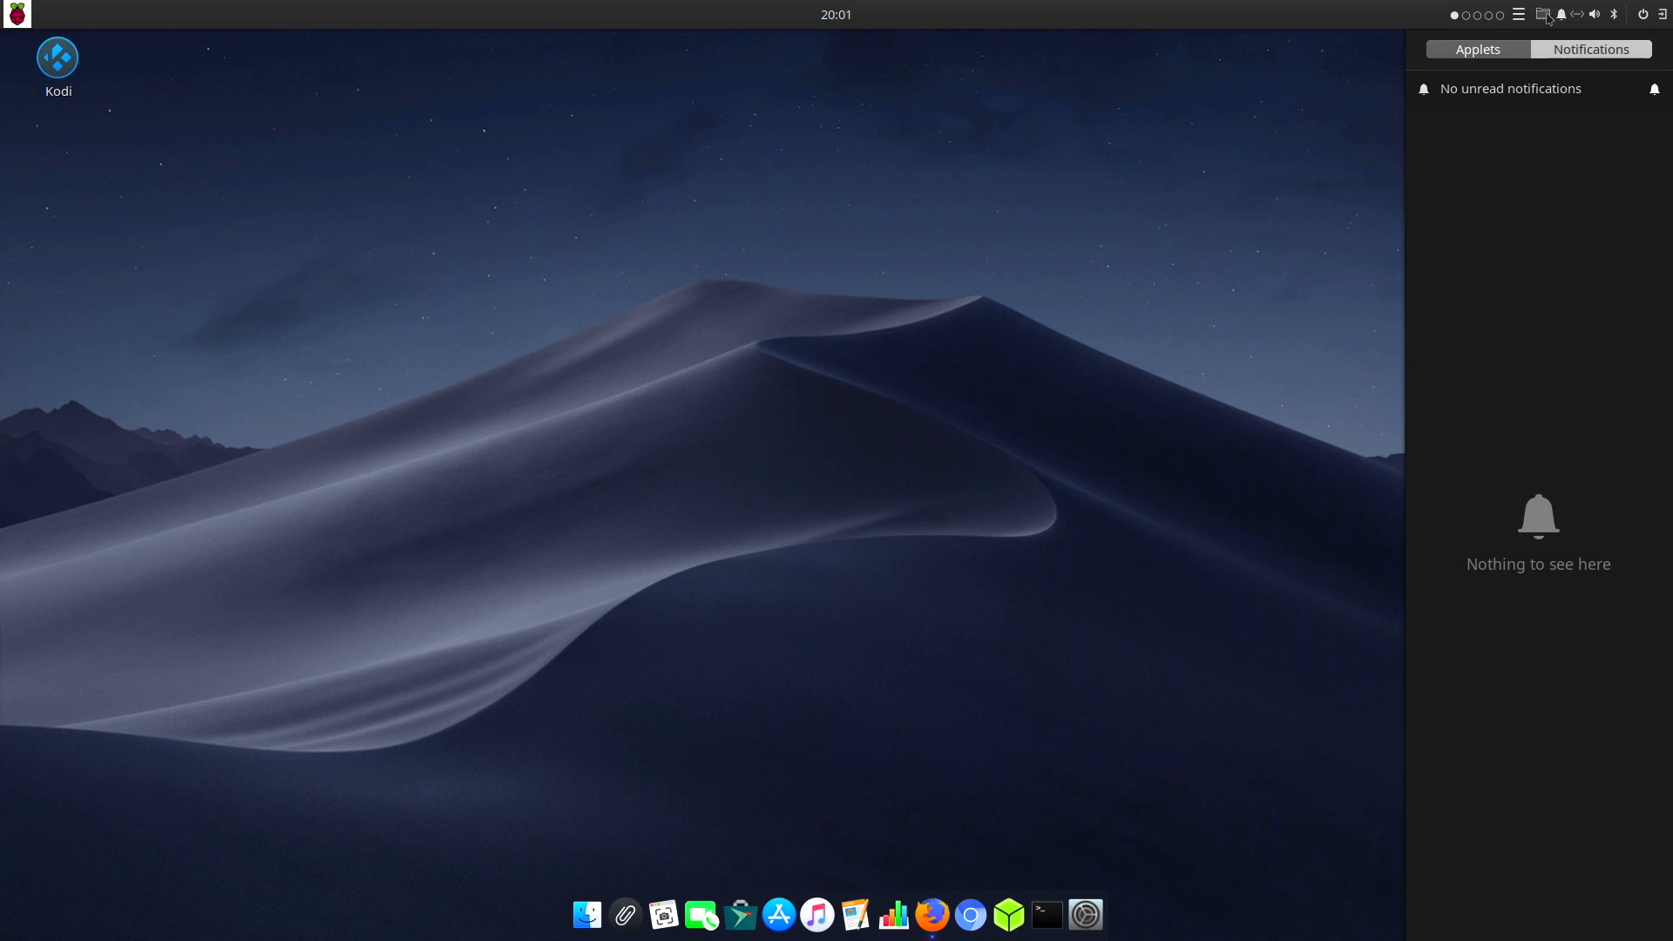
Step: Browse the Places list and briefly view the home folder in a file window
{"action": "left_click", "coordinate": [1540, 14]}
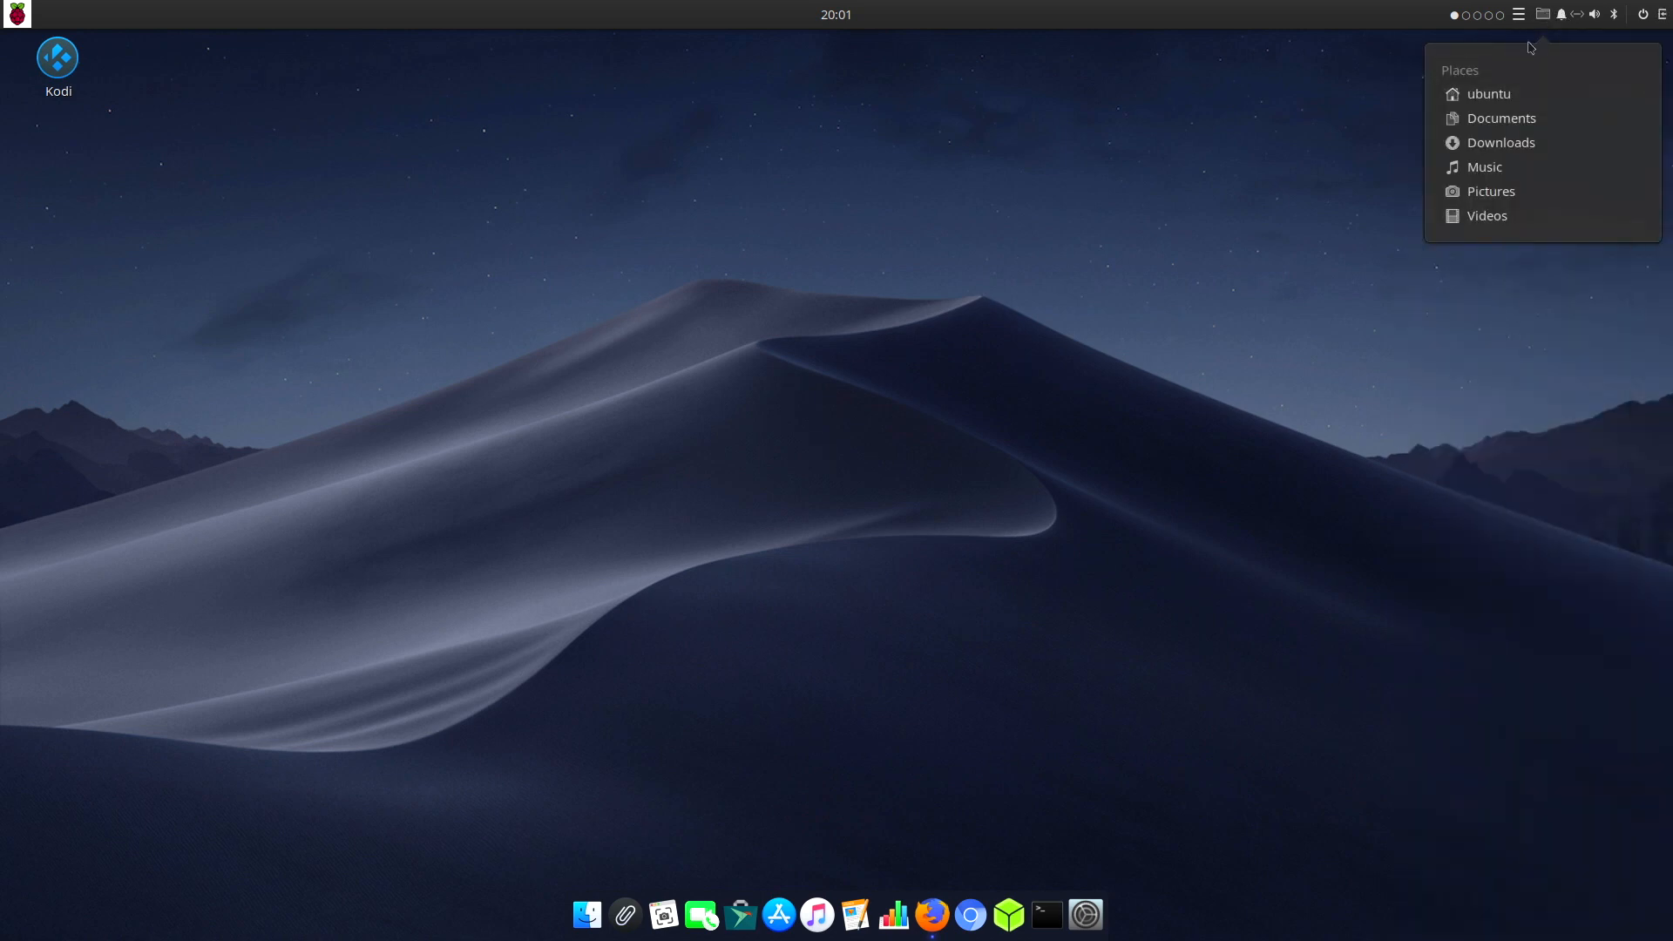
{"action": "mouse_move", "coordinate": [1520, 101]}
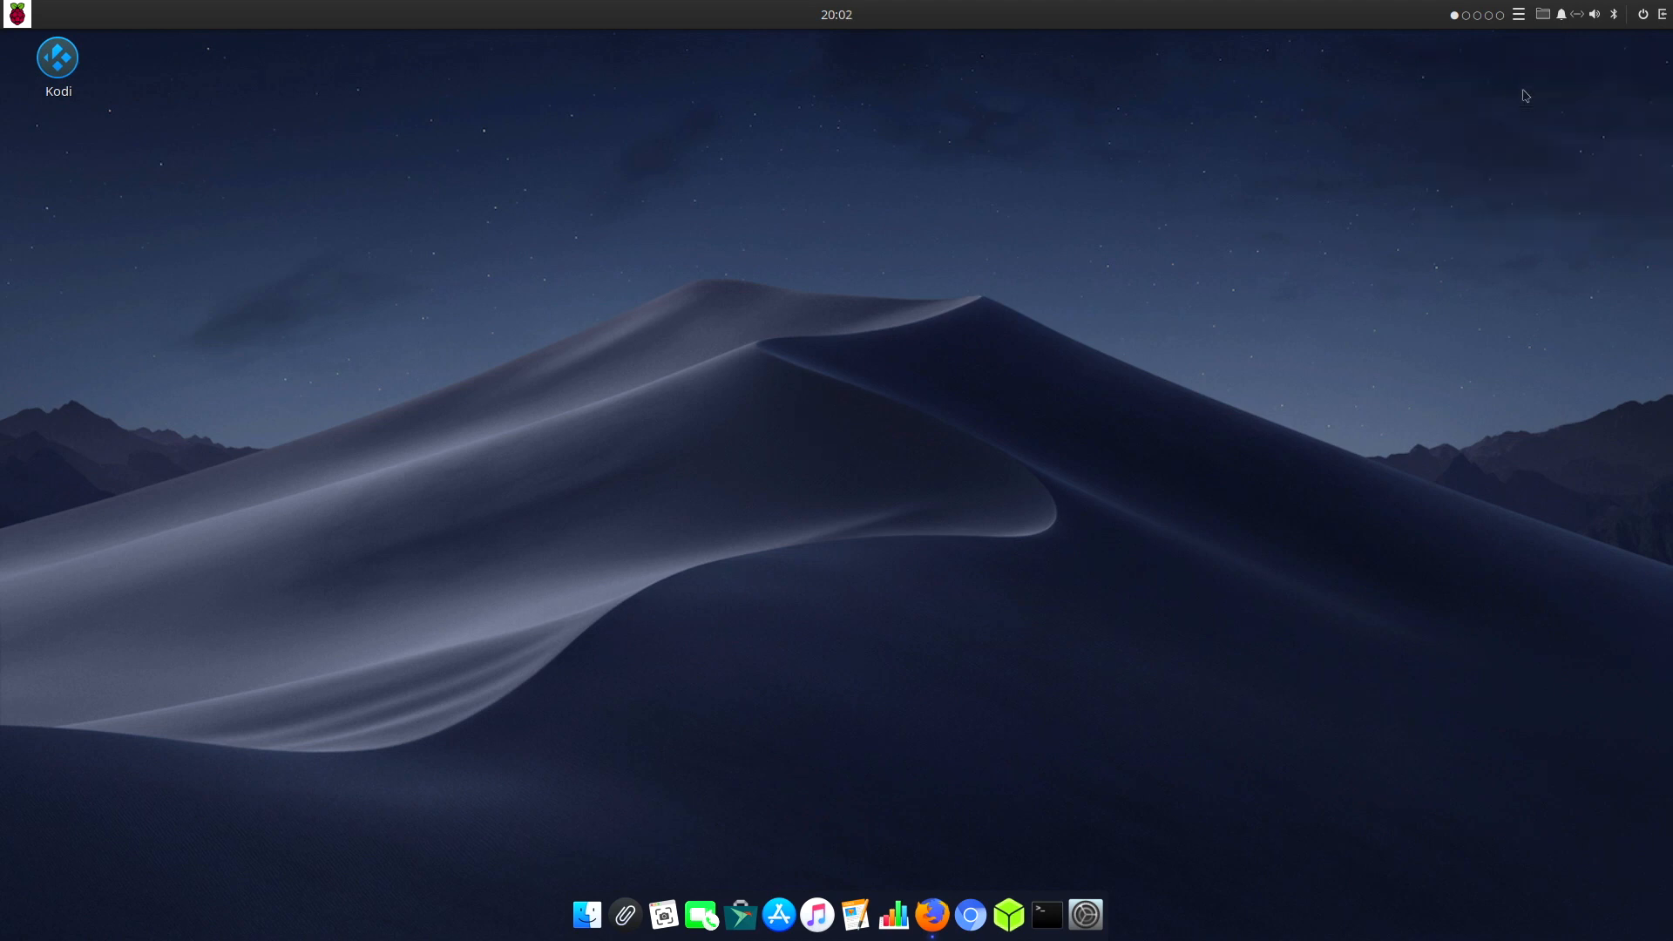
{"action": "left_click", "coordinate": [585, 917]}
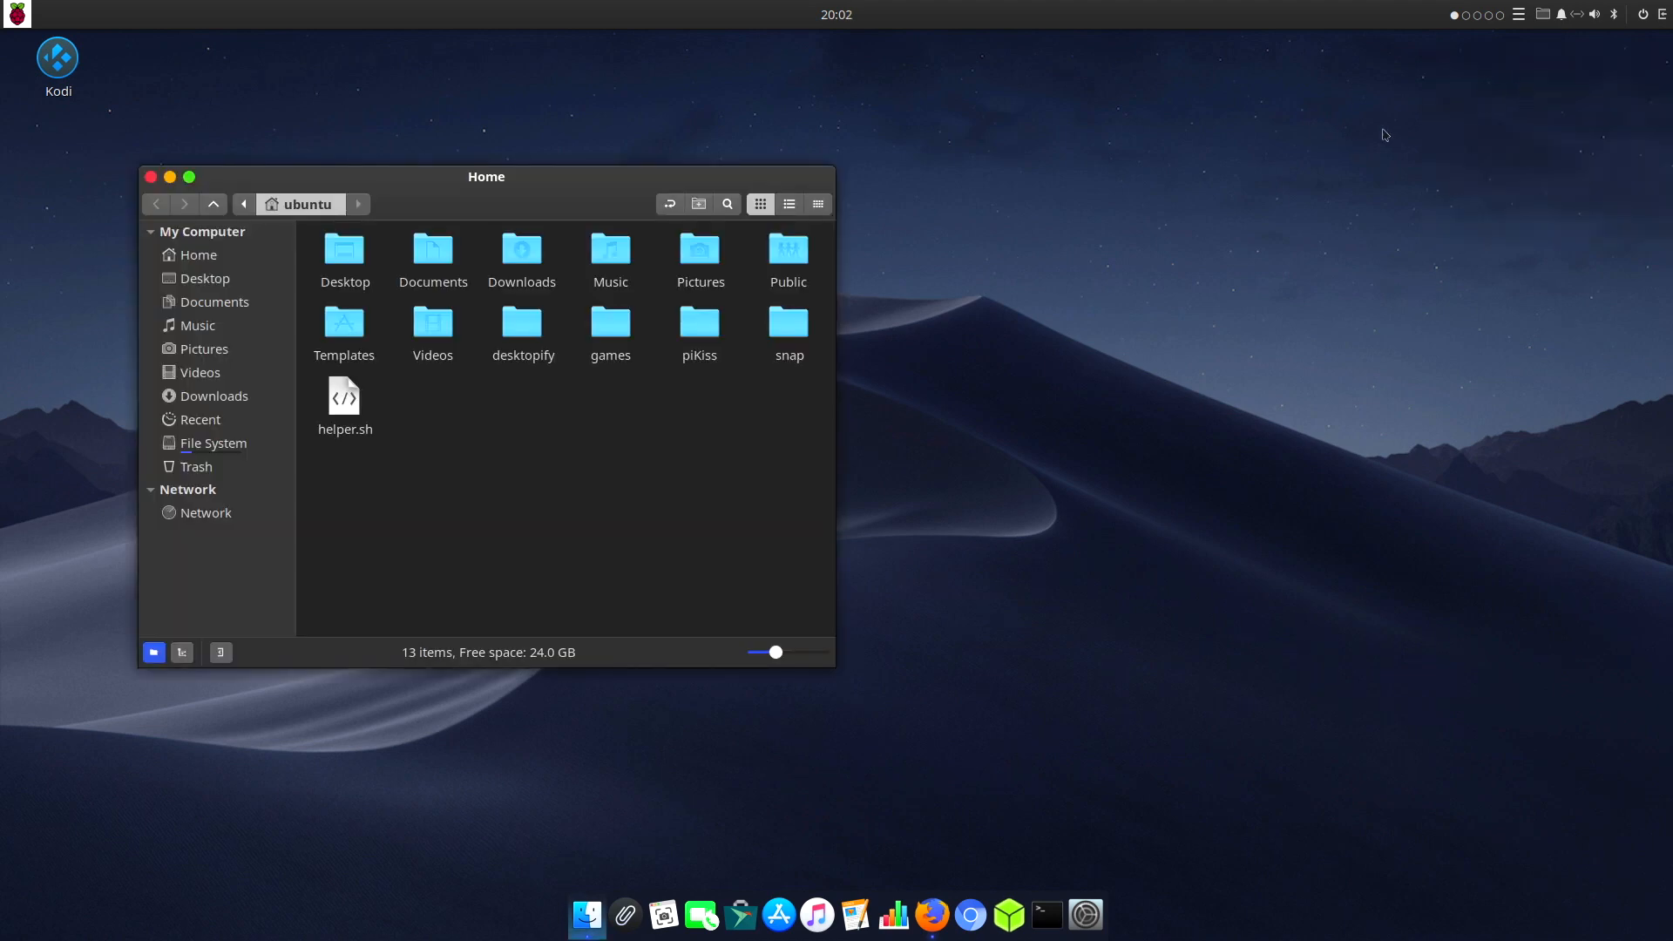
{"action": "left_click", "coordinate": [150, 178]}
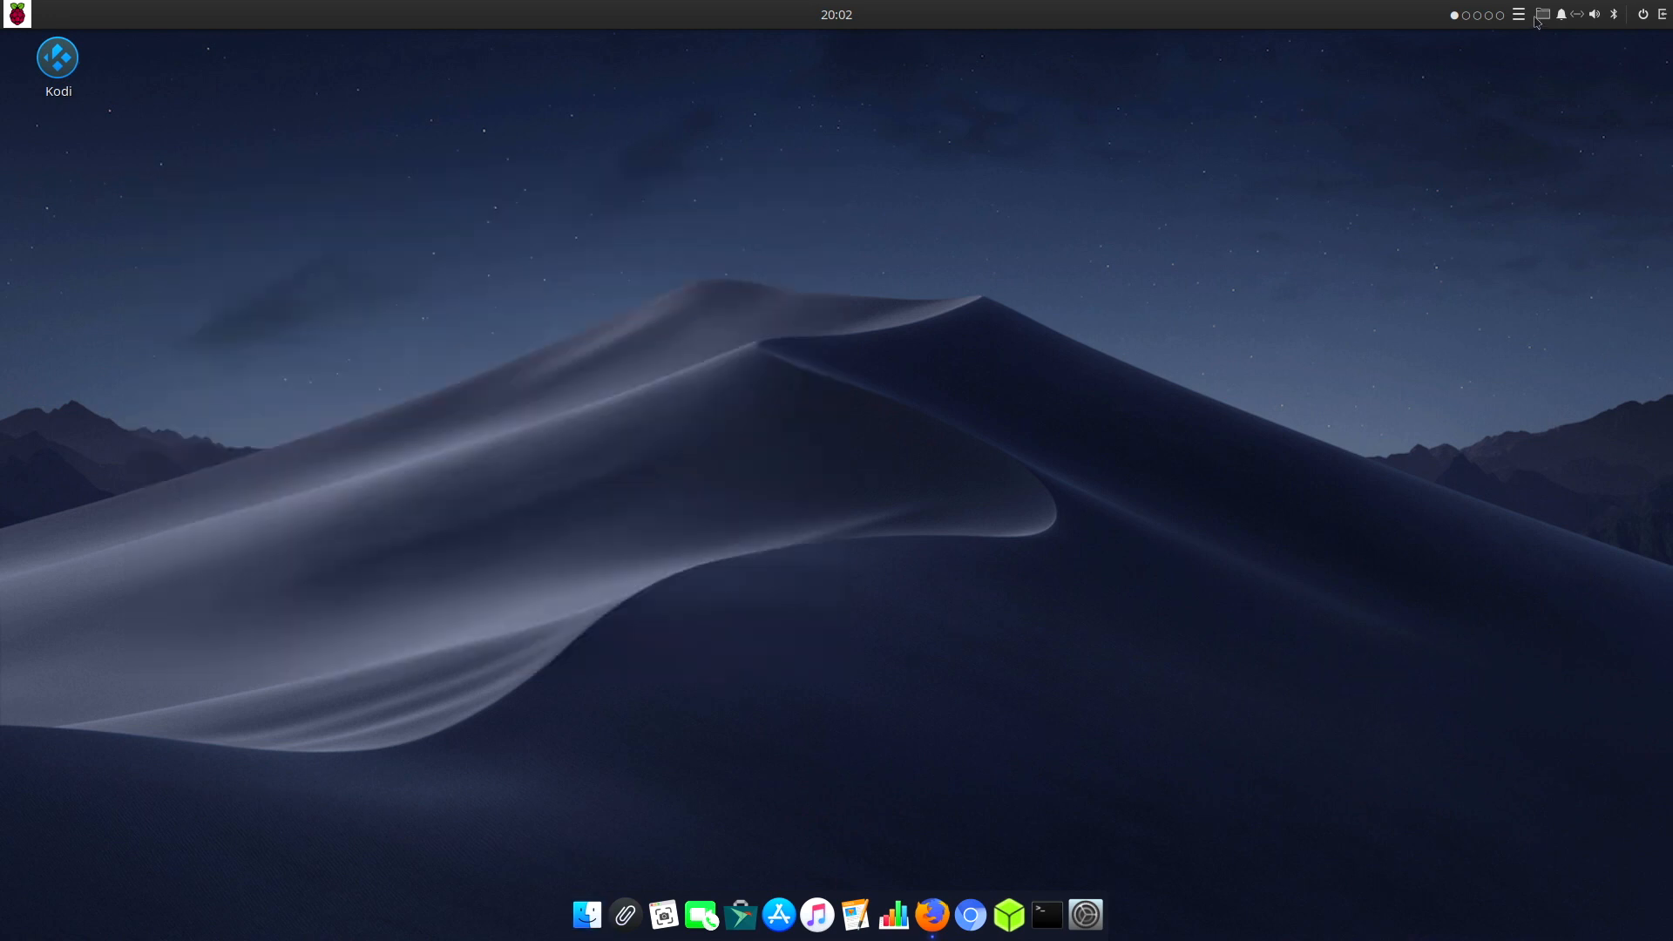
Step: Review the open windows across workspaces, then launch Ubuntu Software on its Explore page
{"action": "left_click", "coordinate": [1541, 14]}
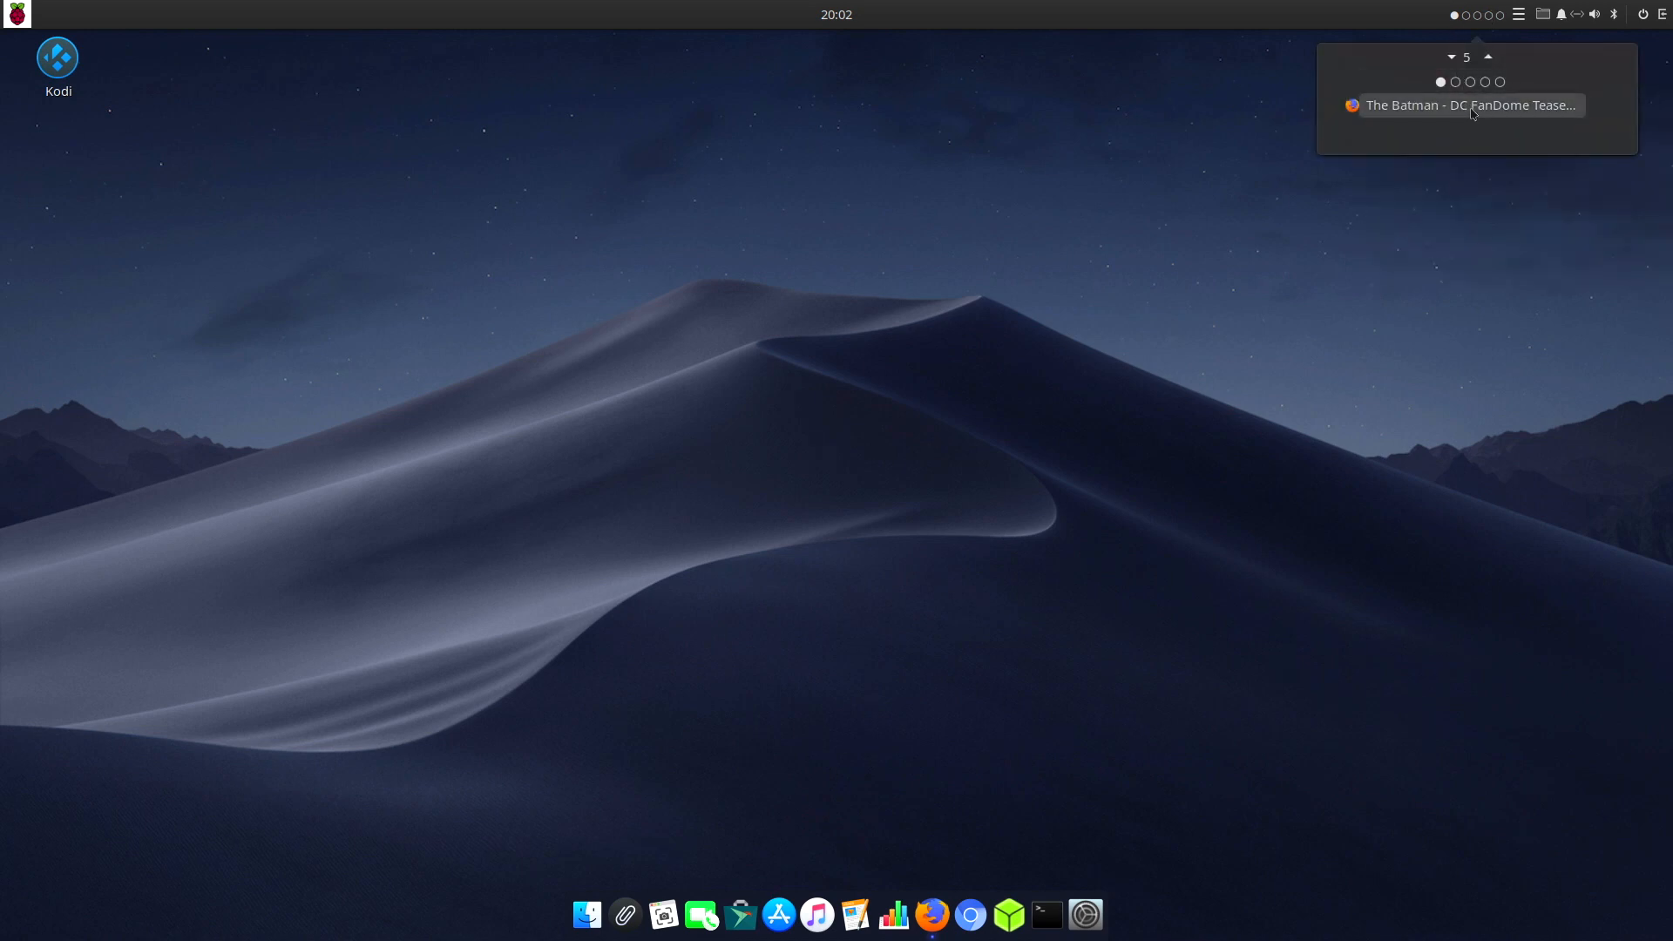
{"action": "left_click", "coordinate": [1470, 105]}
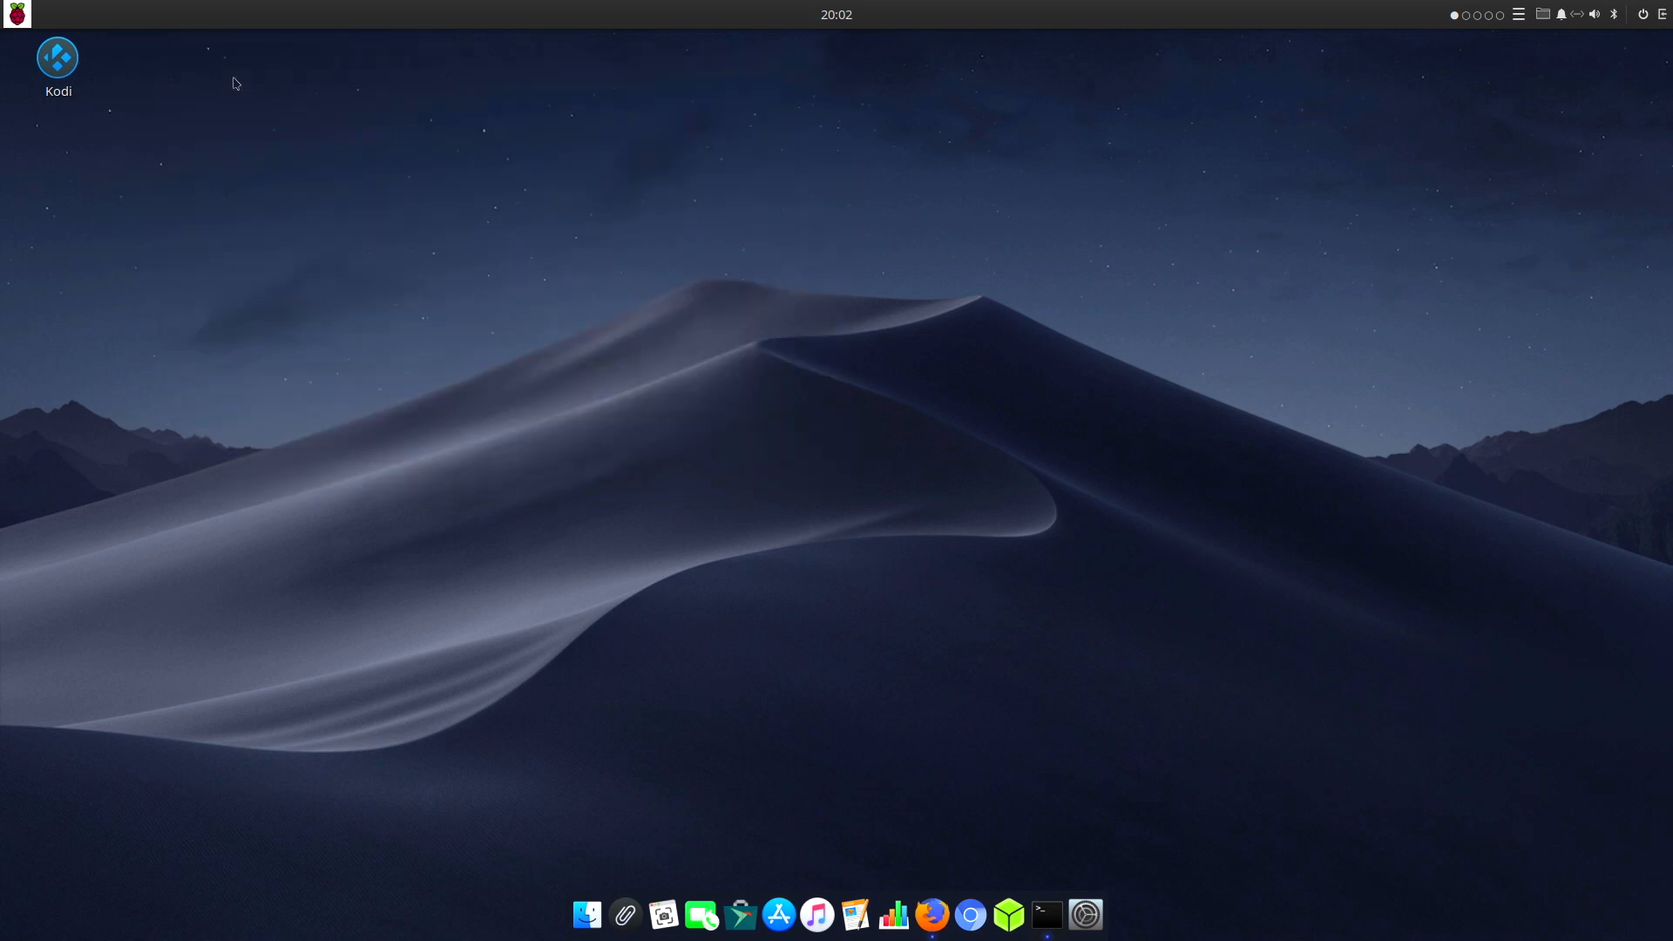
{"action": "left_click", "coordinate": [1464, 14]}
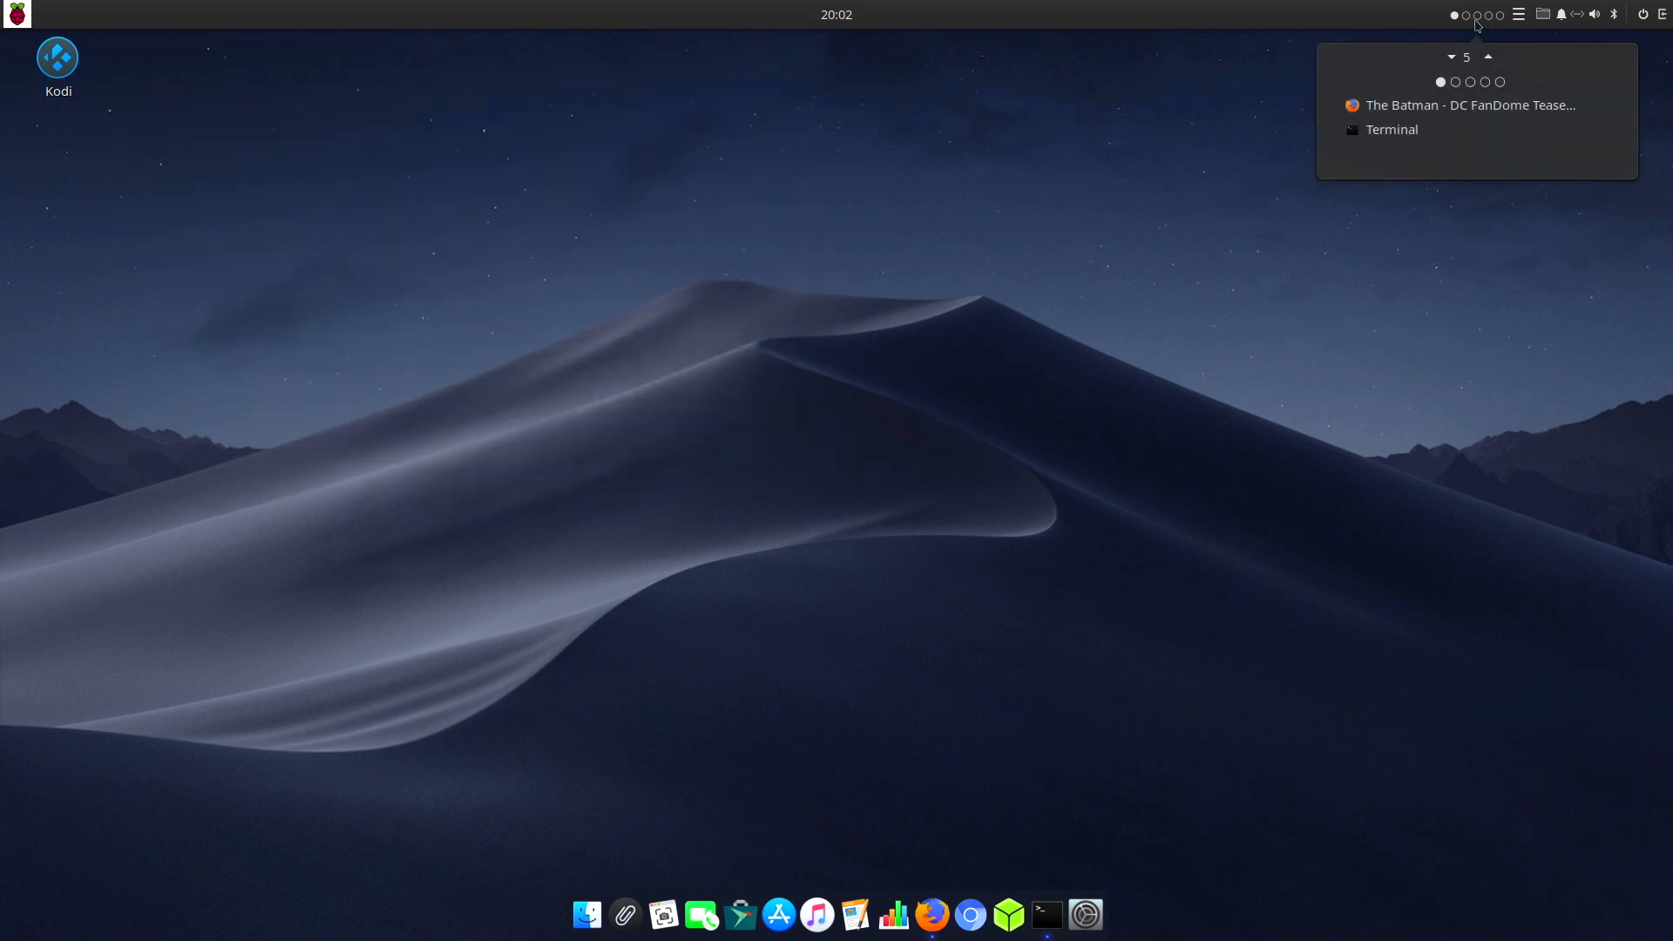
{"action": "left_click", "coordinate": [1471, 104]}
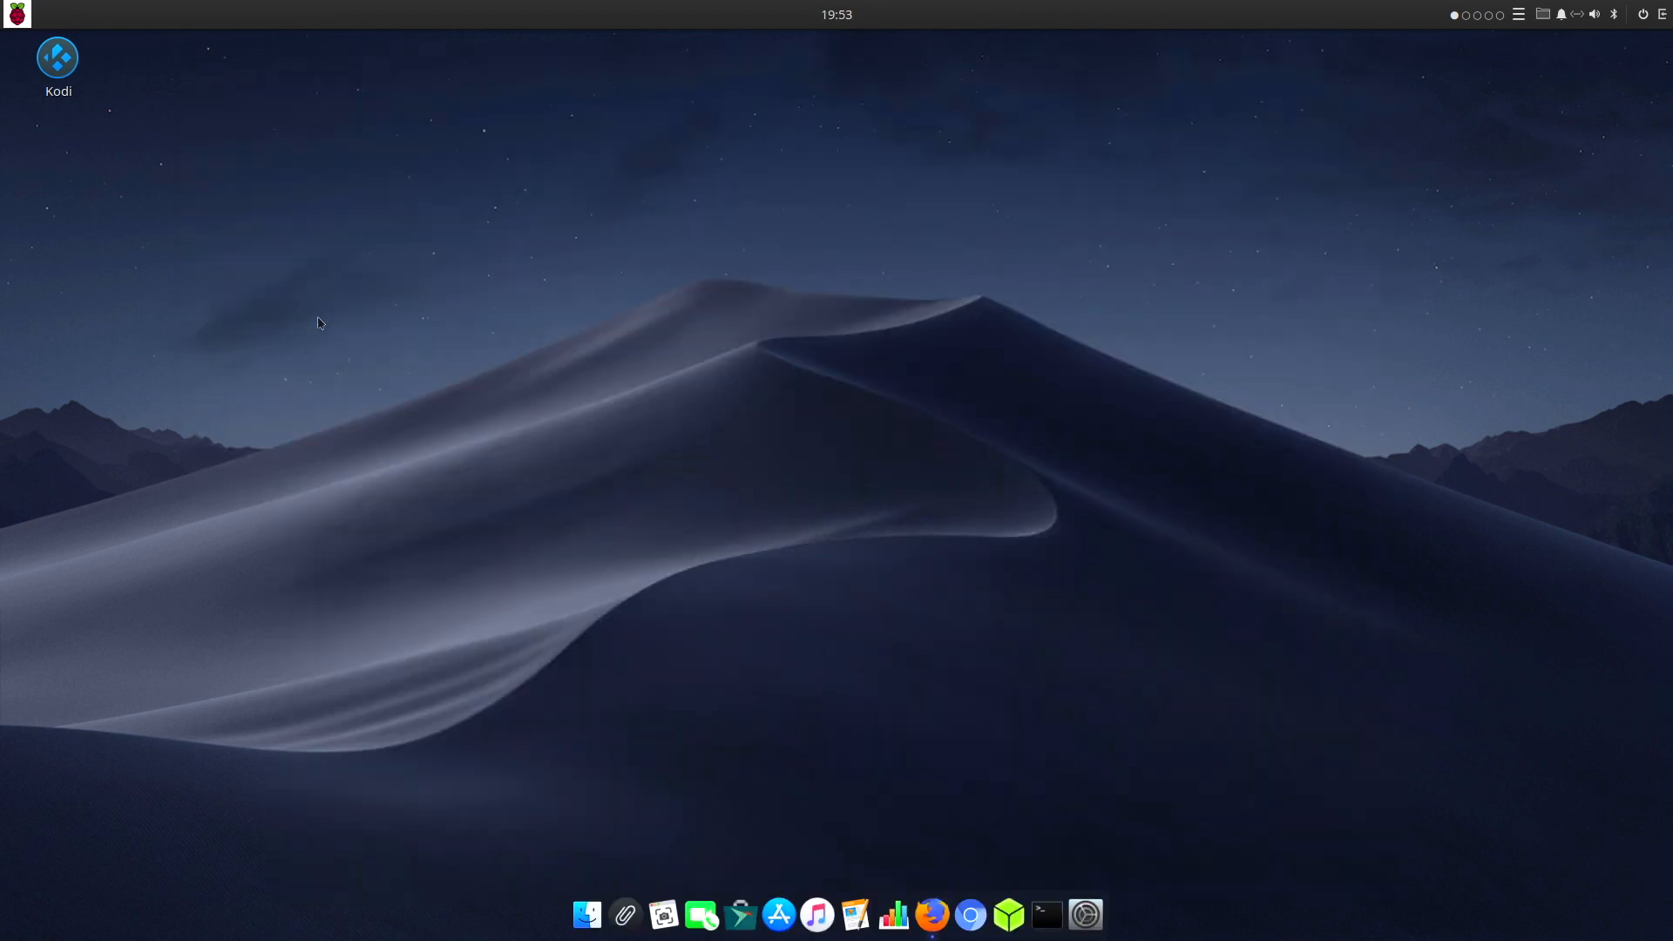
{"action": "mouse_move", "coordinate": [672, 836]}
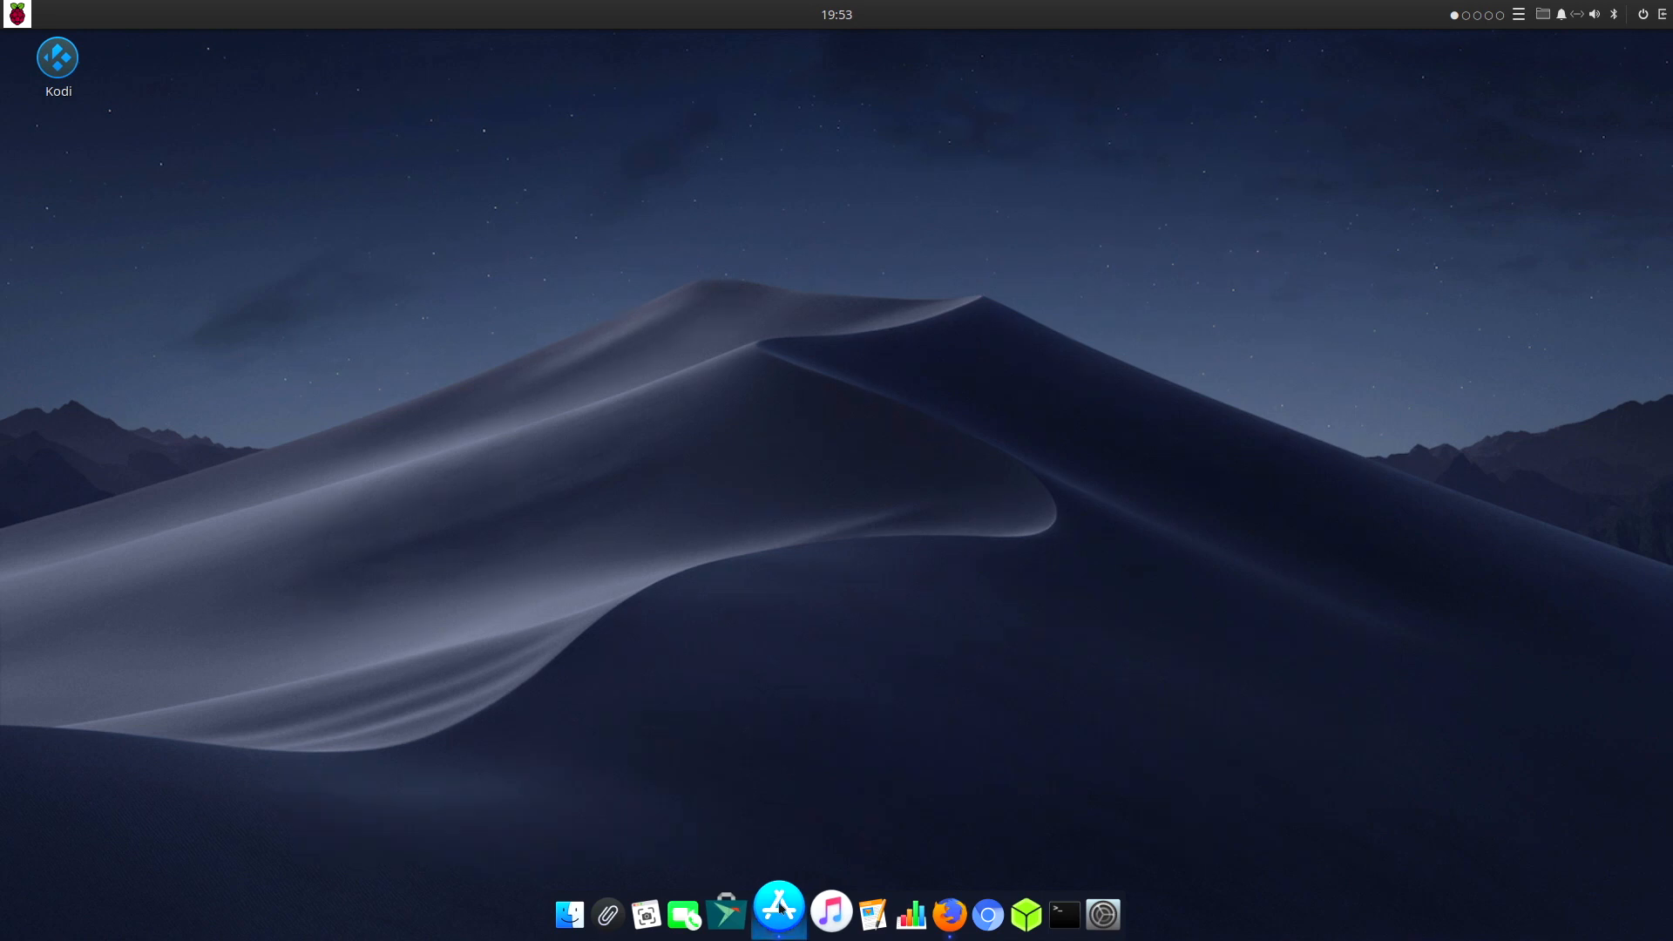
{"action": "left_click", "coordinate": [777, 913]}
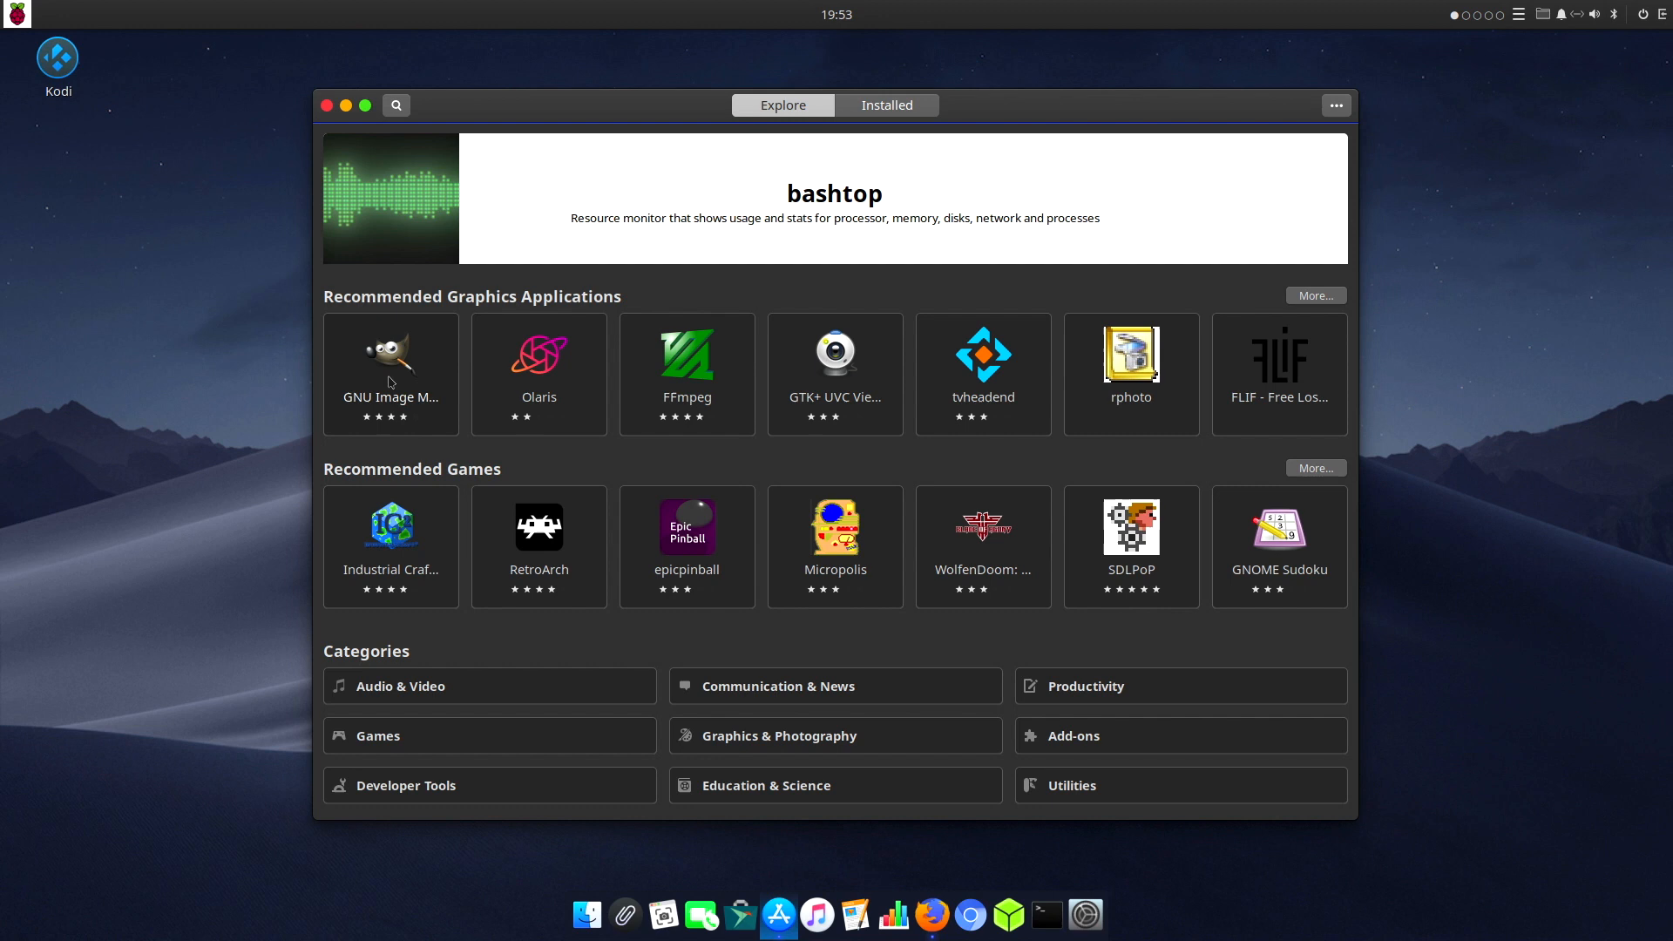
{"action": "mouse_move", "coordinate": [475, 690]}
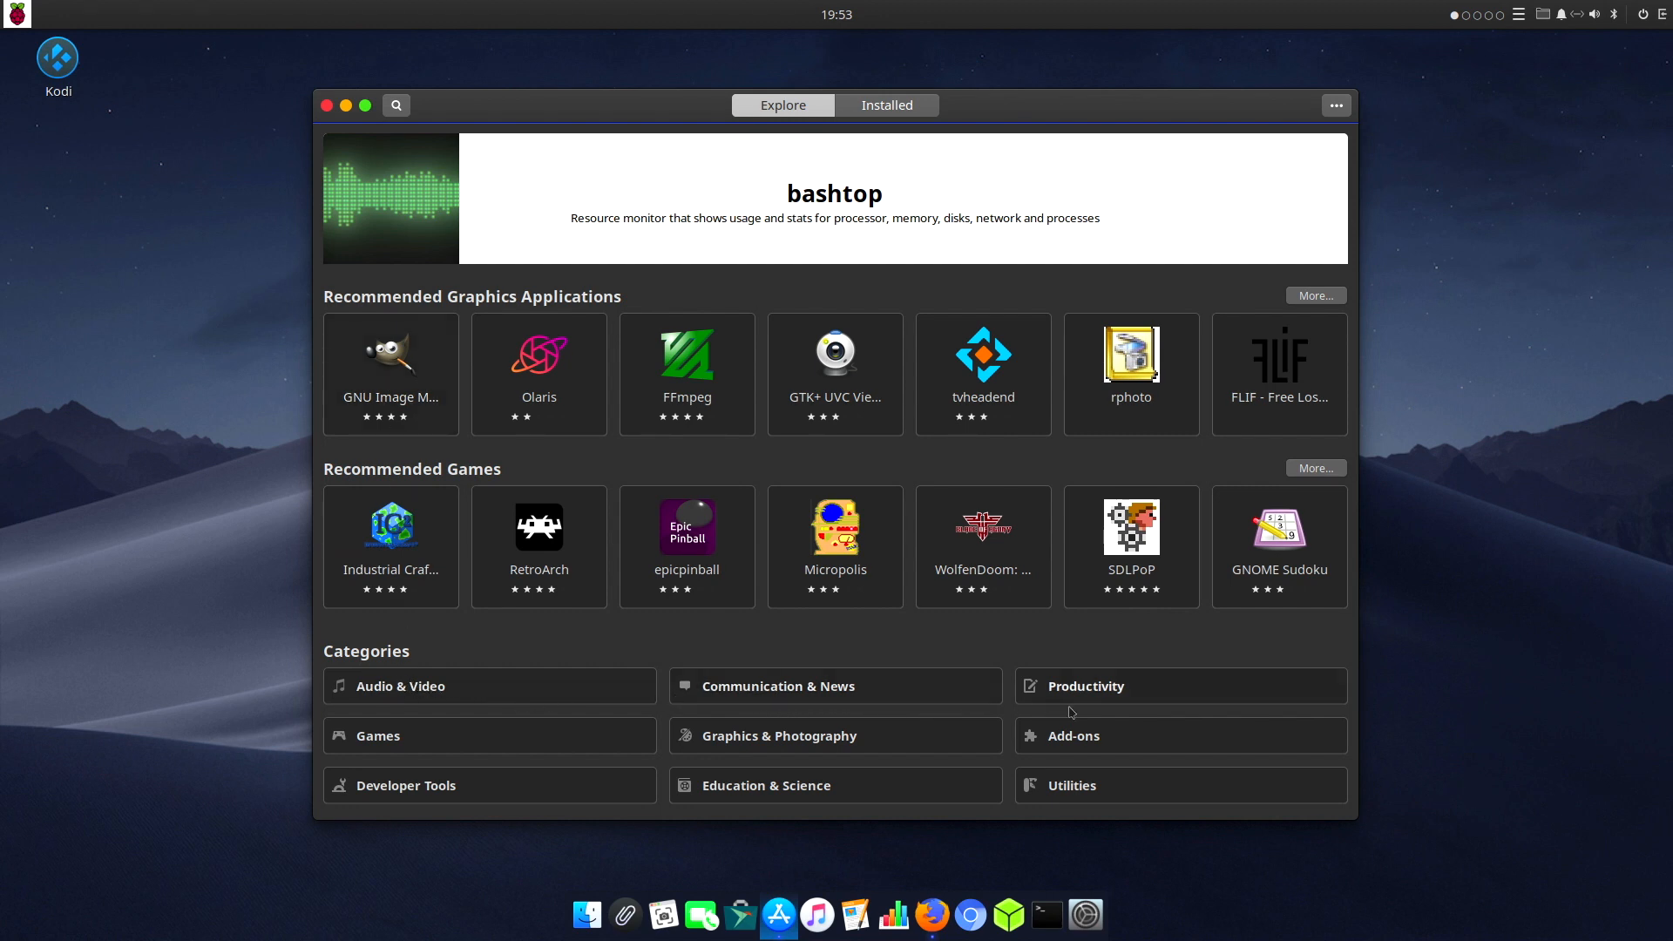
{"action": "mouse_move", "coordinate": [785, 745]}
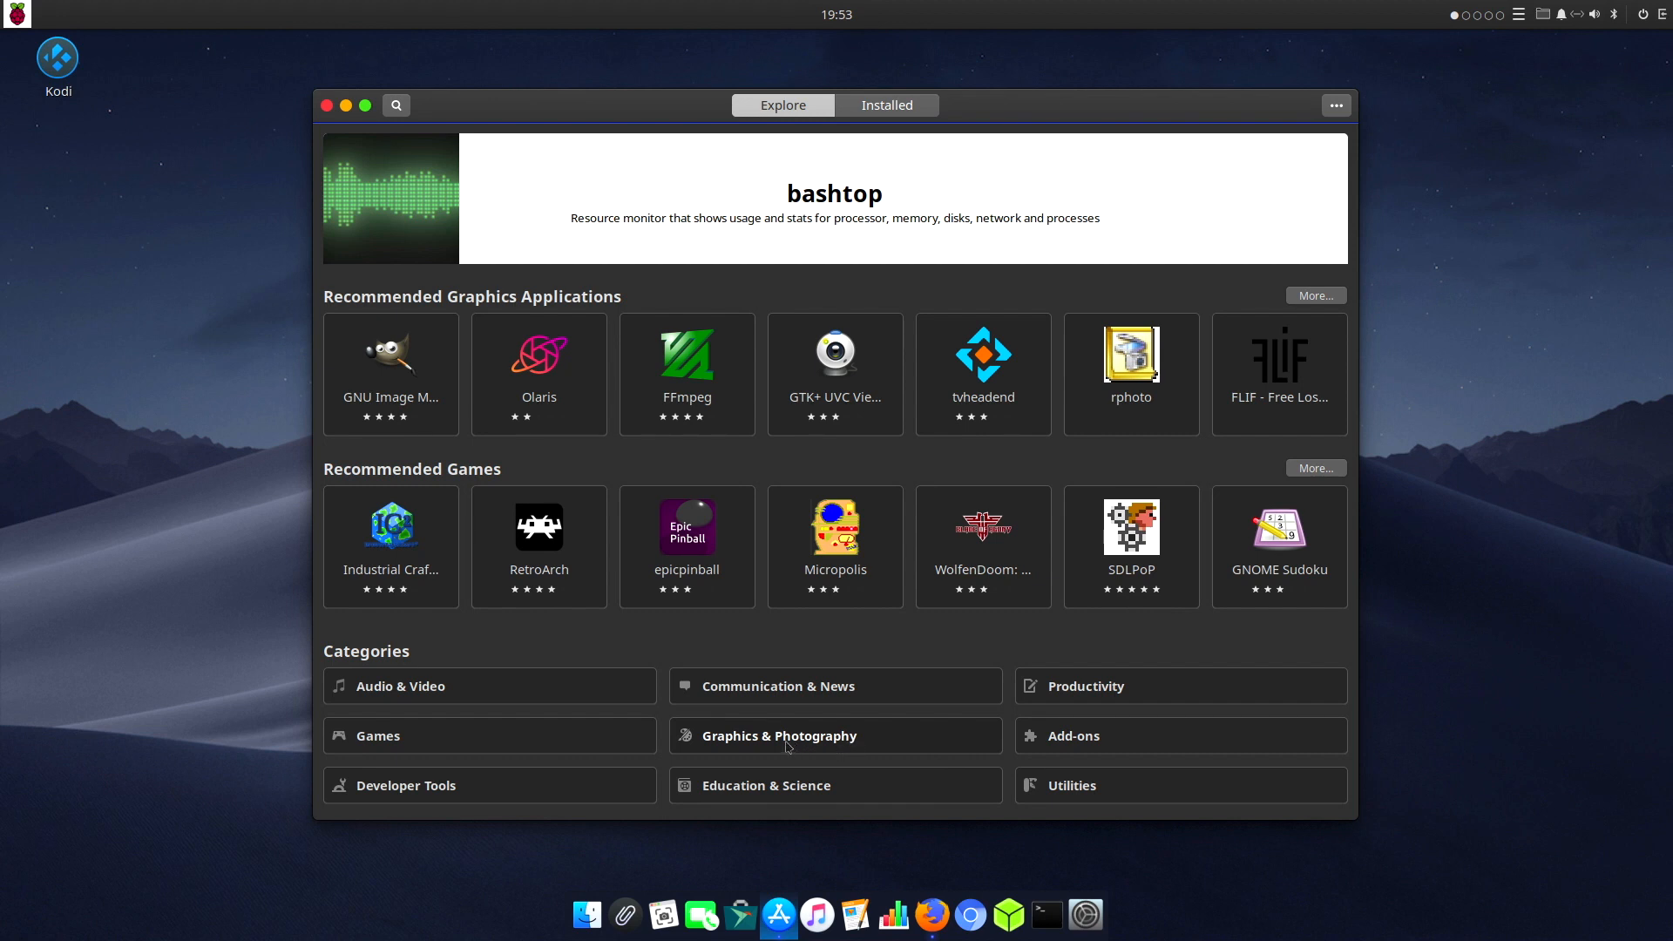
{"action": "mouse_move", "coordinate": [502, 788]}
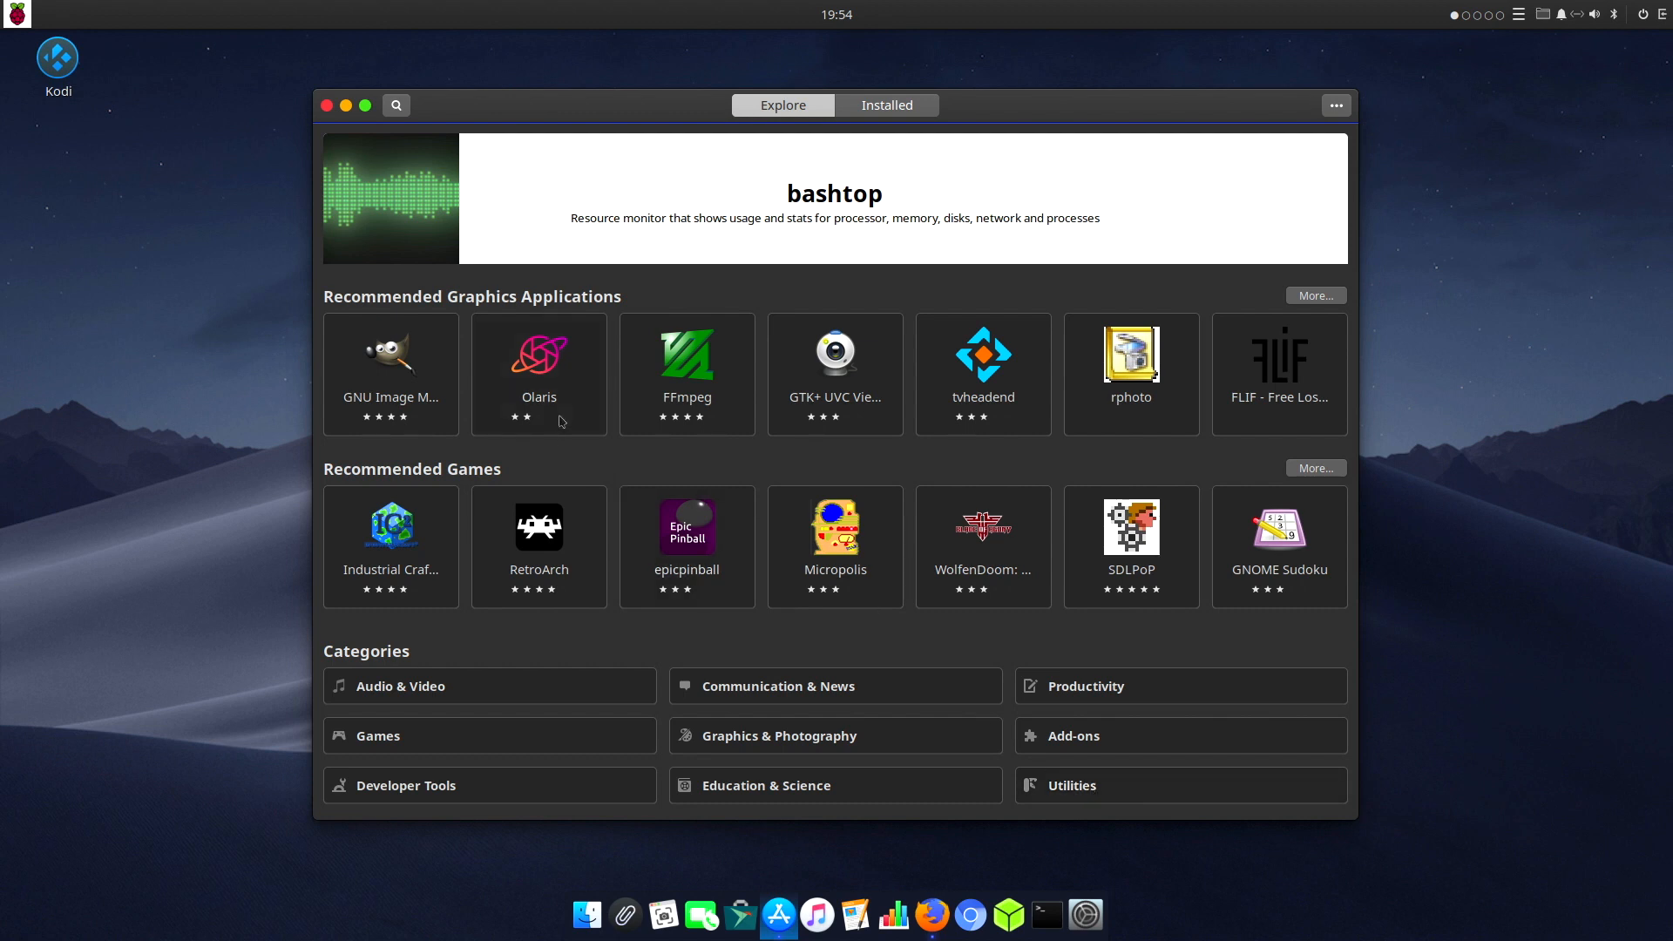
{"action": "mouse_move", "coordinate": [728, 310]}
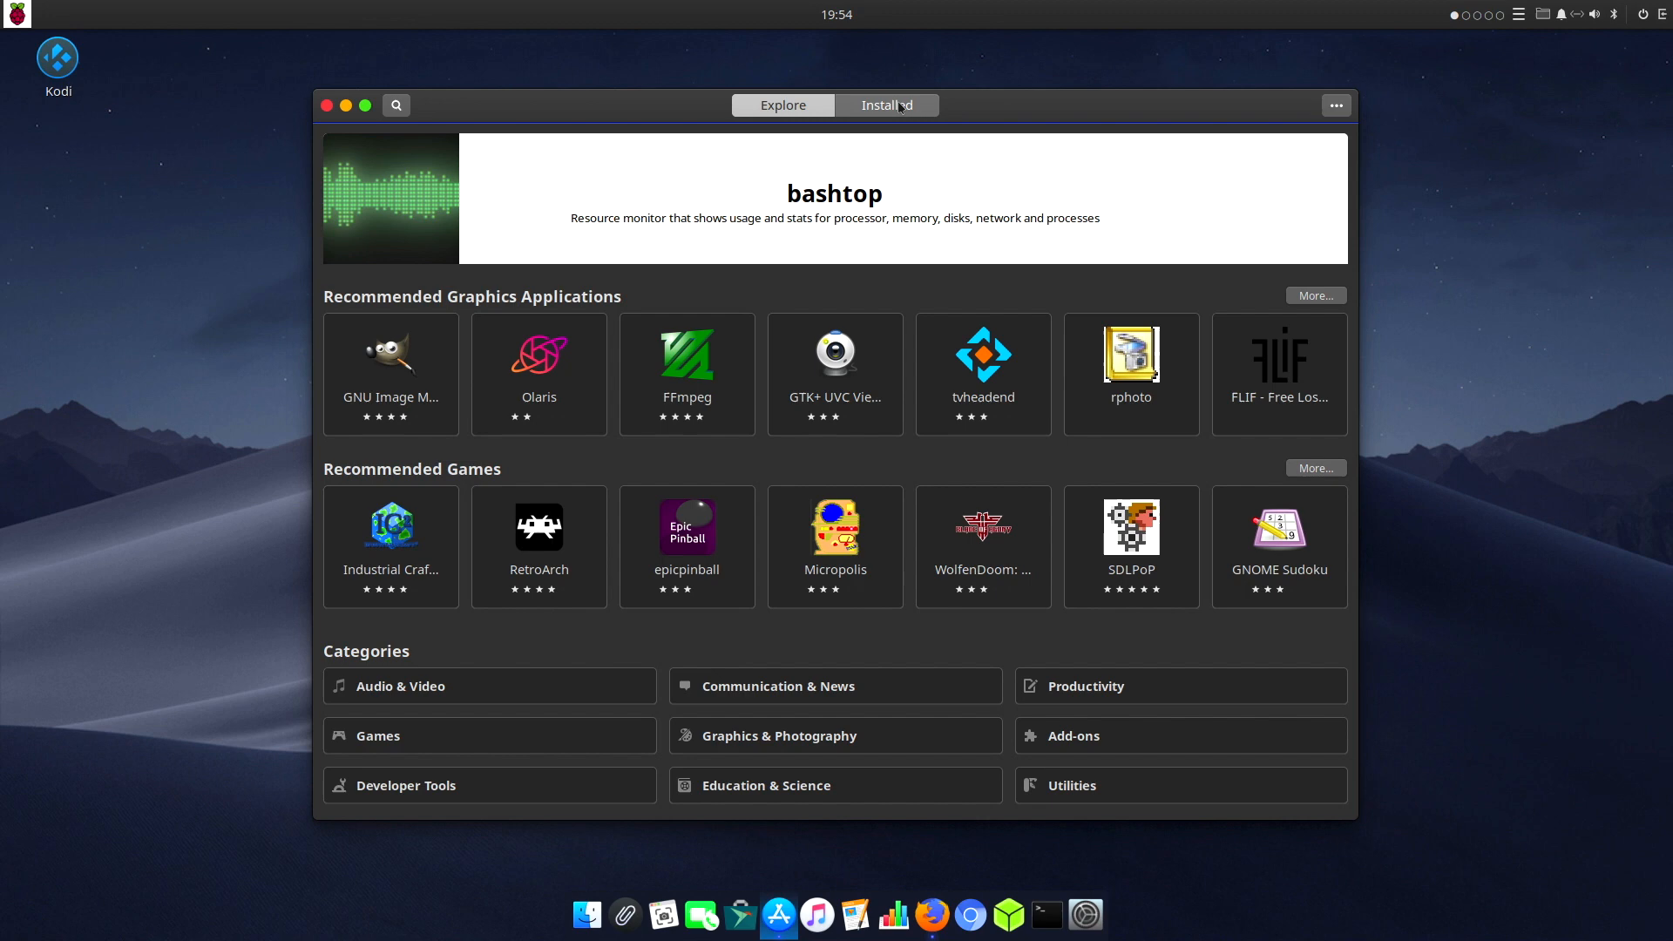
Step: Scroll the Installed list (LibreOffice, Chromium, etc.) and close Ubuntu Software
{"action": "left_click", "coordinate": [885, 104]}
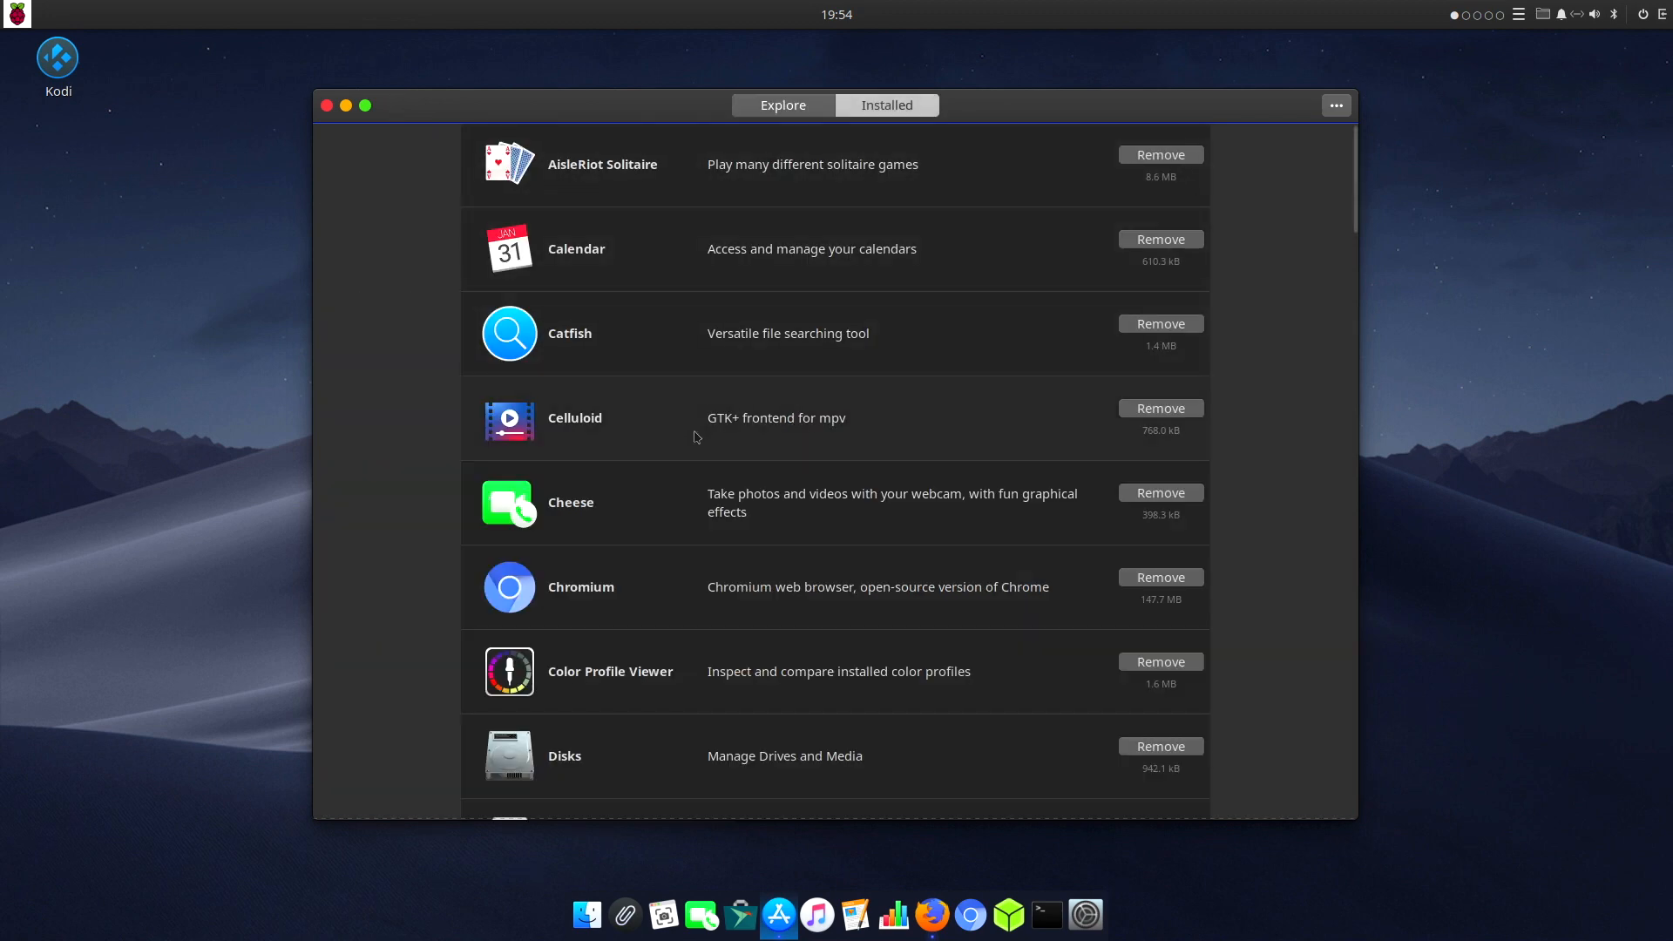
{"action": "scroll", "scroll_direction": "down", "scroll_amount": 3}
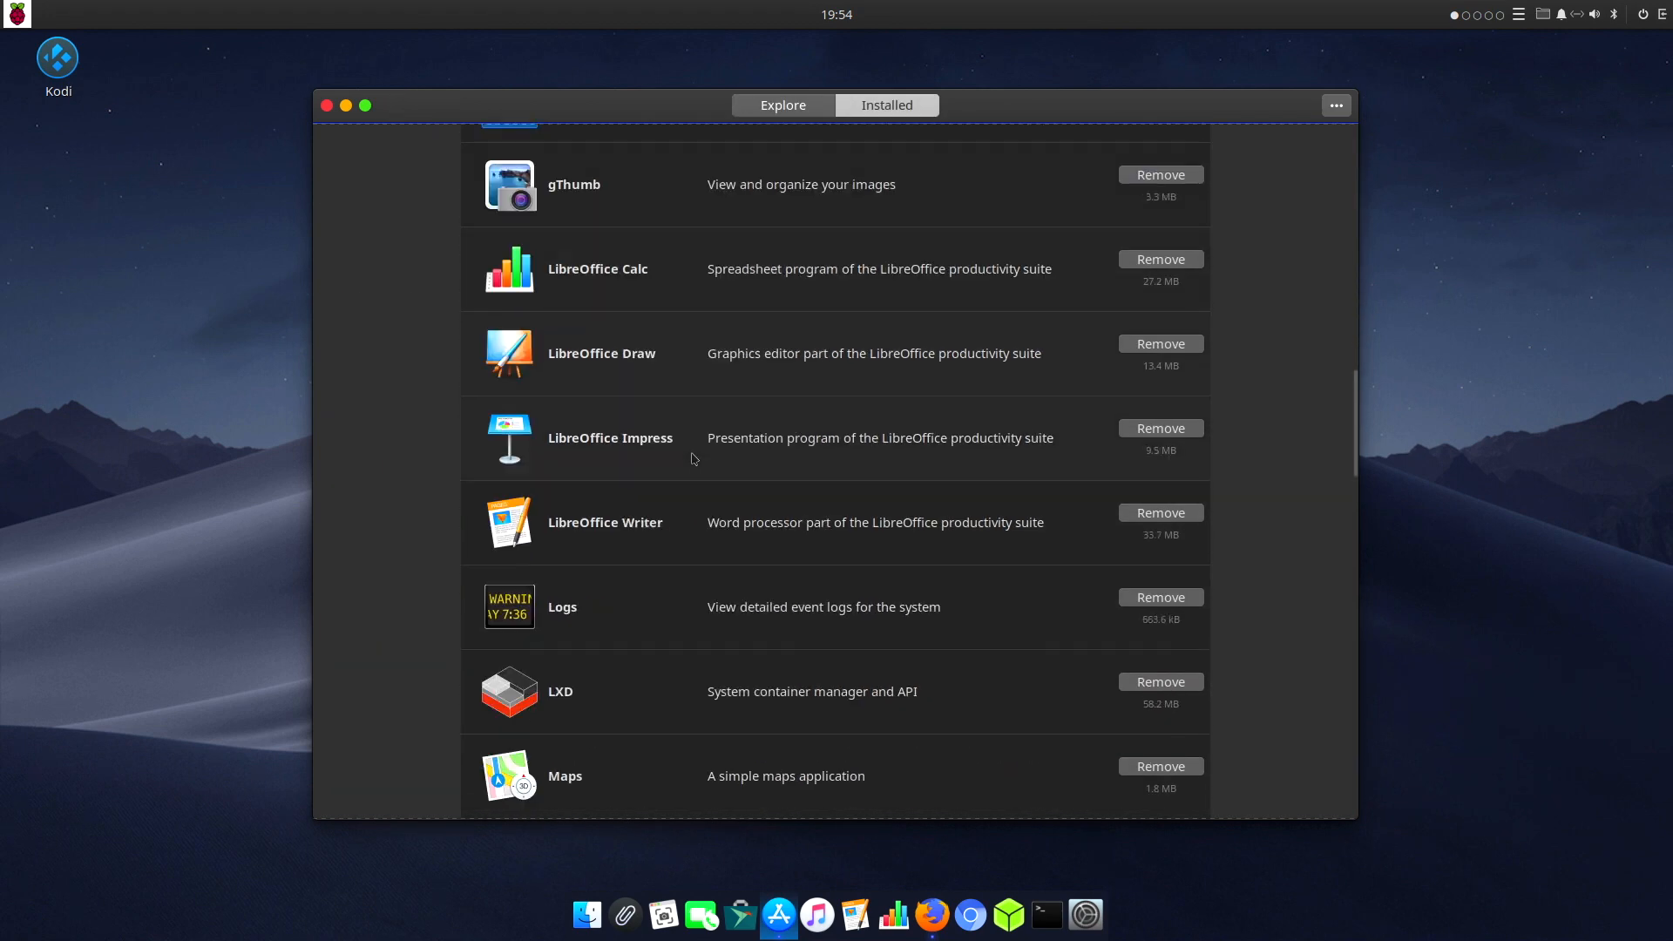
{"action": "left_click", "coordinate": [328, 104]}
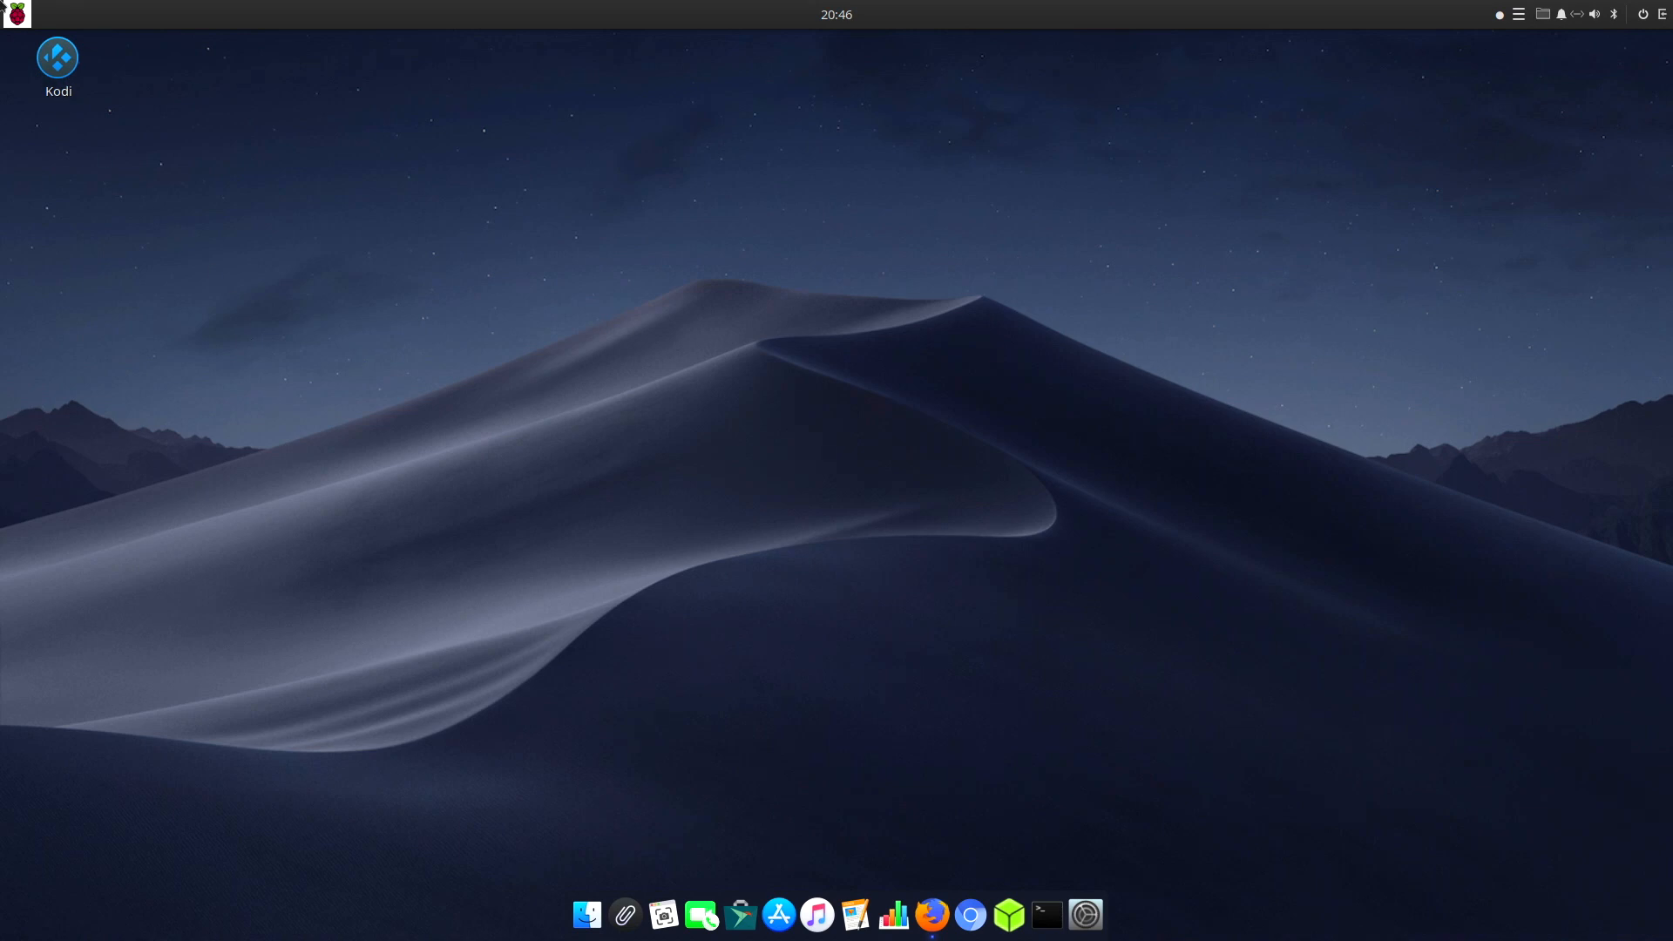
{"action": "left_click", "coordinate": [16, 14]}
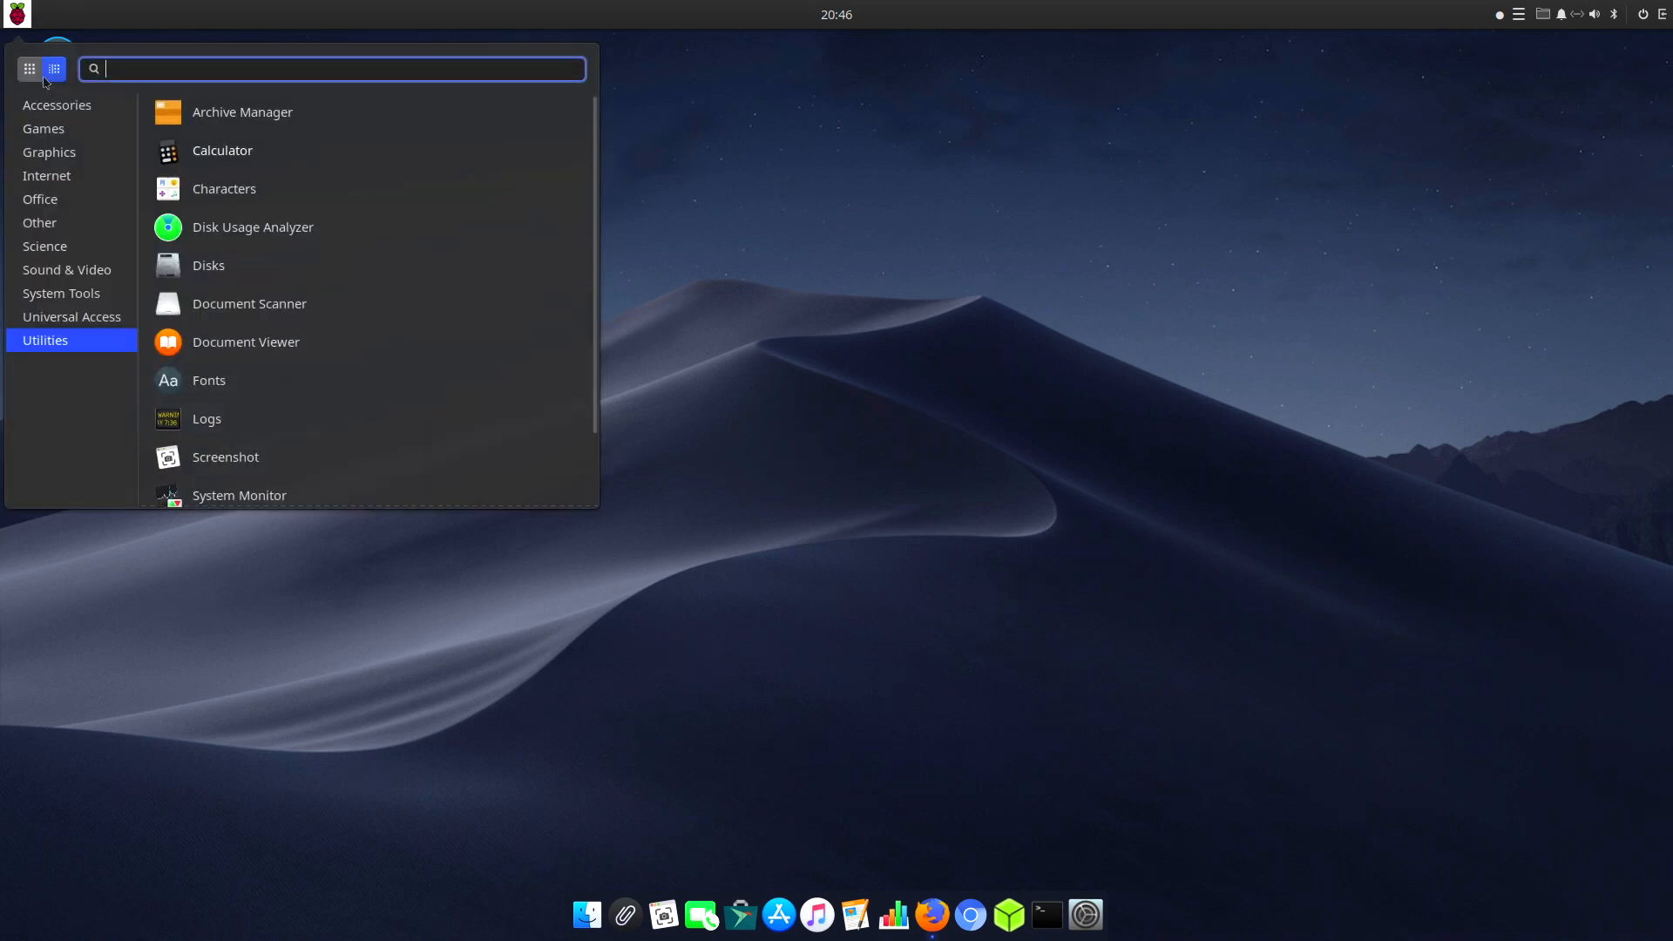
{"action": "left_click", "coordinate": [28, 70]}
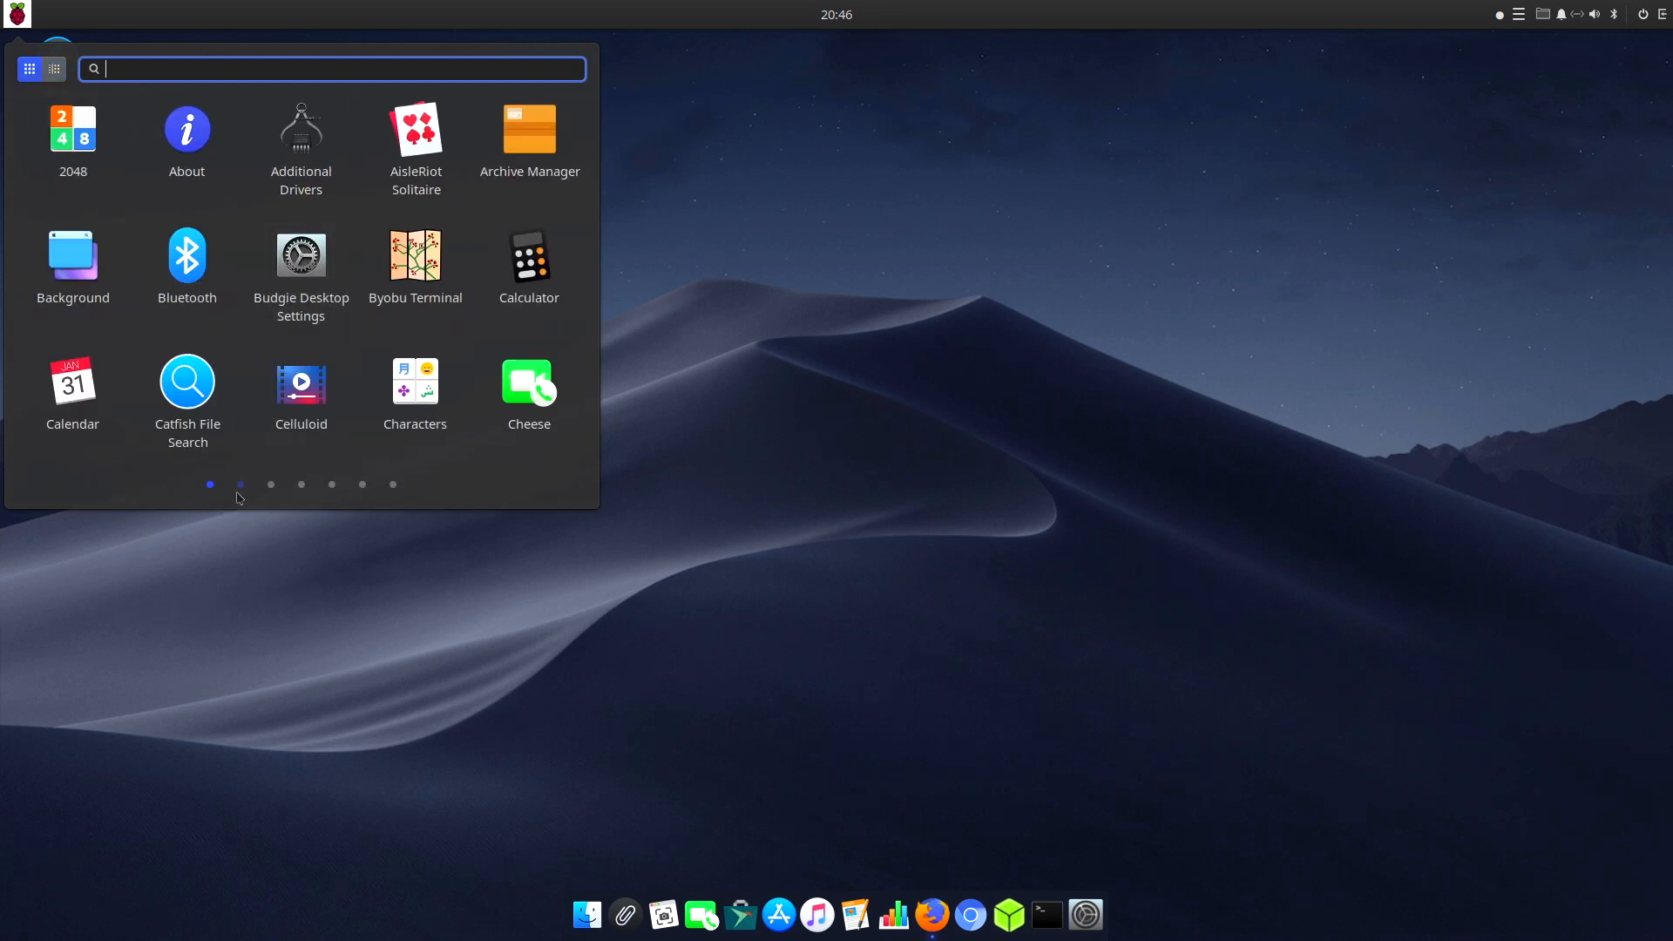
{"action": "left_click", "coordinate": [240, 484]}
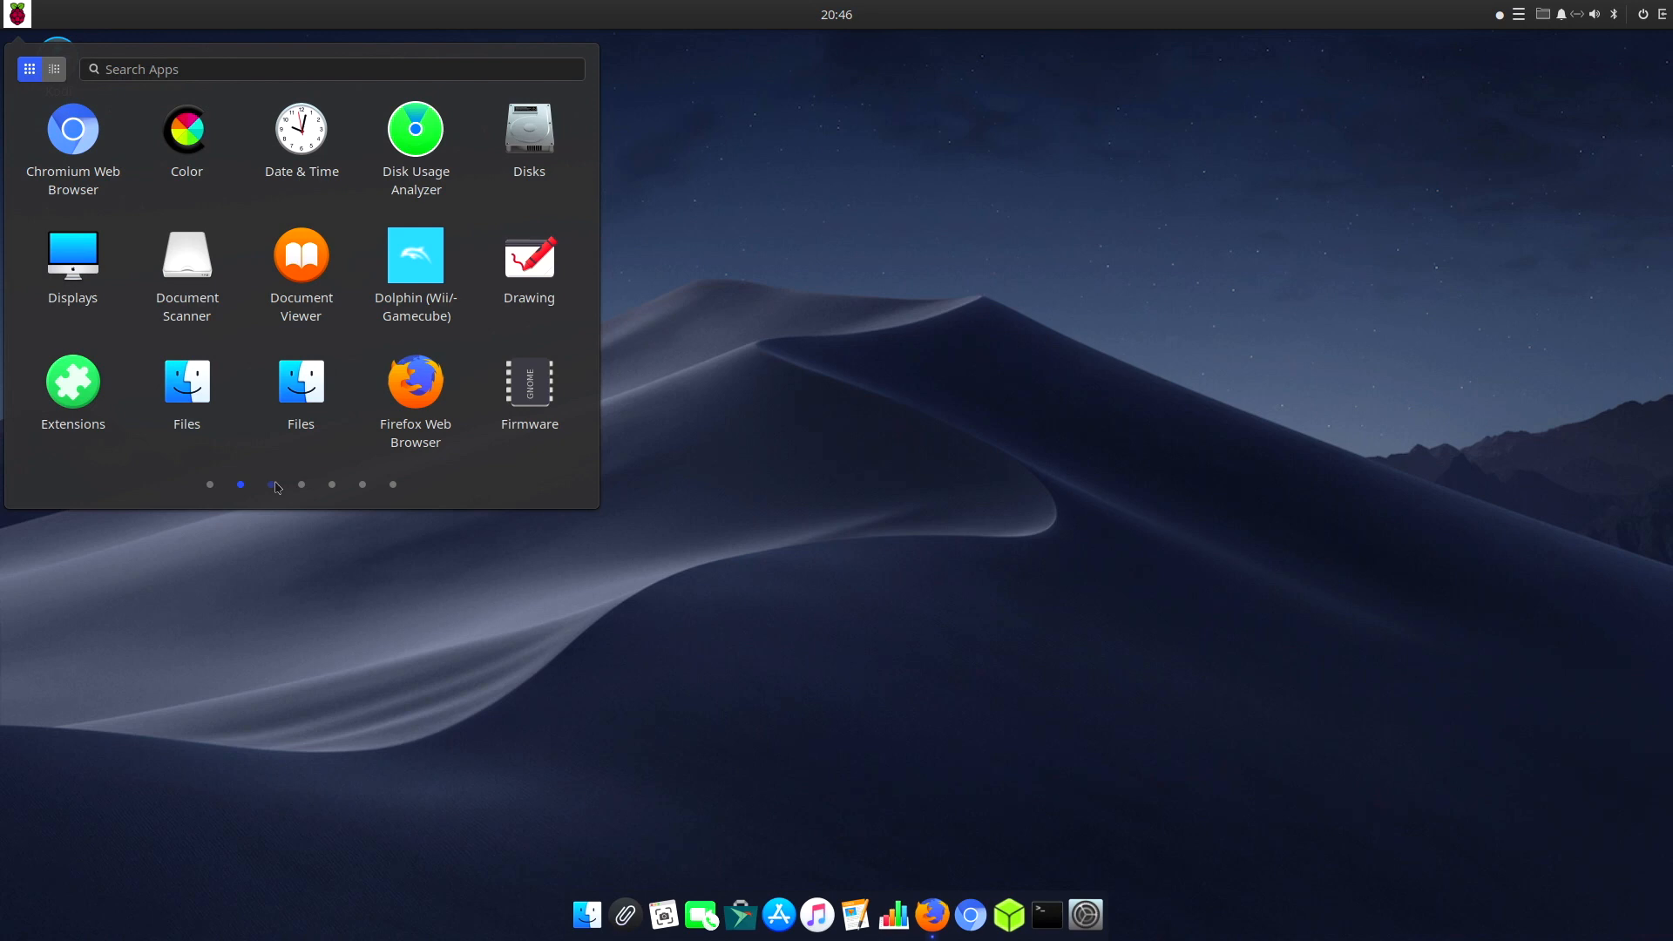
{"action": "left_click", "coordinate": [54, 70]}
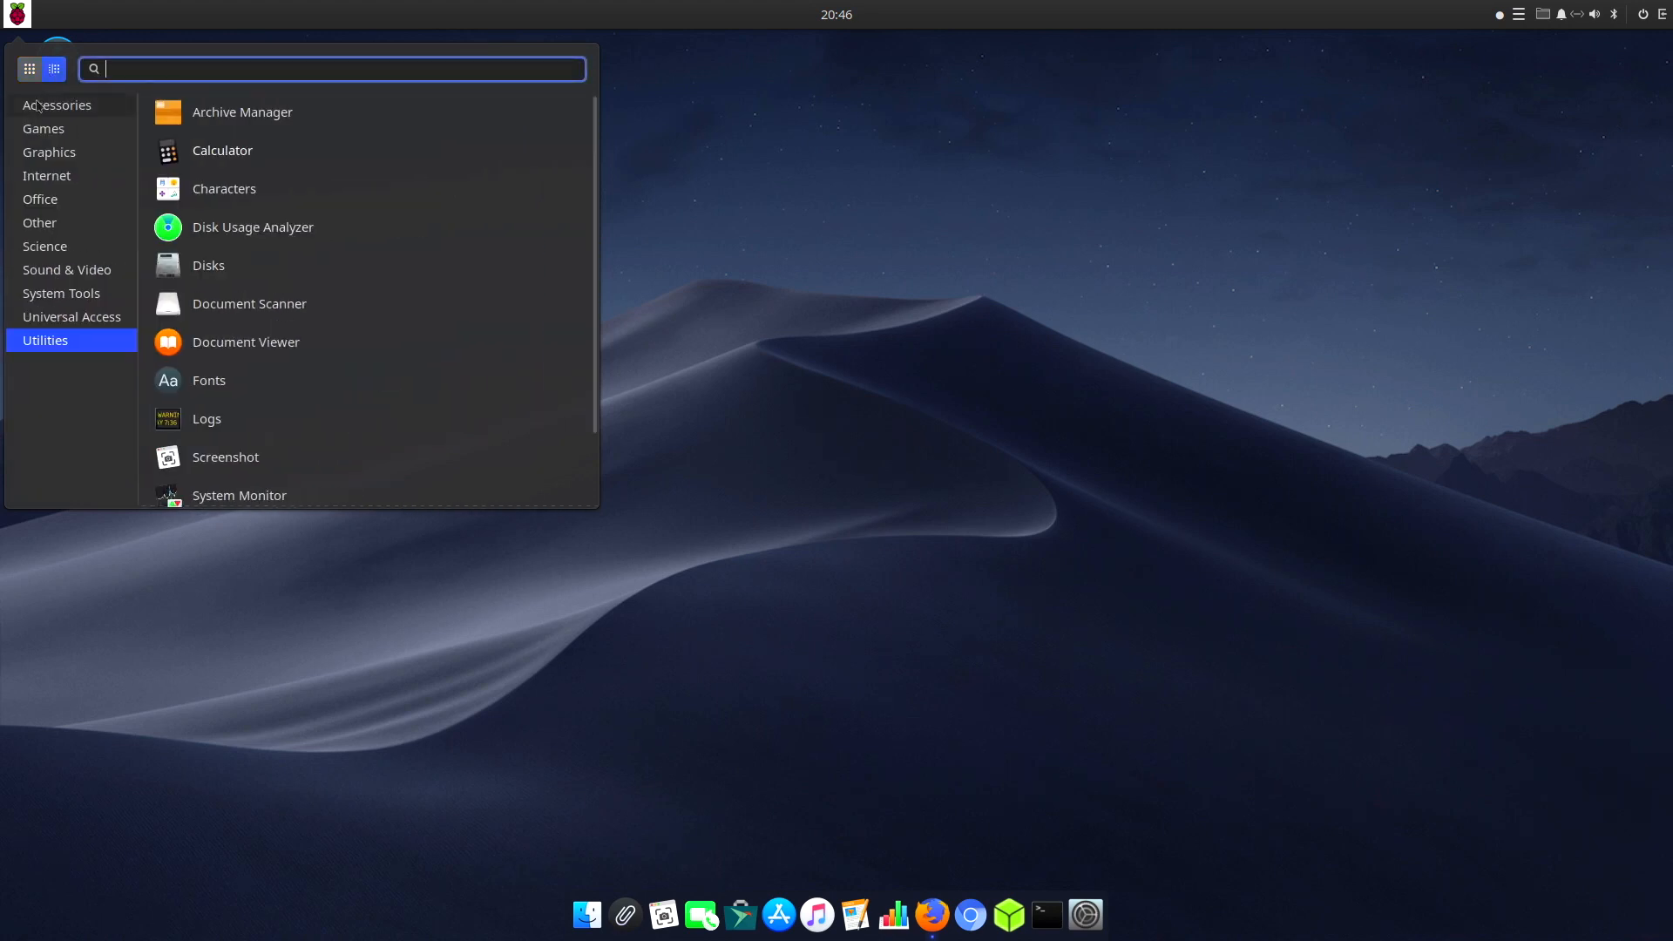
{"action": "left_click", "coordinate": [57, 104]}
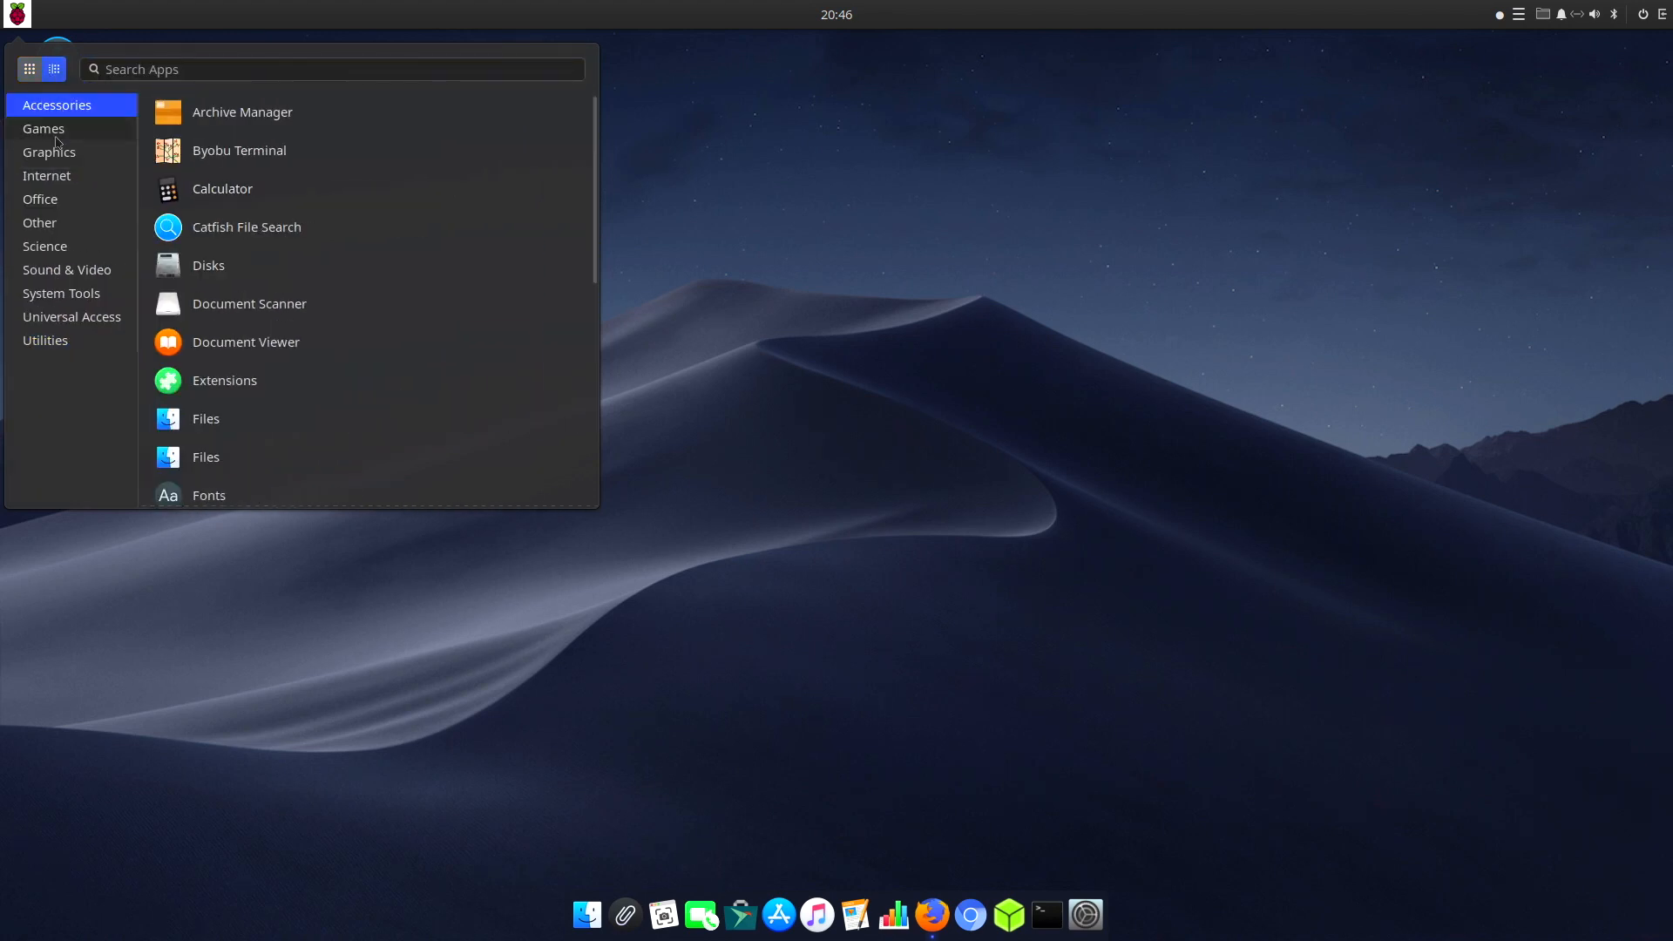
{"action": "left_click", "coordinate": [44, 129]}
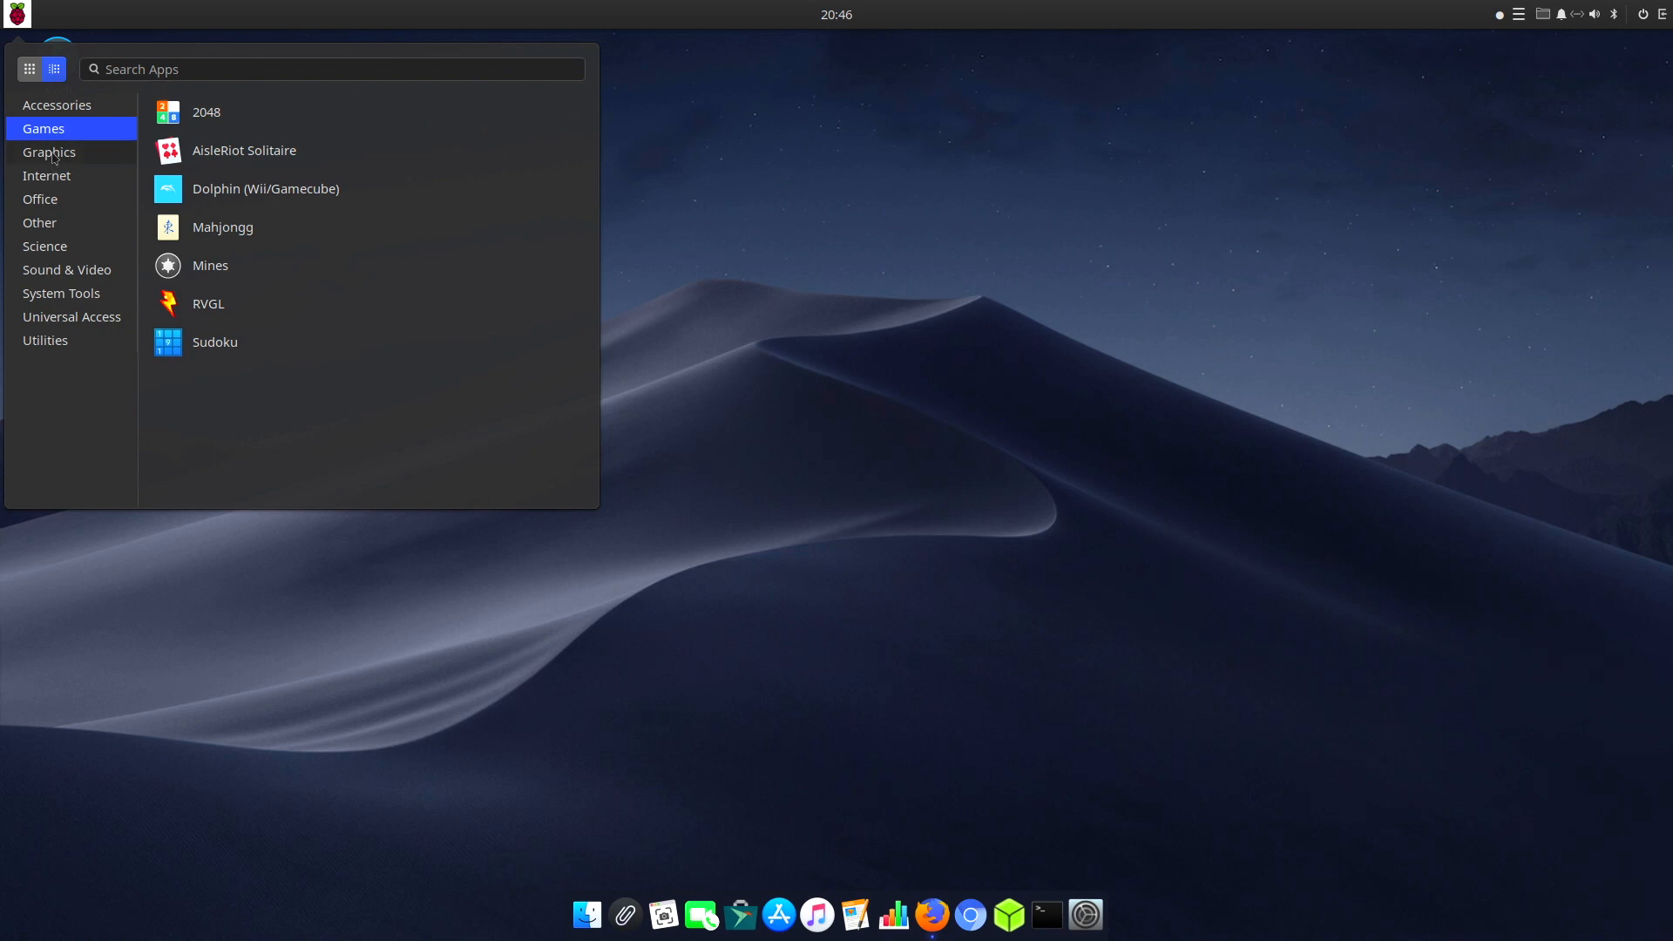
{"action": "left_click", "coordinate": [45, 174]}
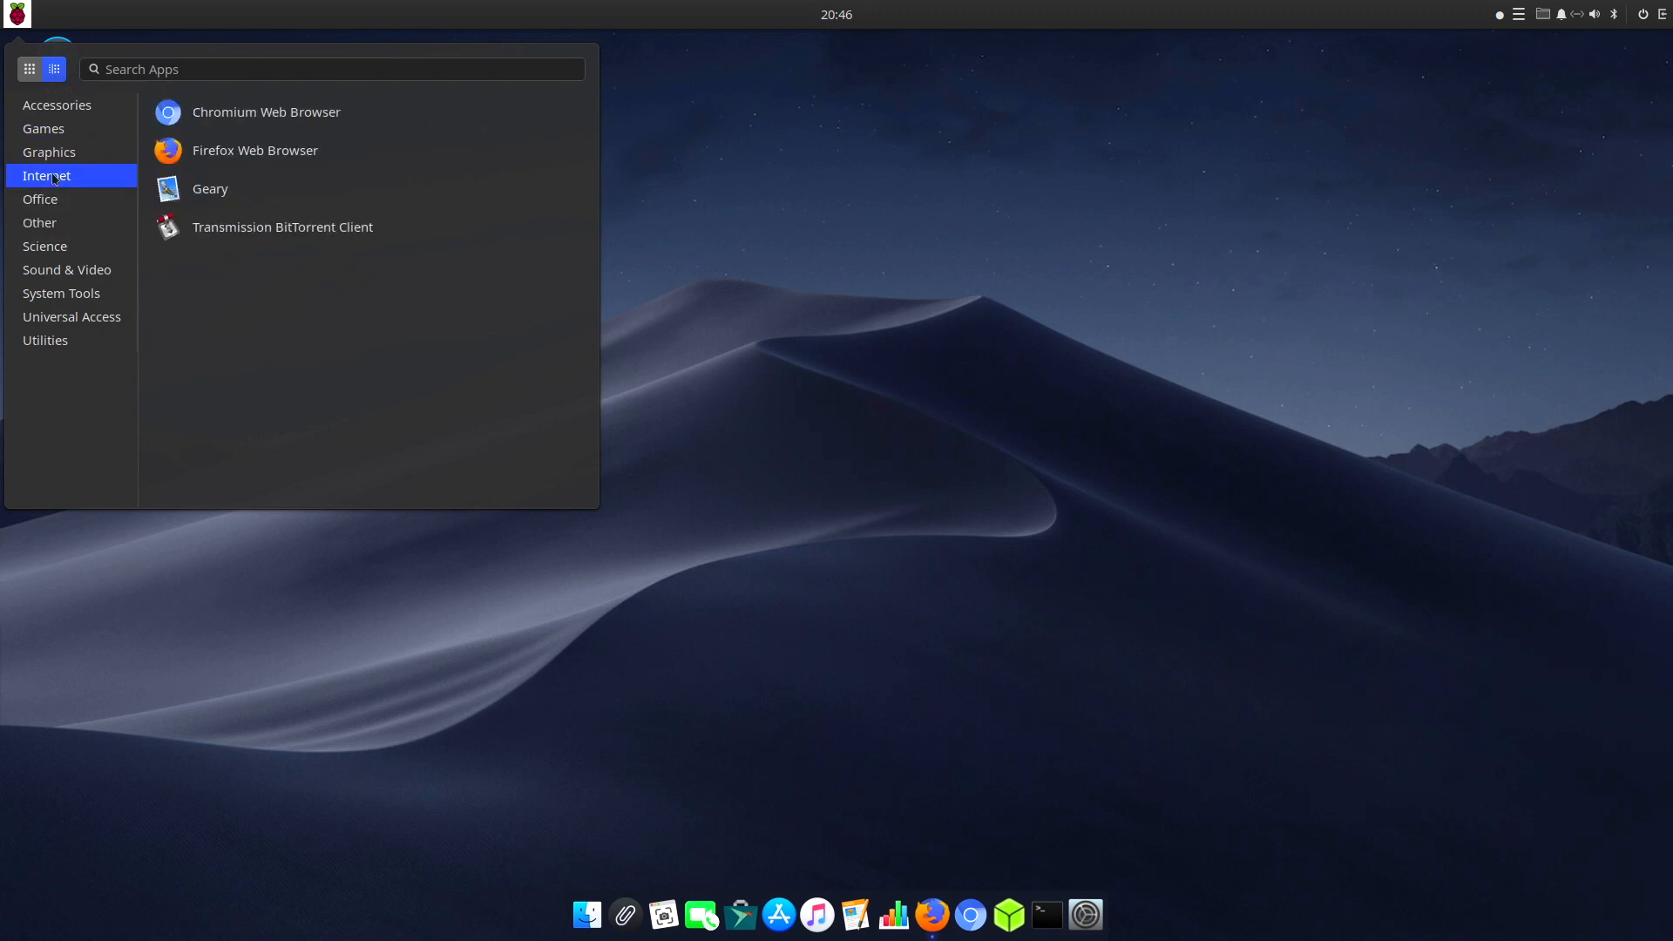
{"action": "left_click", "coordinate": [40, 199]}
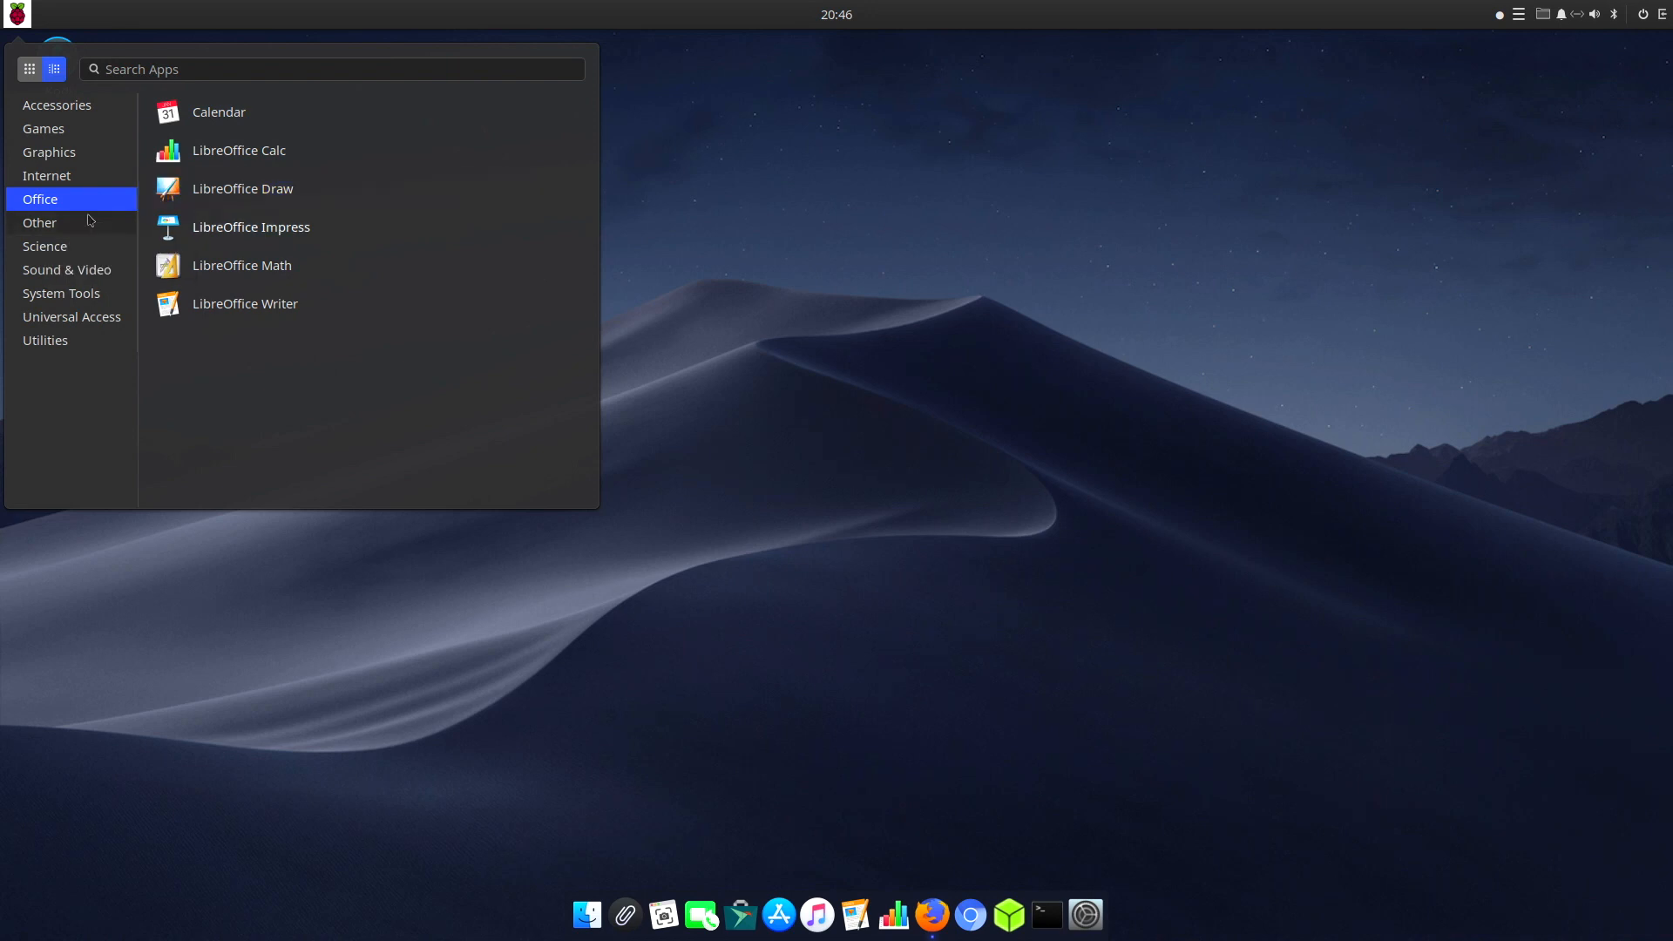
{"action": "left_click", "coordinate": [45, 246]}
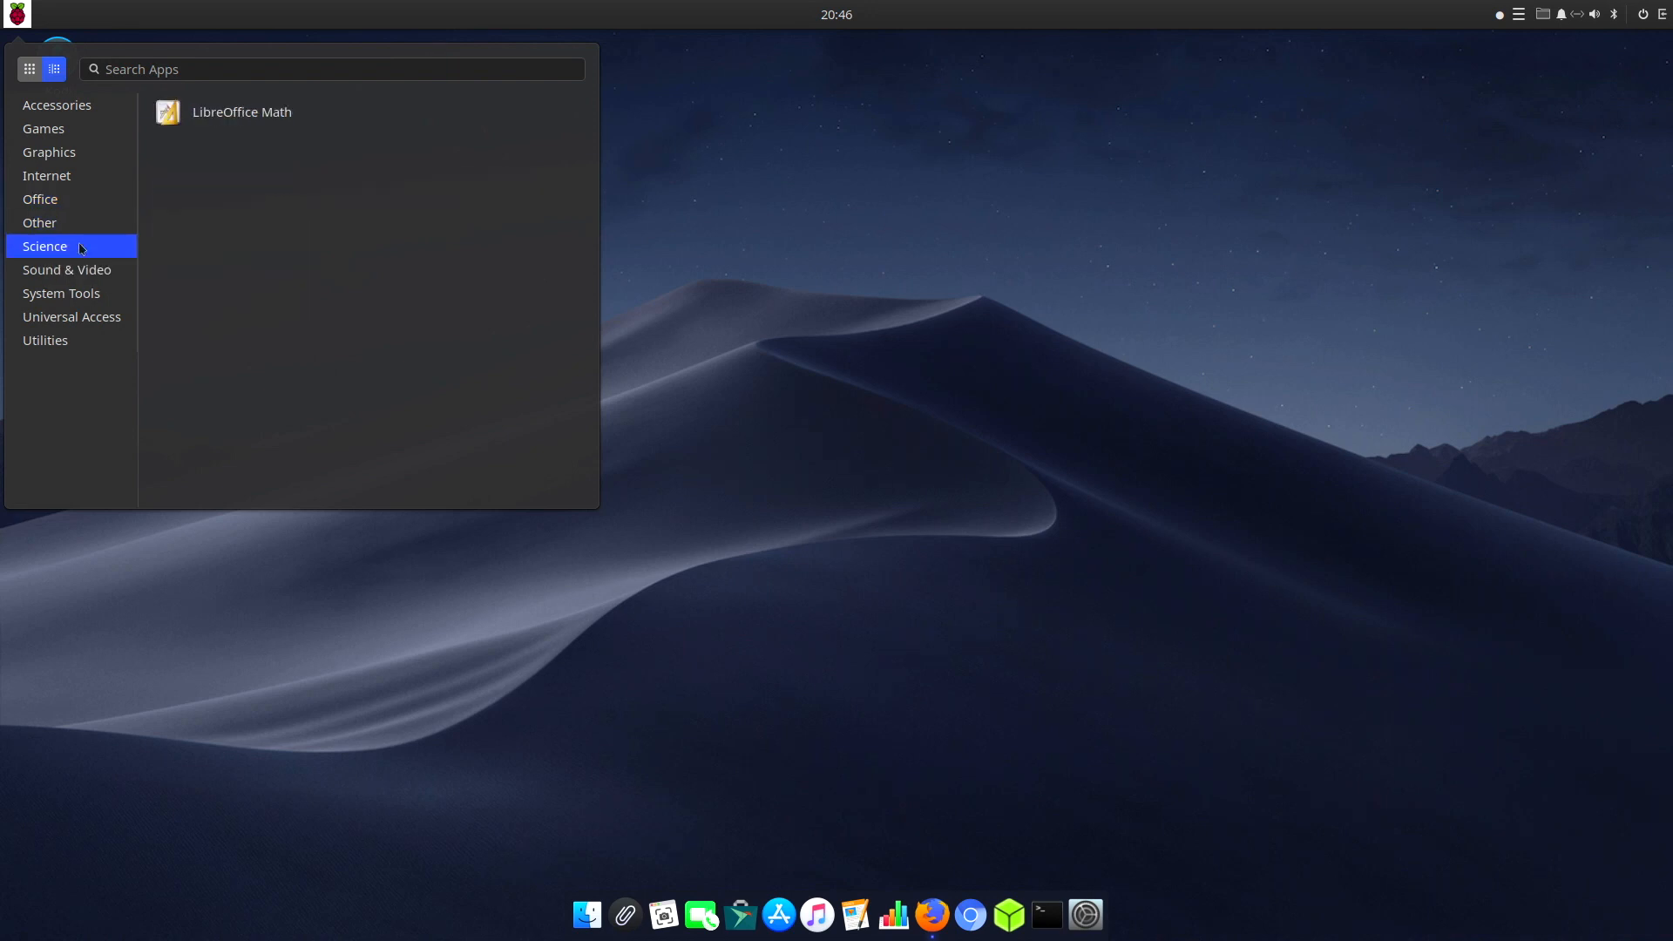
{"action": "left_click", "coordinate": [72, 268]}
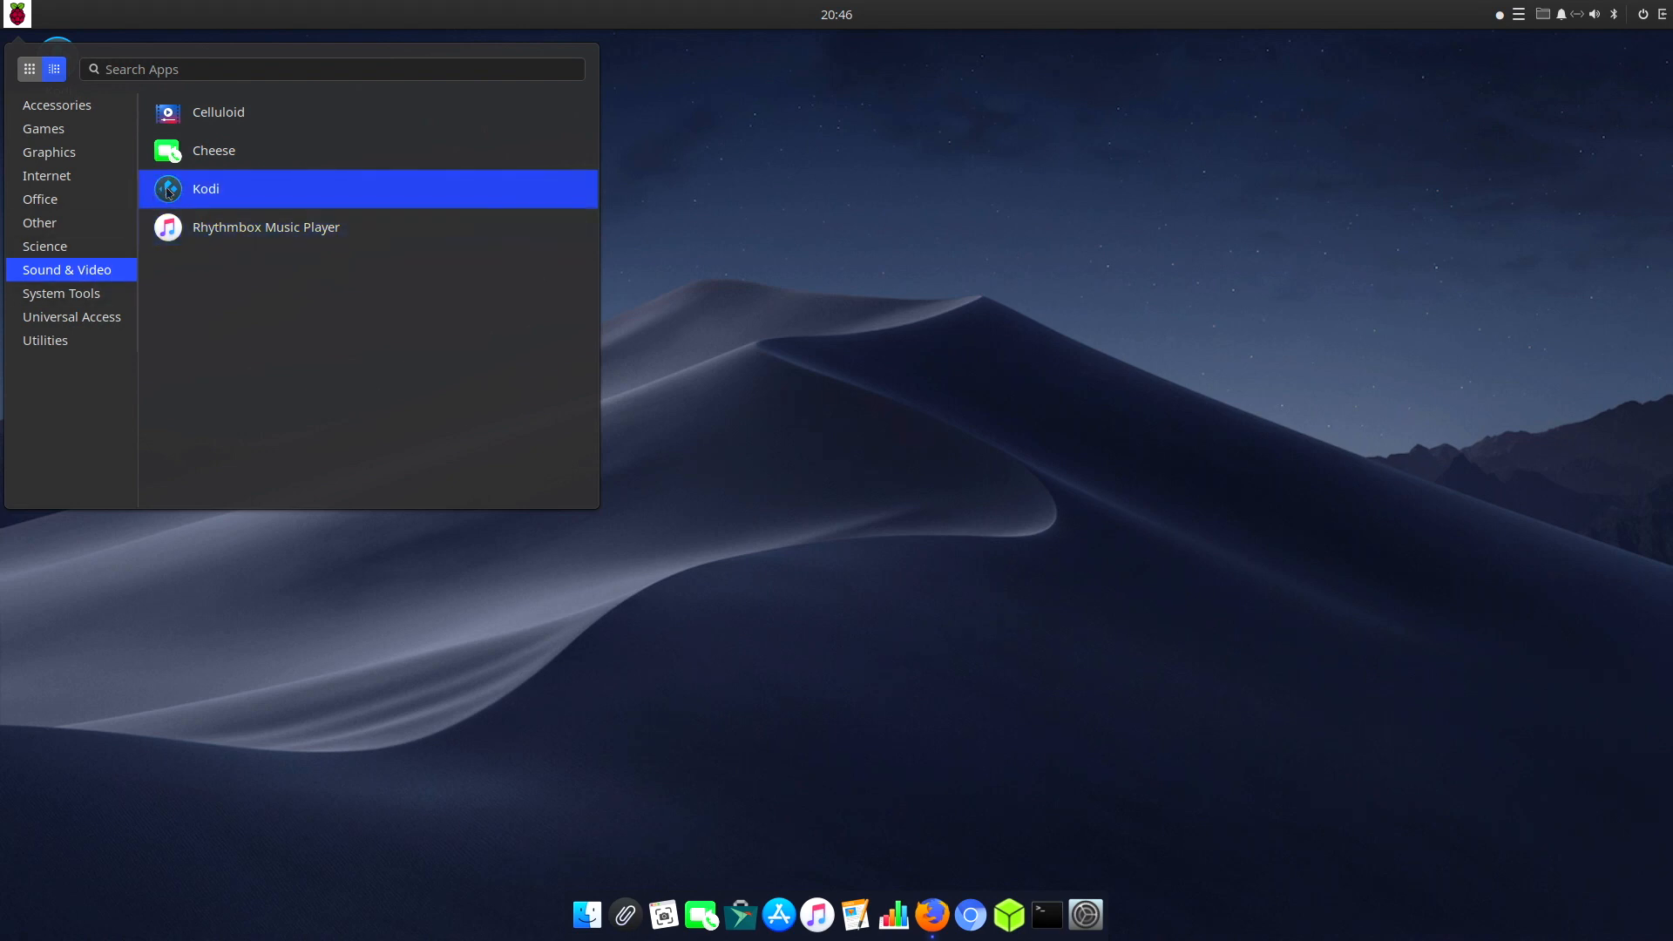
{"action": "left_click", "coordinate": [61, 292]}
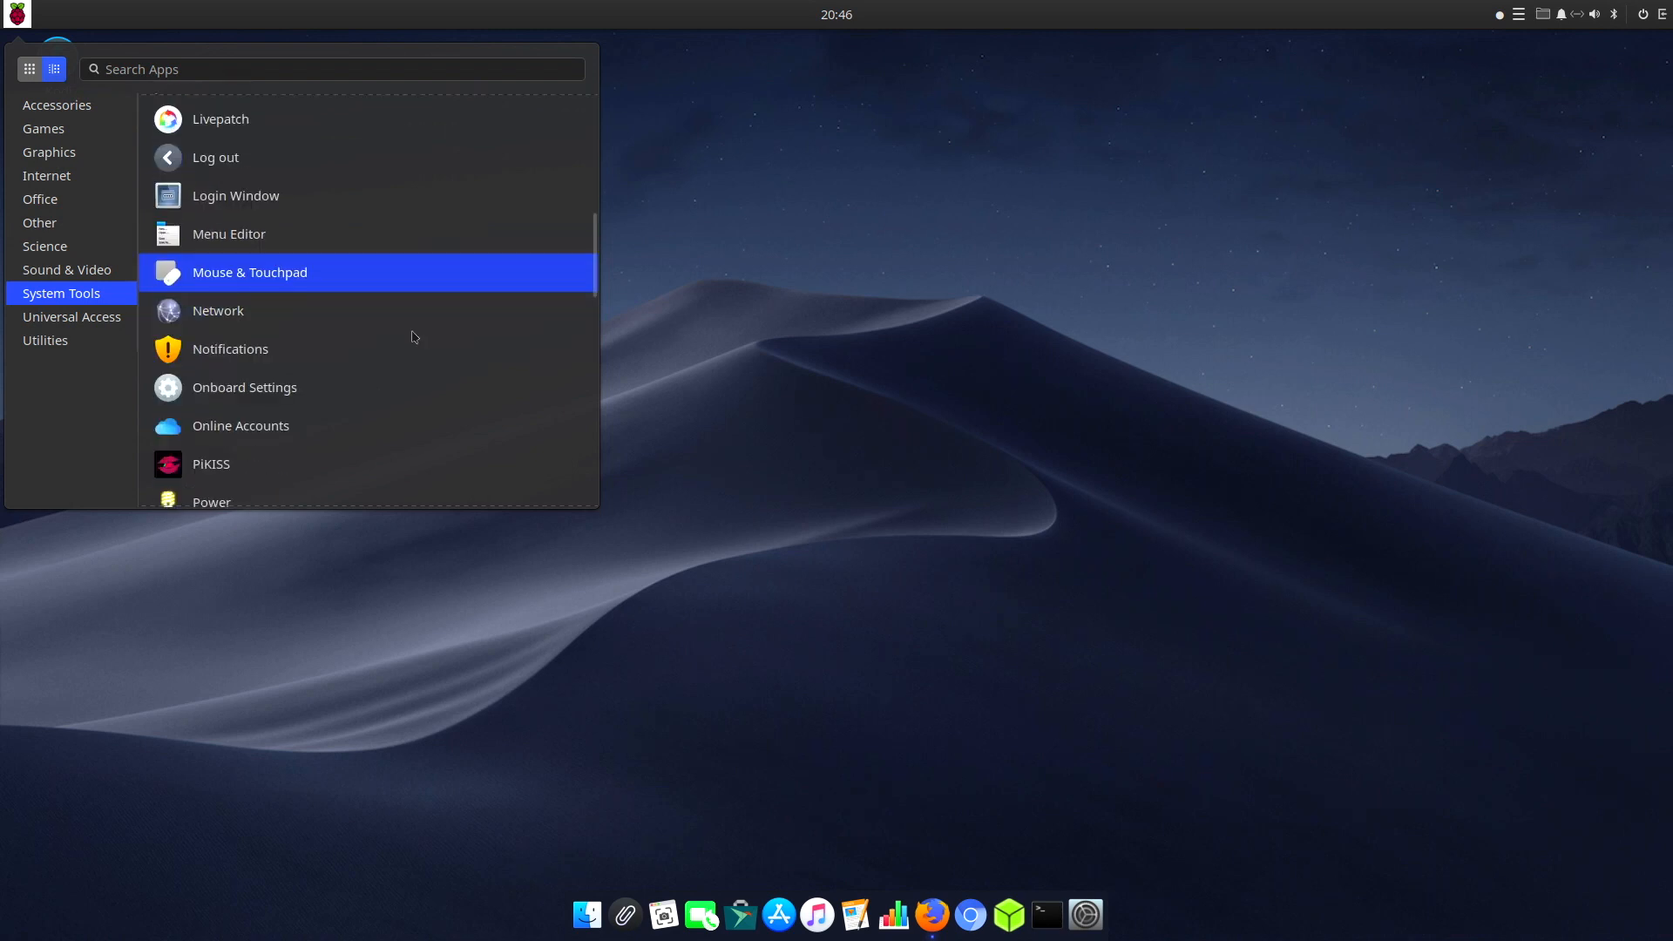
{"action": "left_click", "coordinate": [71, 315]}
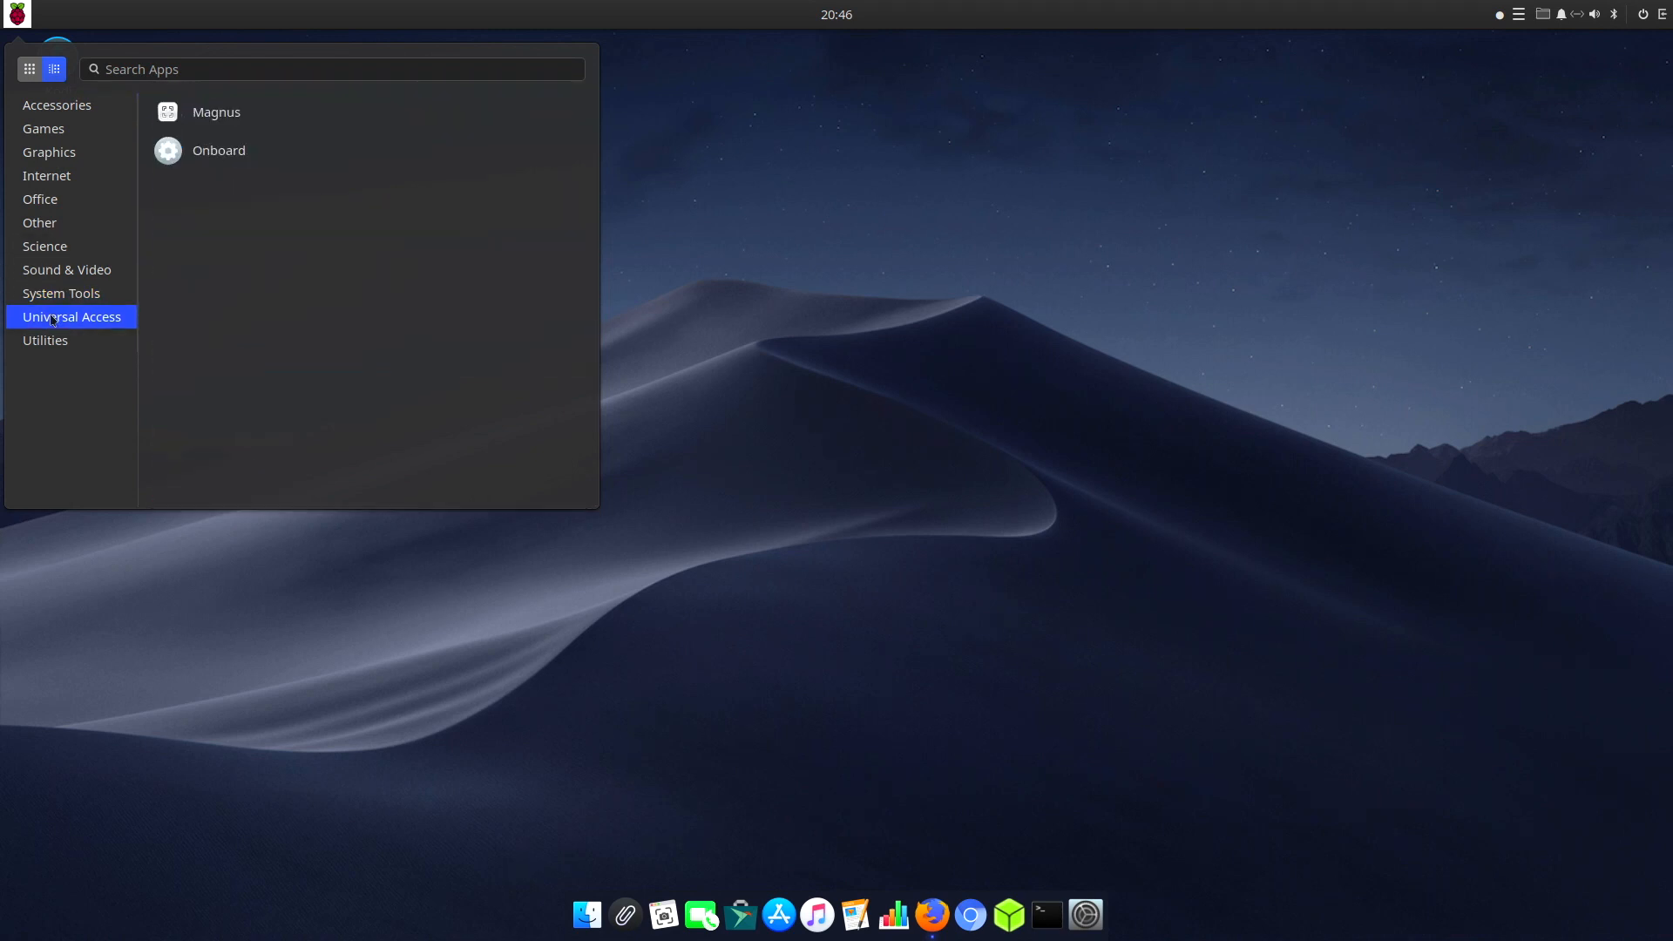
{"action": "left_click", "coordinate": [45, 340]}
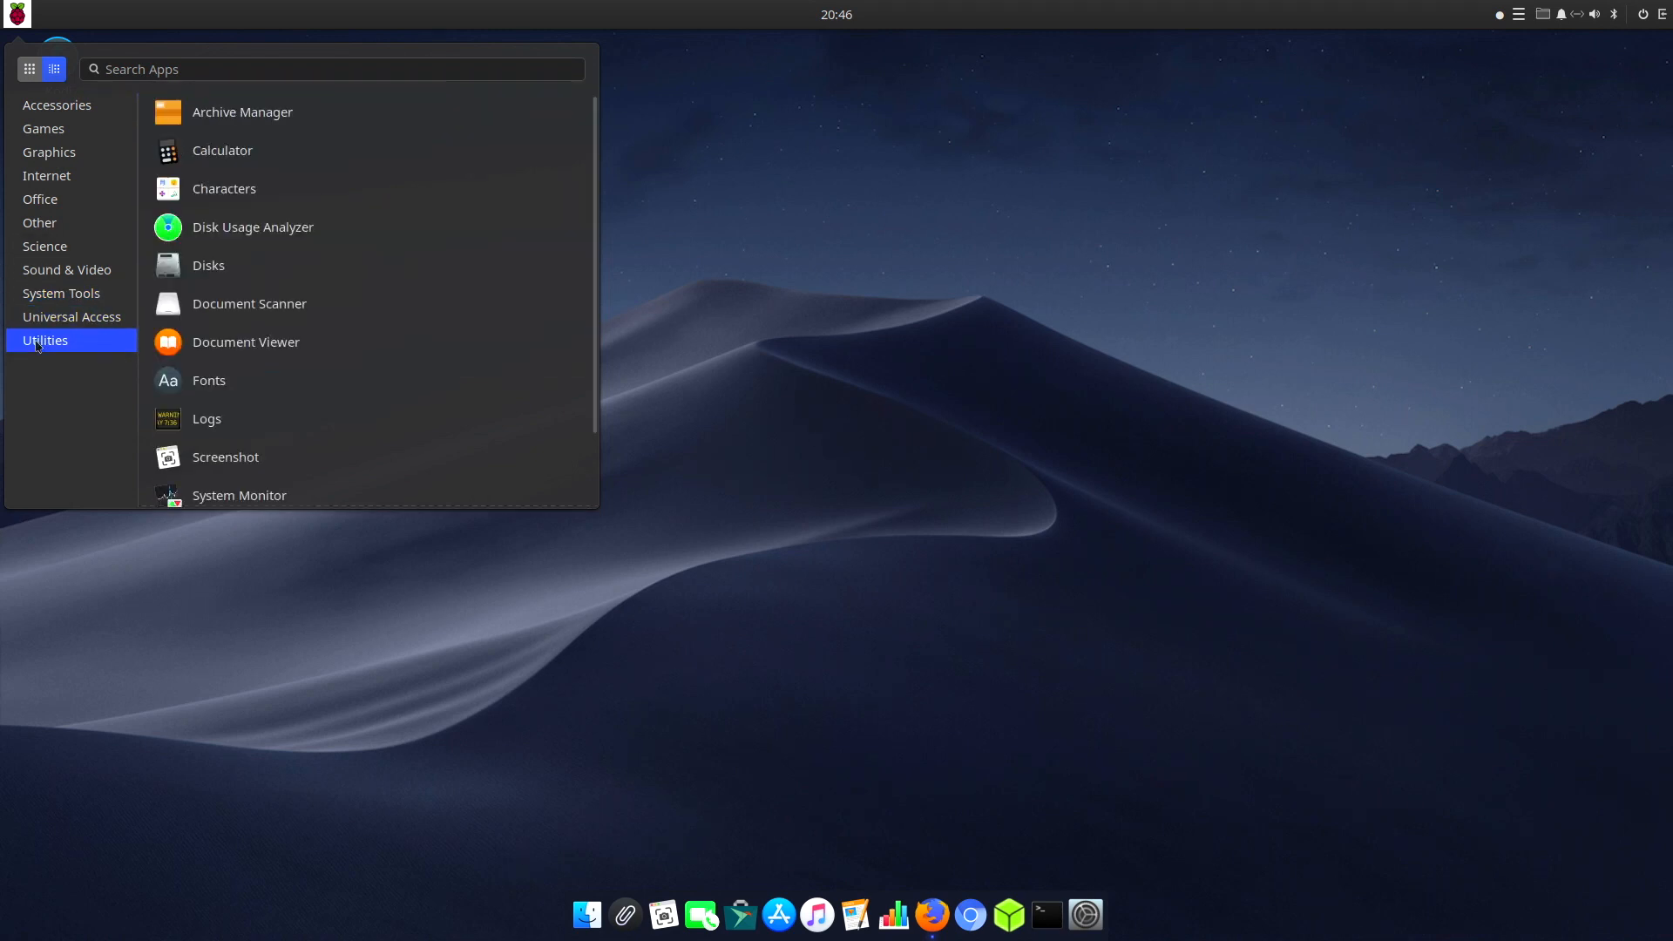
{"action": "left_click", "coordinate": [61, 293]}
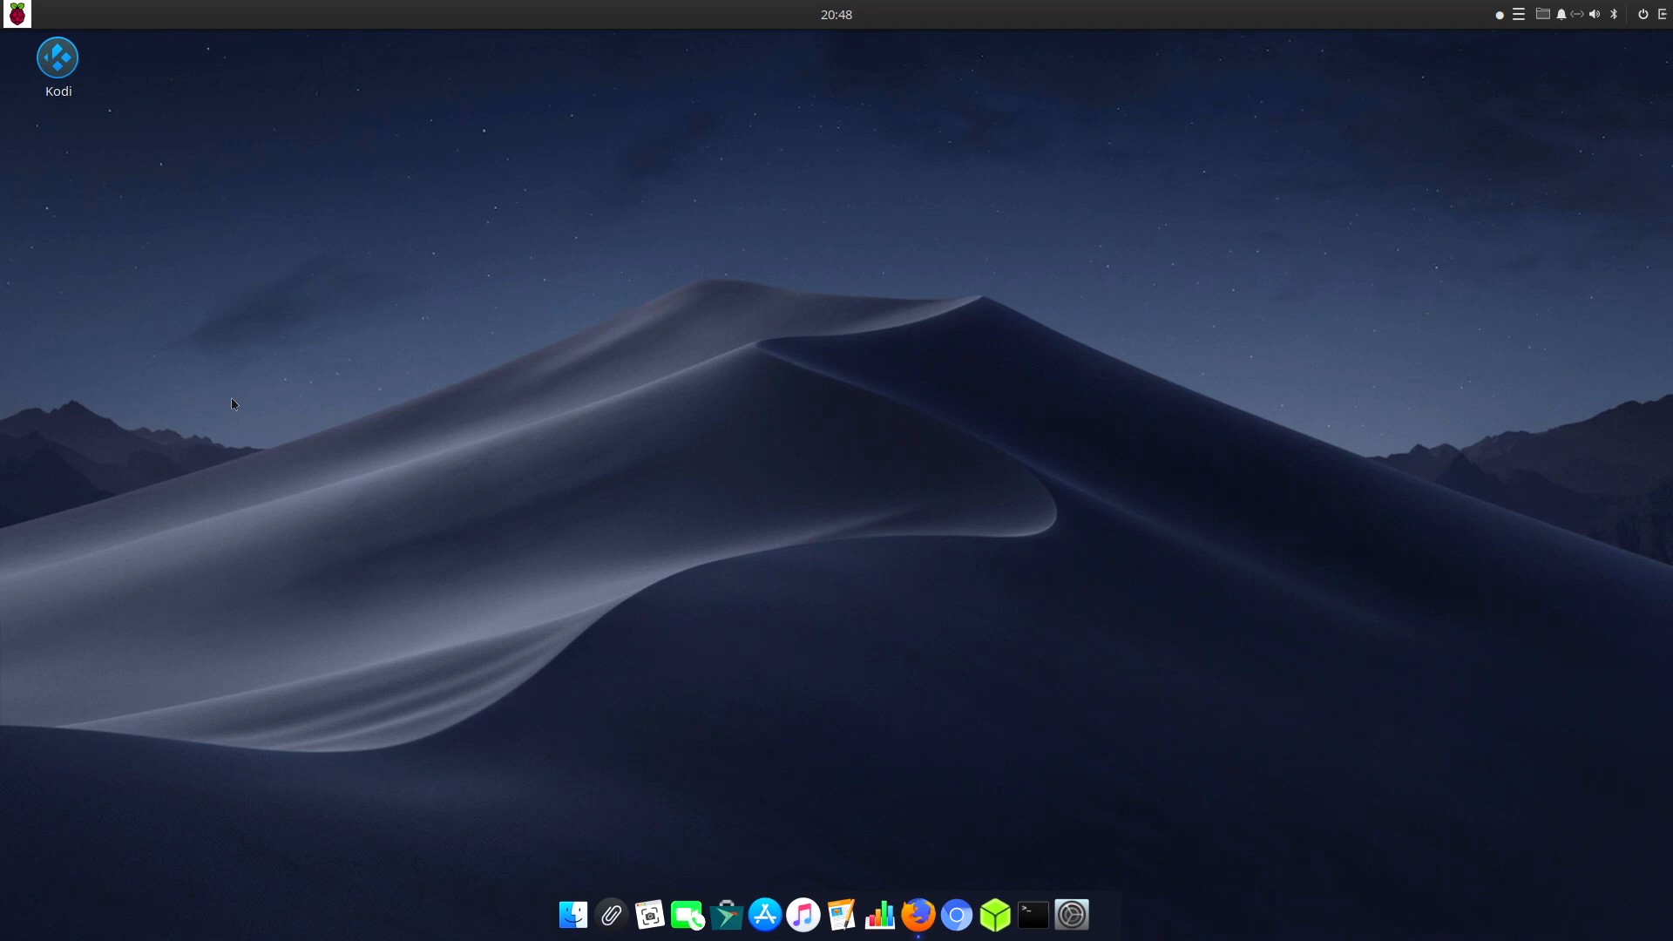
Step: Launch PiKISS and browse its Emulation and Multimedia script categories, returning to the main menu
{"action": "left_click", "coordinate": [1028, 907]}
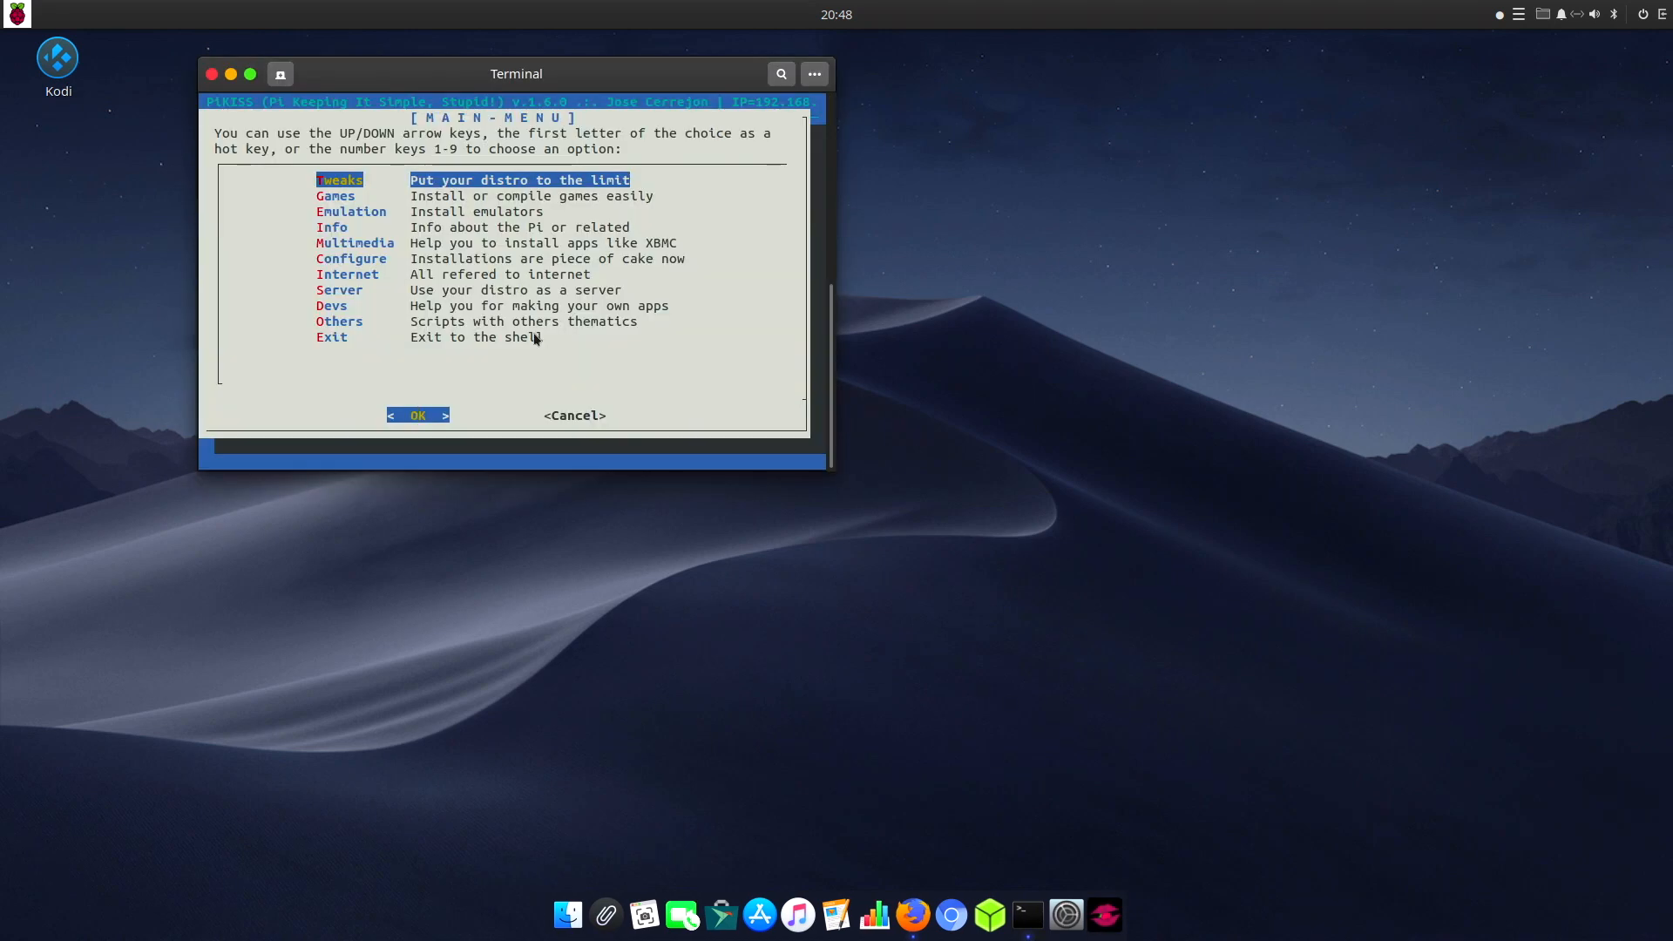
{"action": "mouse_move", "coordinate": [676, 300]}
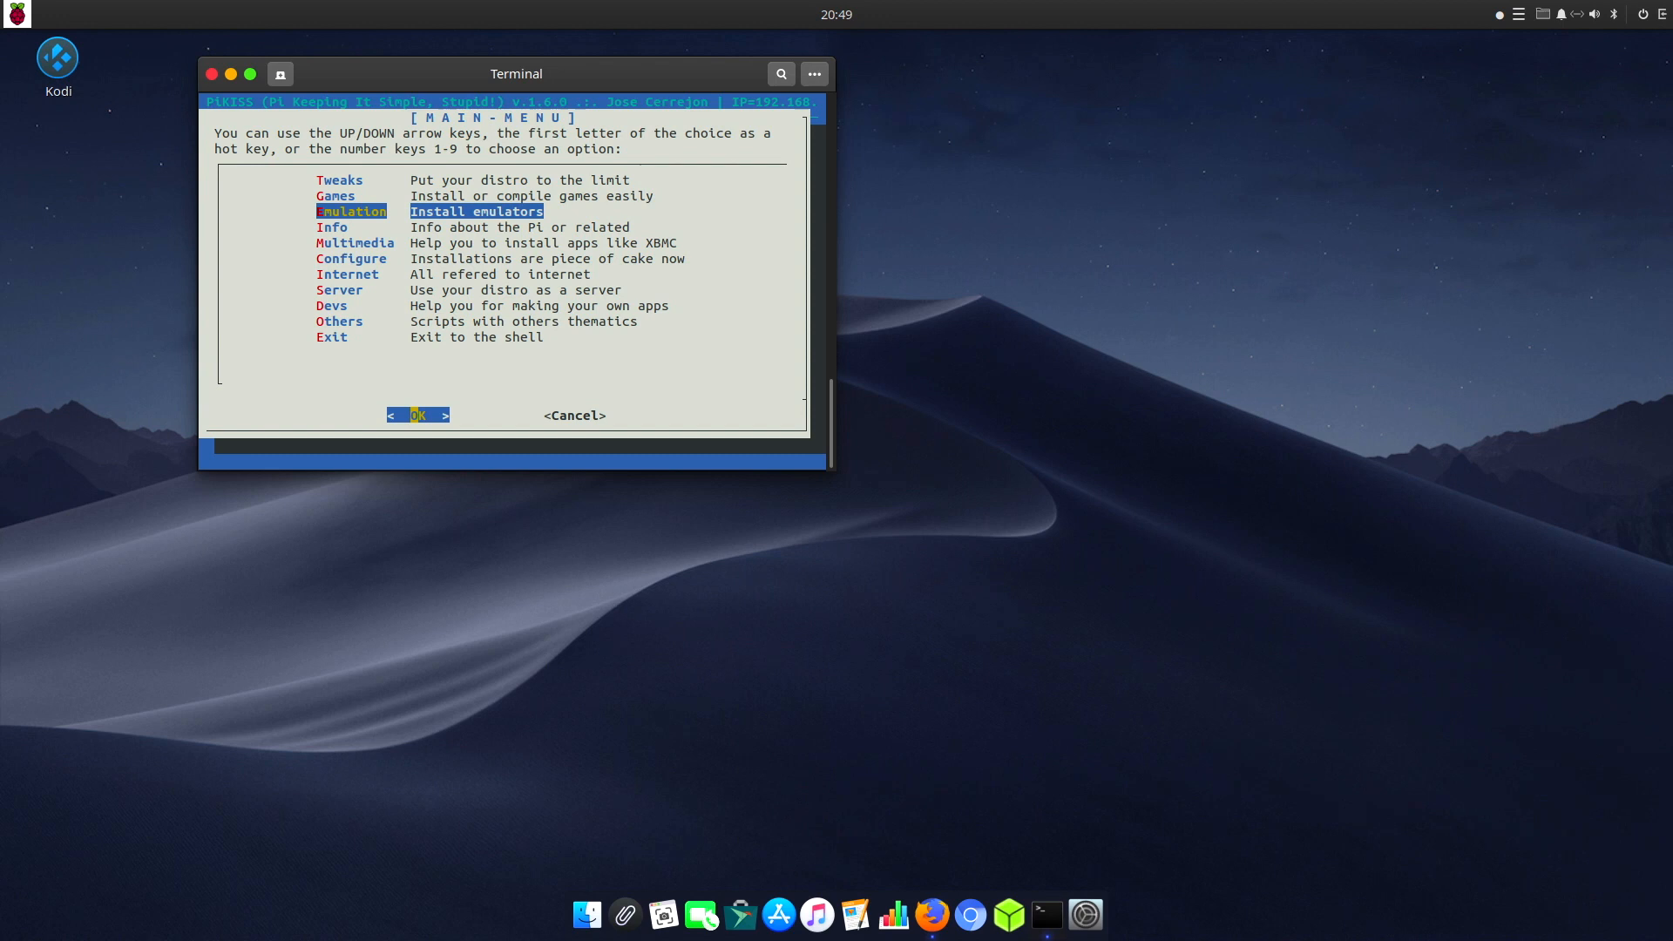
{"action": "left_click", "coordinate": [418, 415]}
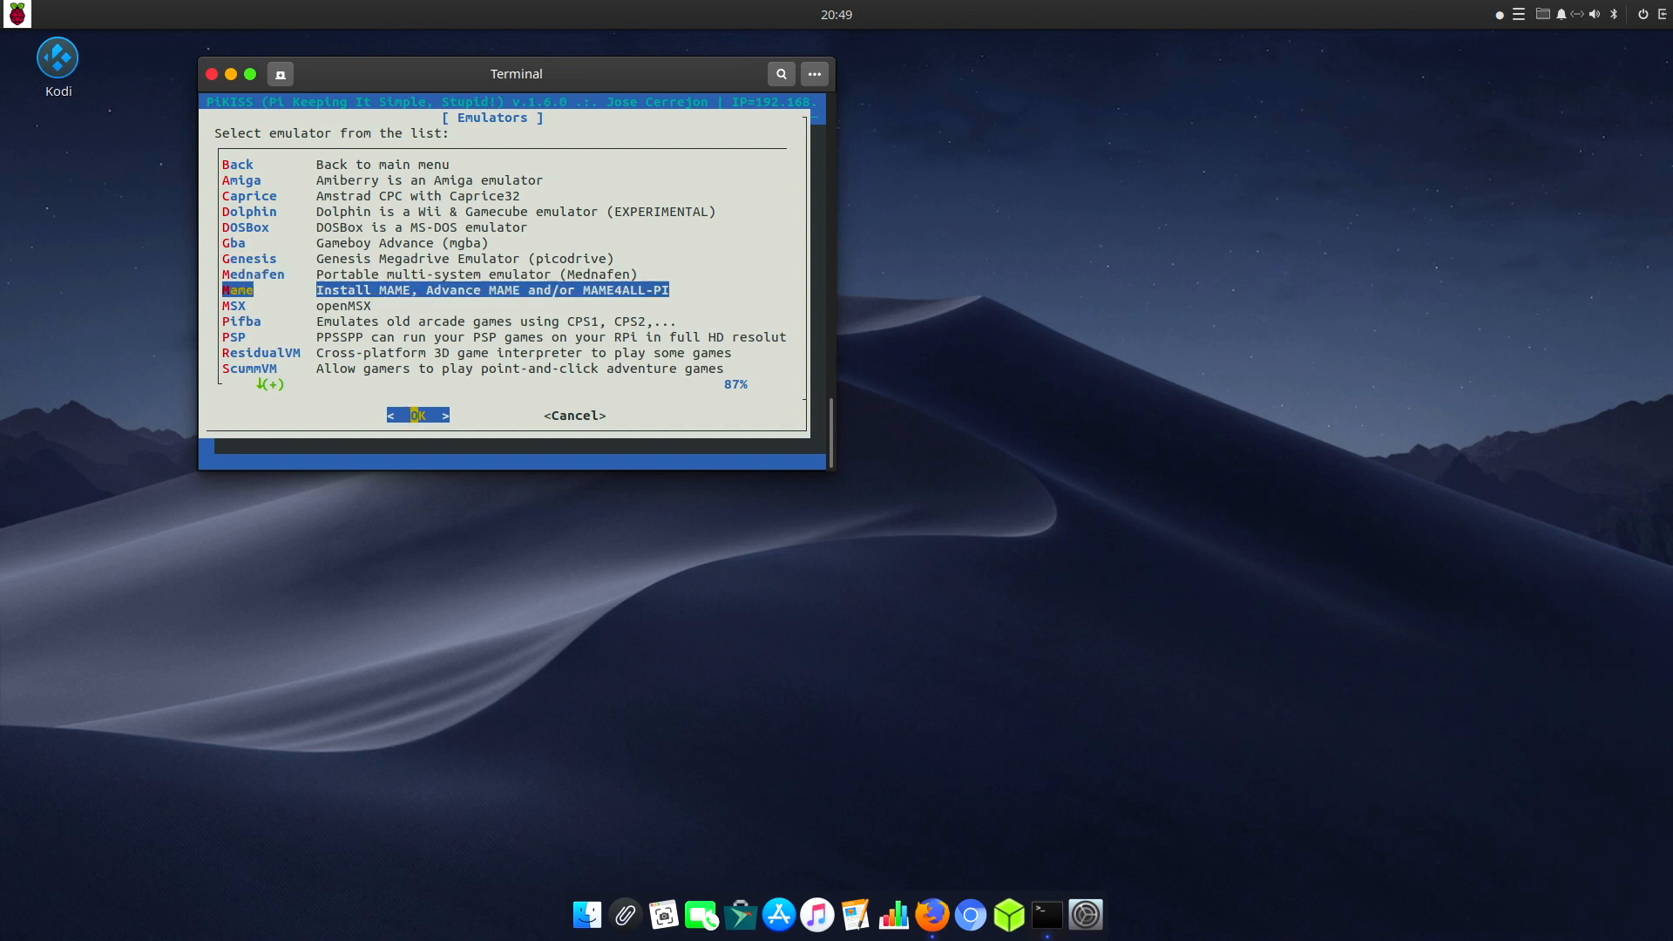
{"action": "key", "text": "Down"}
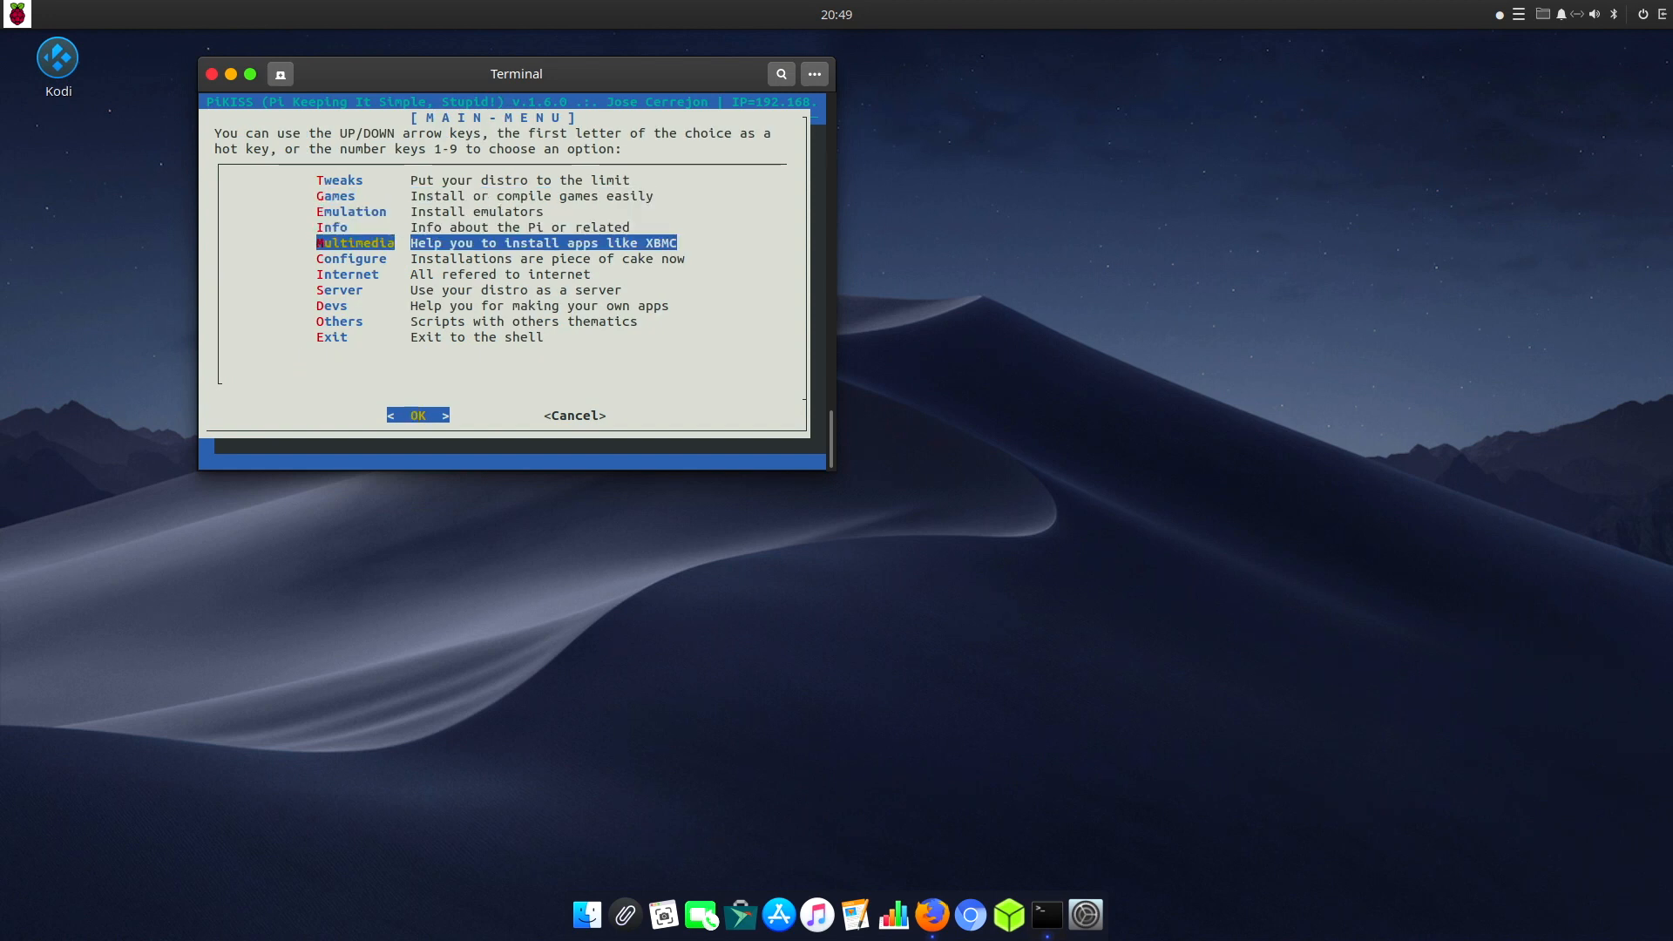
{"action": "left_click", "coordinate": [418, 414]}
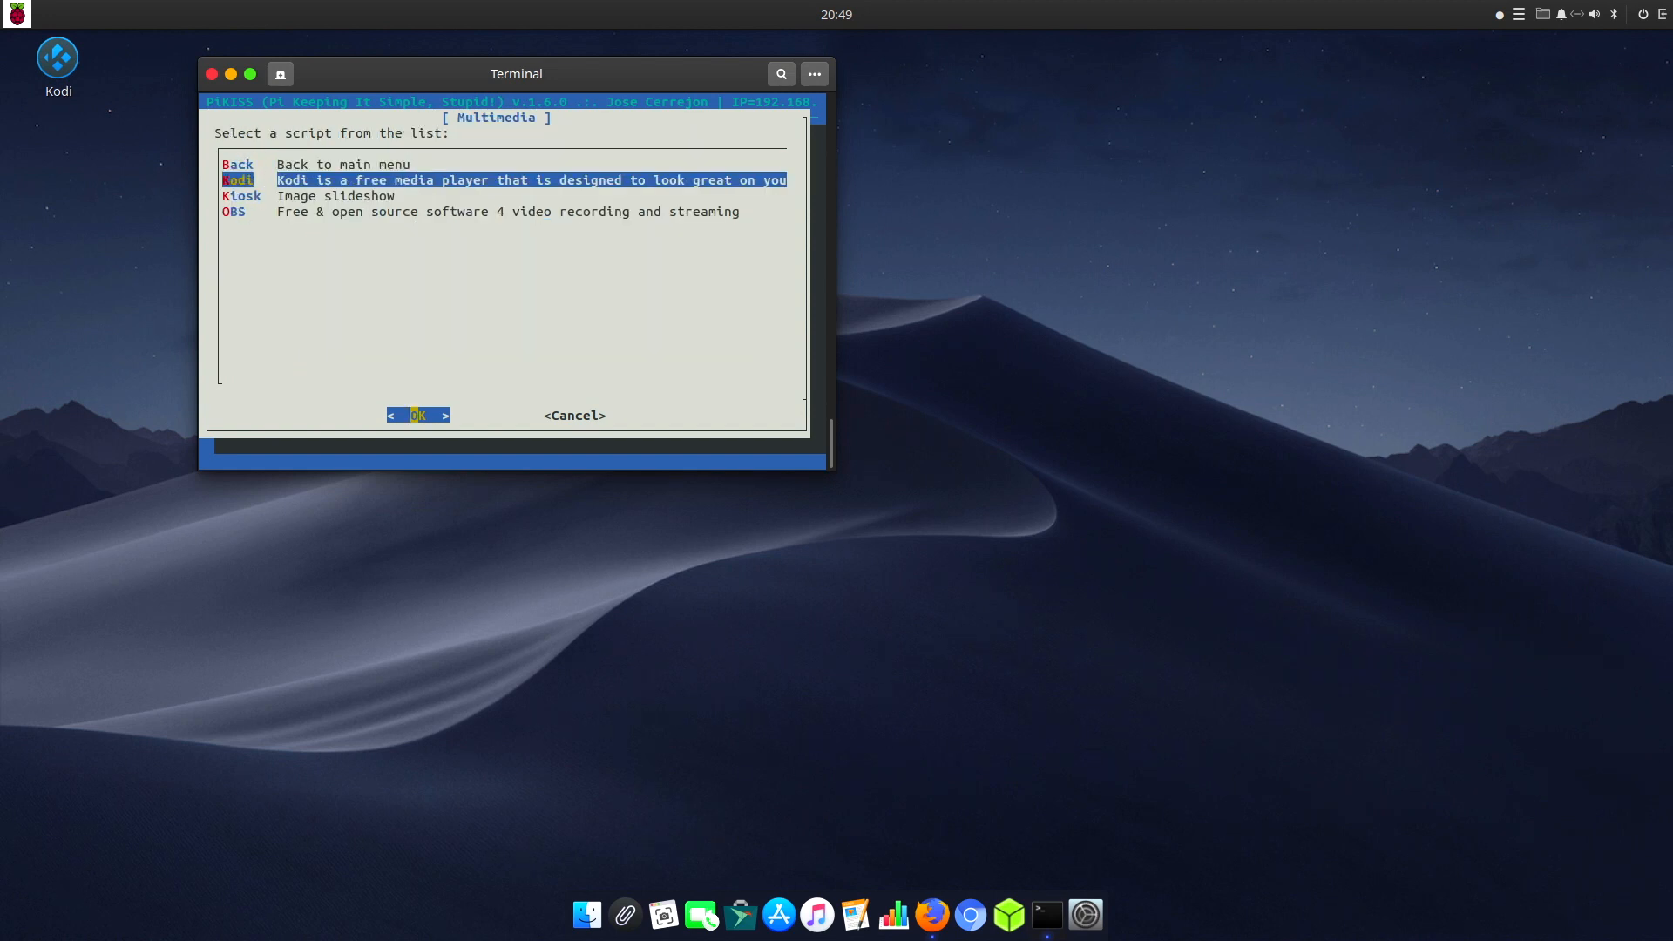
{"action": "key", "text": "Down"}
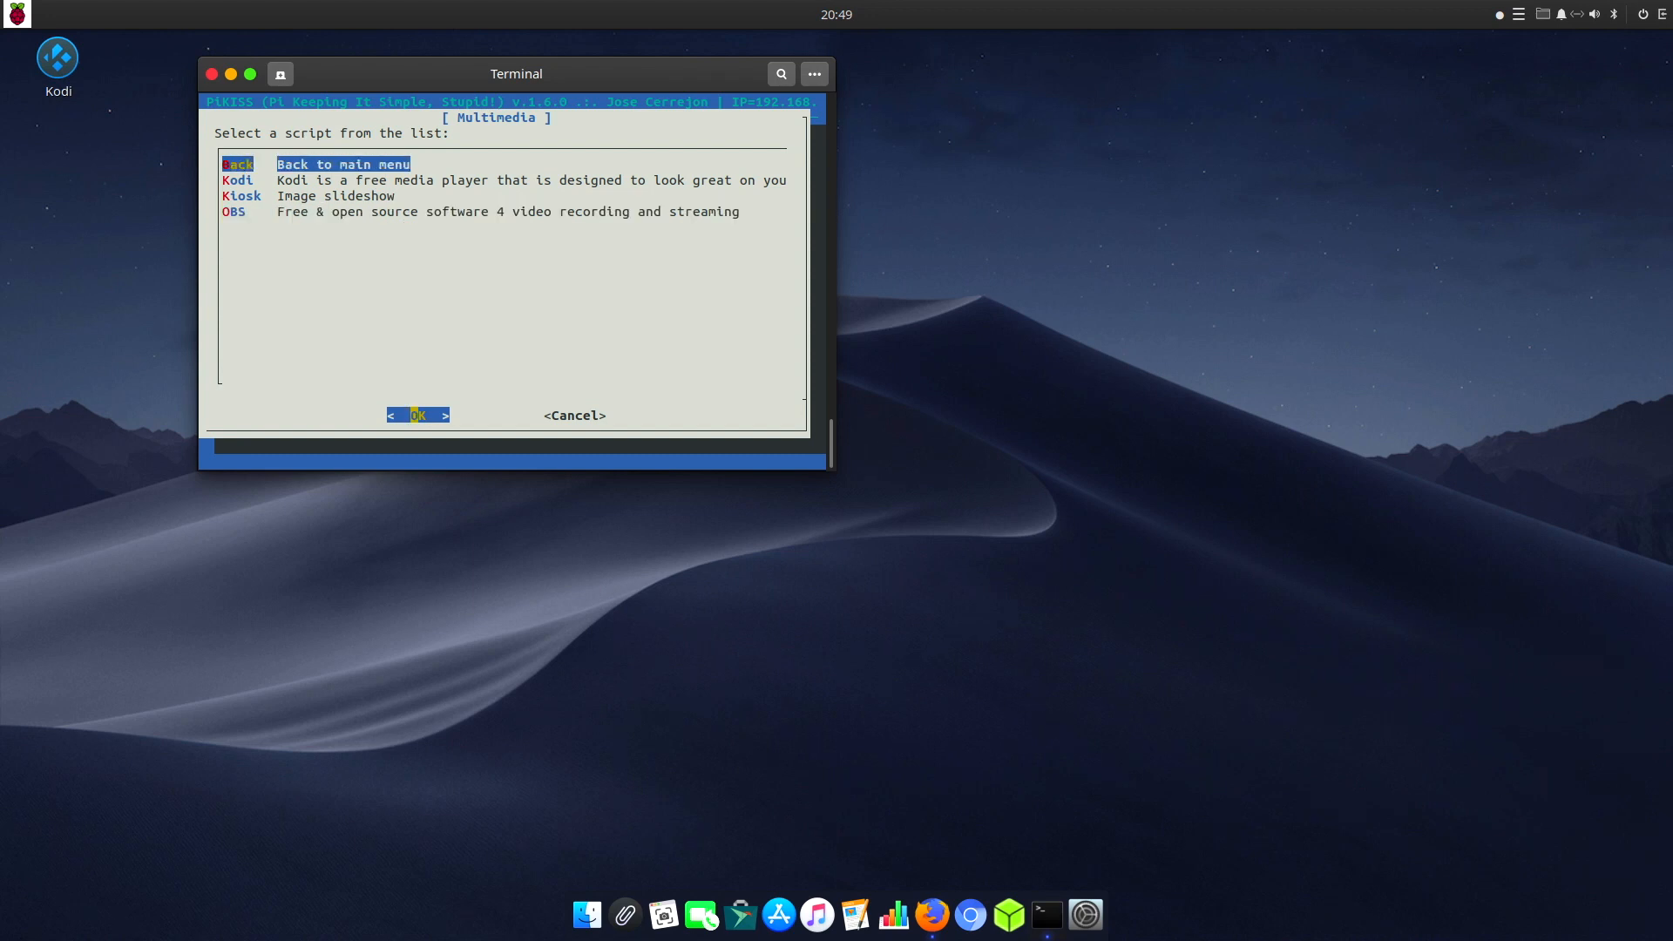
{"action": "left_click", "coordinate": [418, 415]}
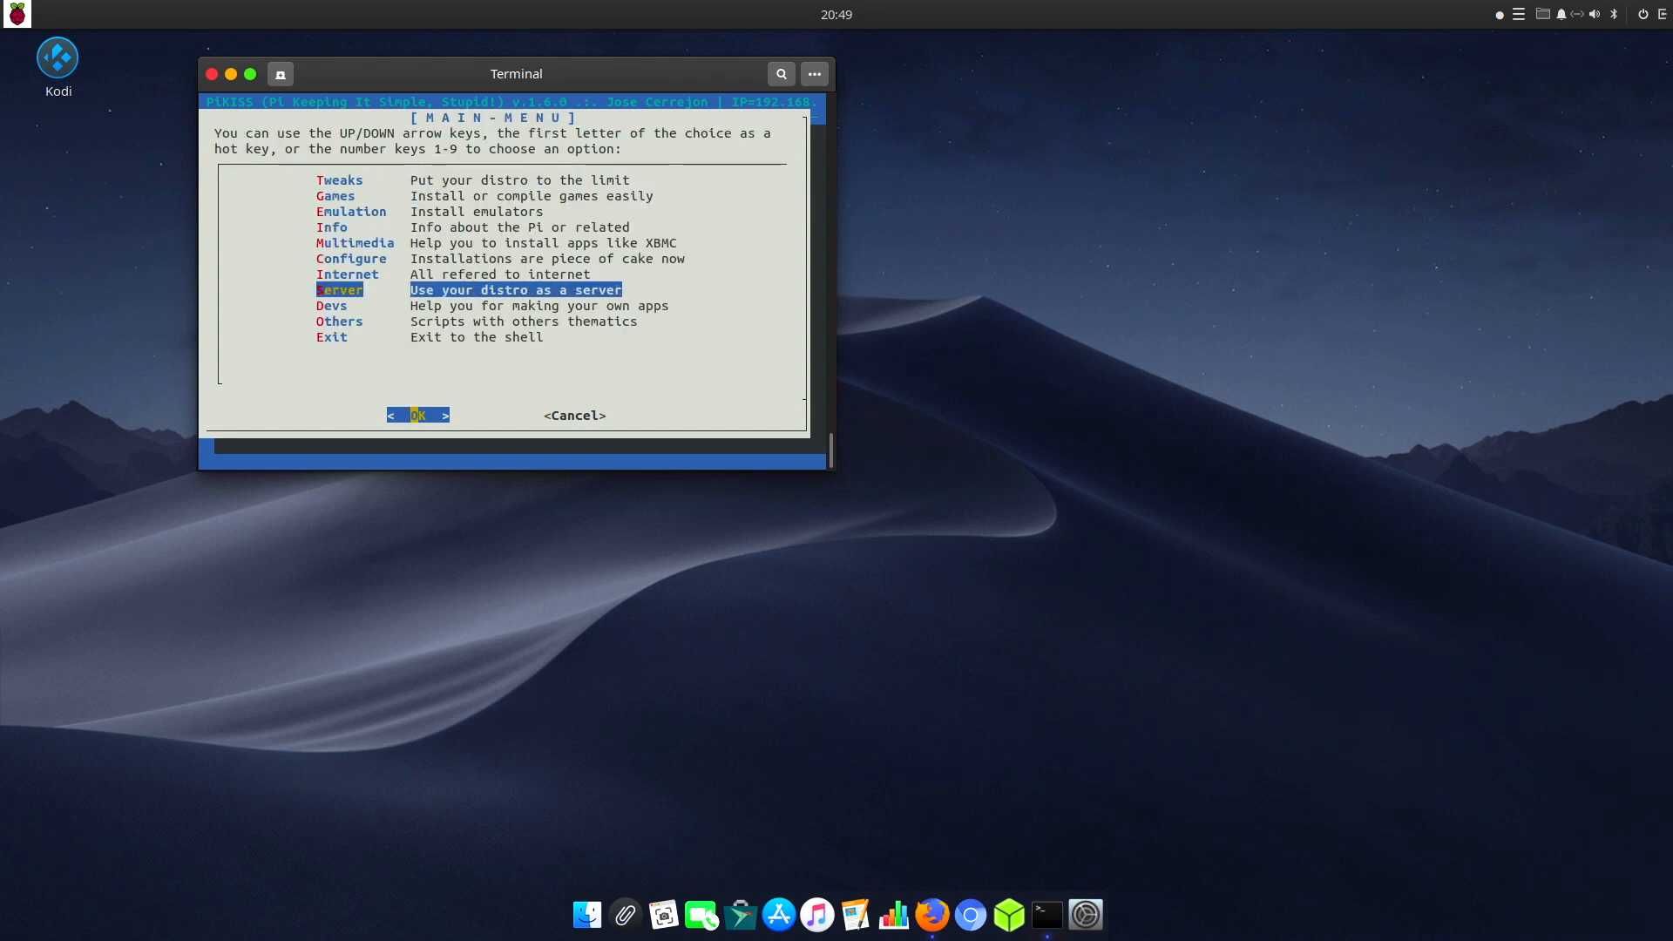
Step: Browse the Server and Others script categories, ending with Firefox's YouTube tab in front
{"action": "left_click", "coordinate": [418, 415]}
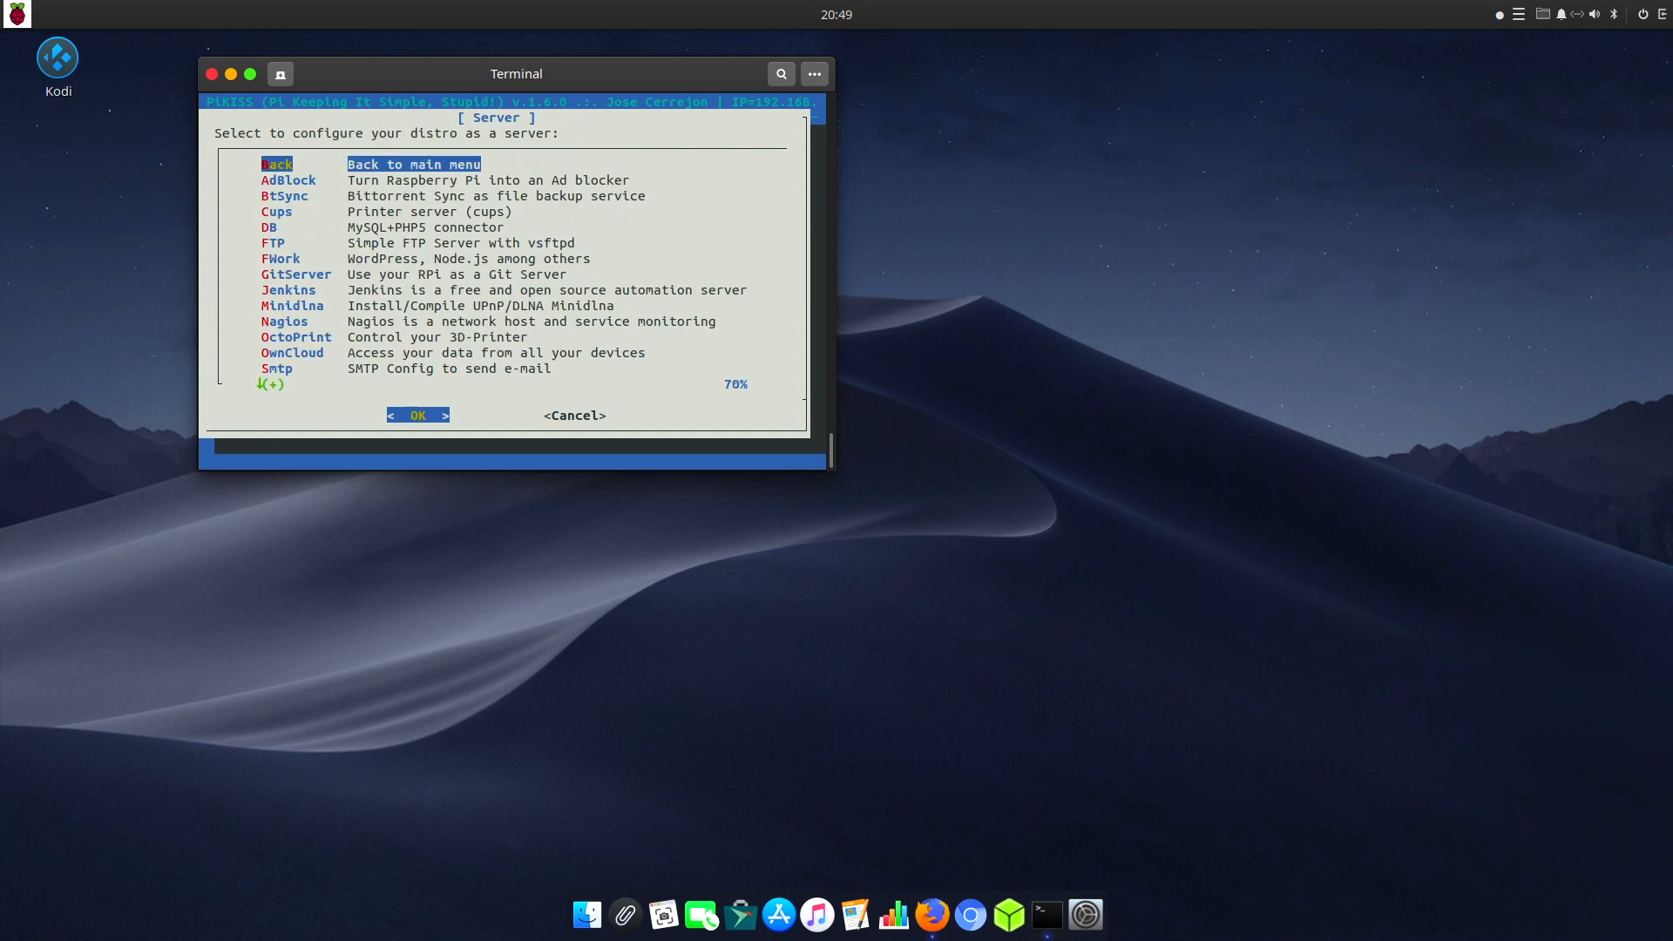
{"action": "left_click", "coordinate": [279, 257]}
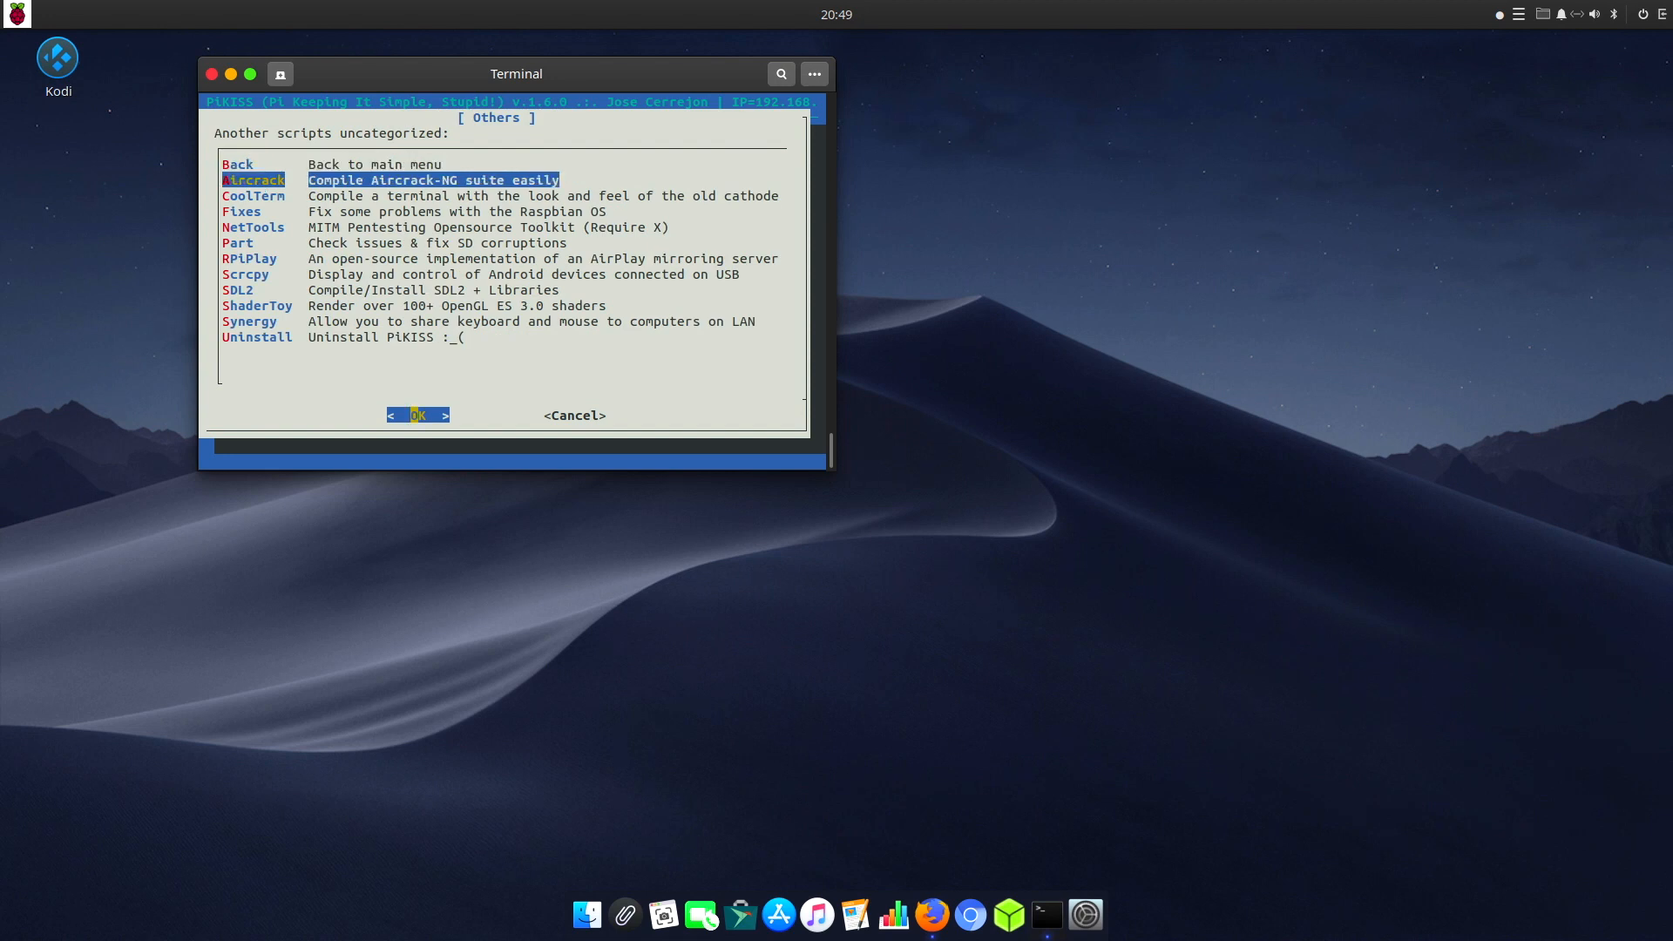
{"action": "left_click", "coordinate": [214, 74]}
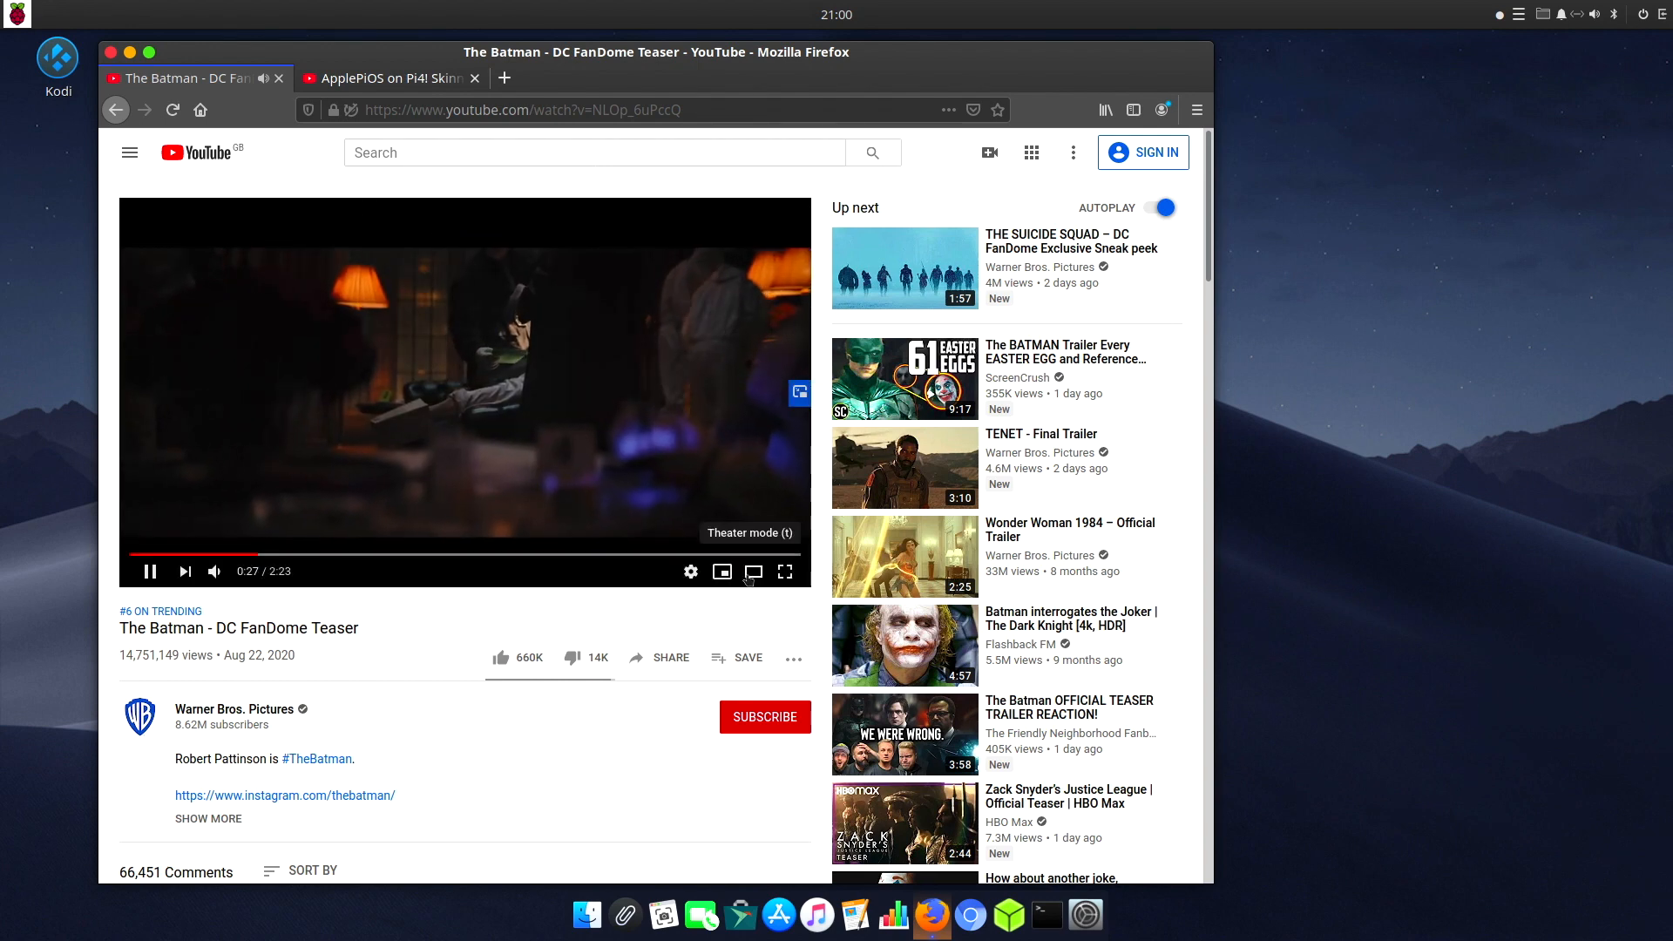
Step: Switch the Batman teaser to theater mode and add a new blank Firefox tab
{"action": "left_click", "coordinate": [752, 572]}
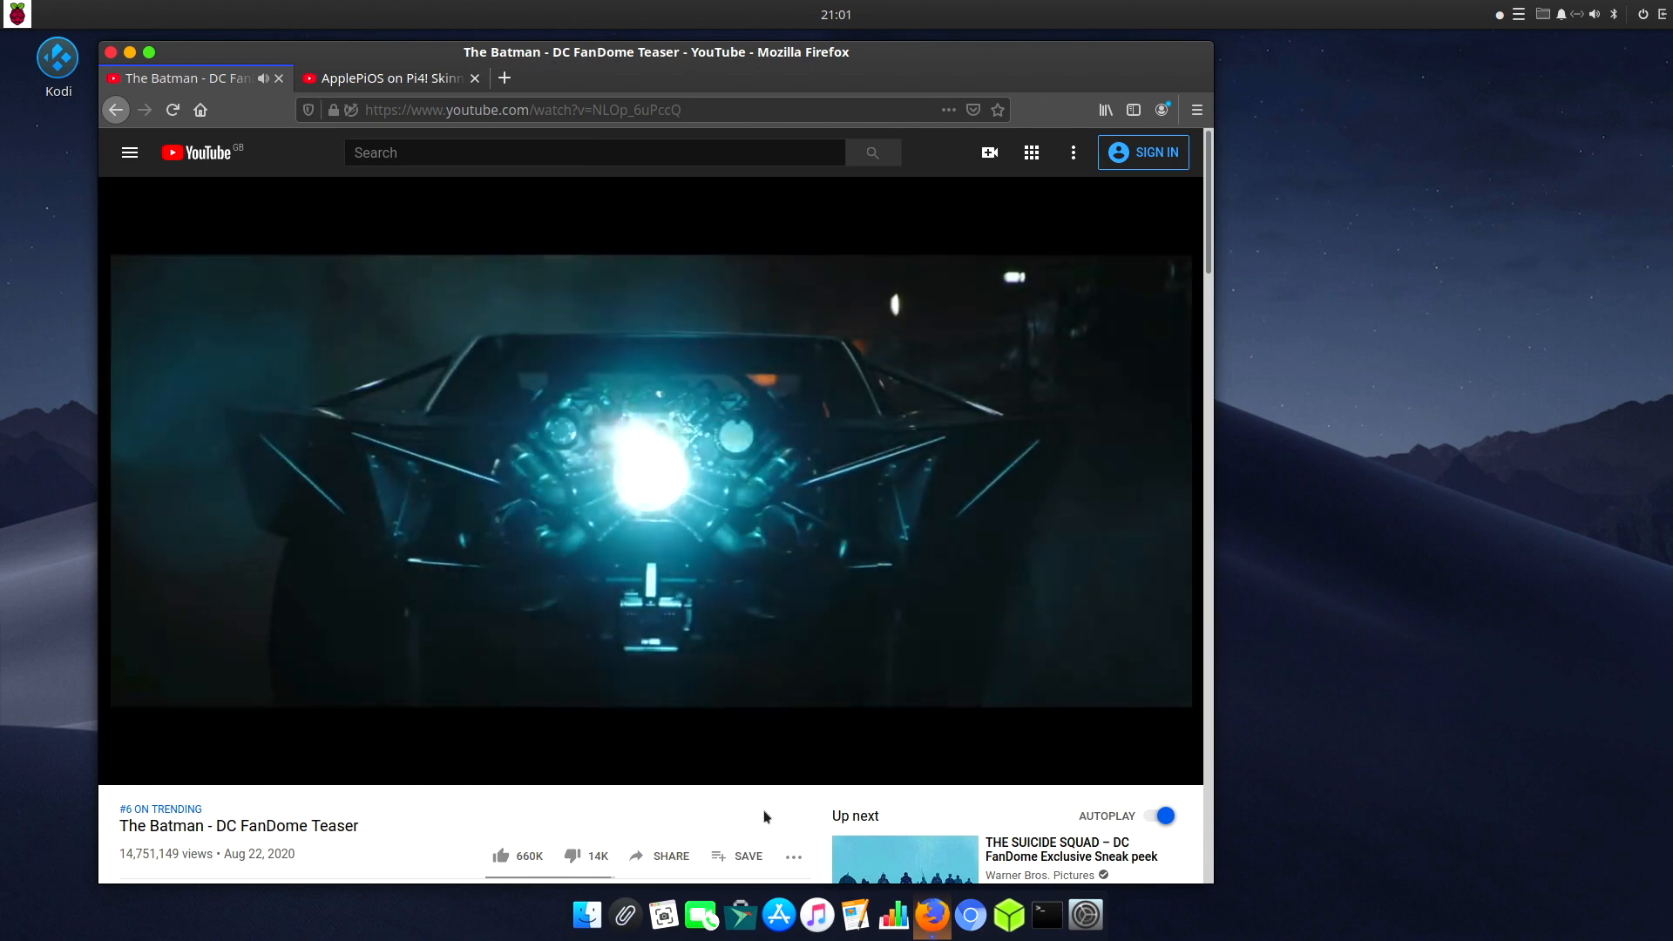
{"action": "left_click", "coordinate": [504, 79]}
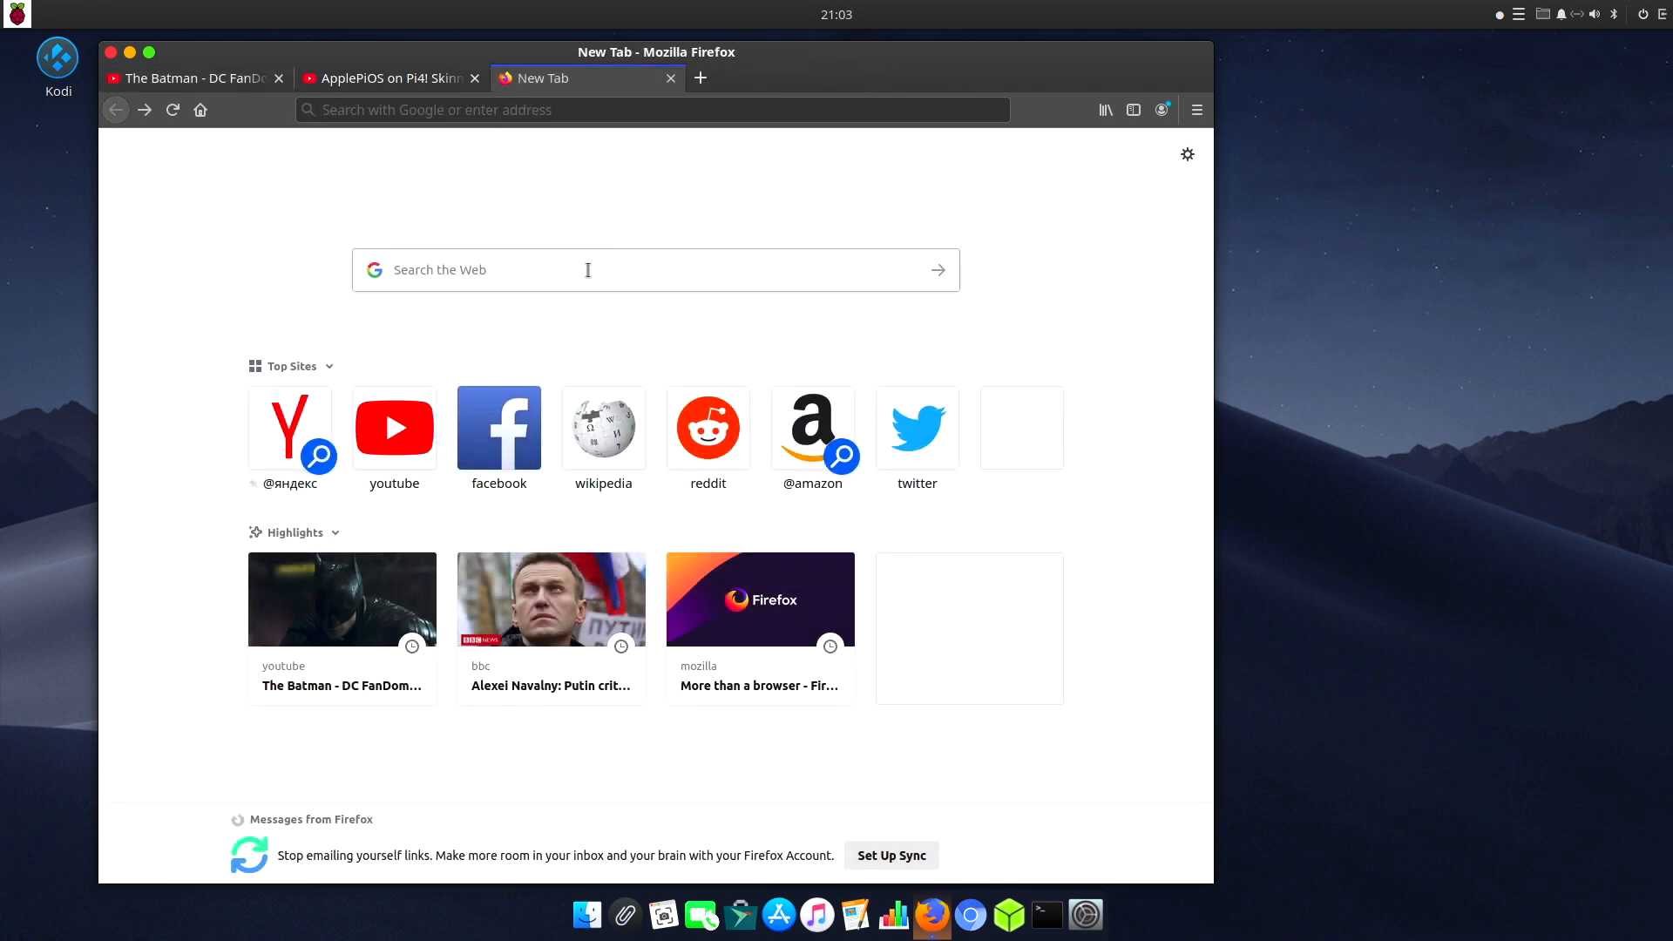
Step: Search Google for 'bbc news', open the BBC result and scroll the coronavirus schools article
{"action": "left_click", "coordinate": [585, 270]}
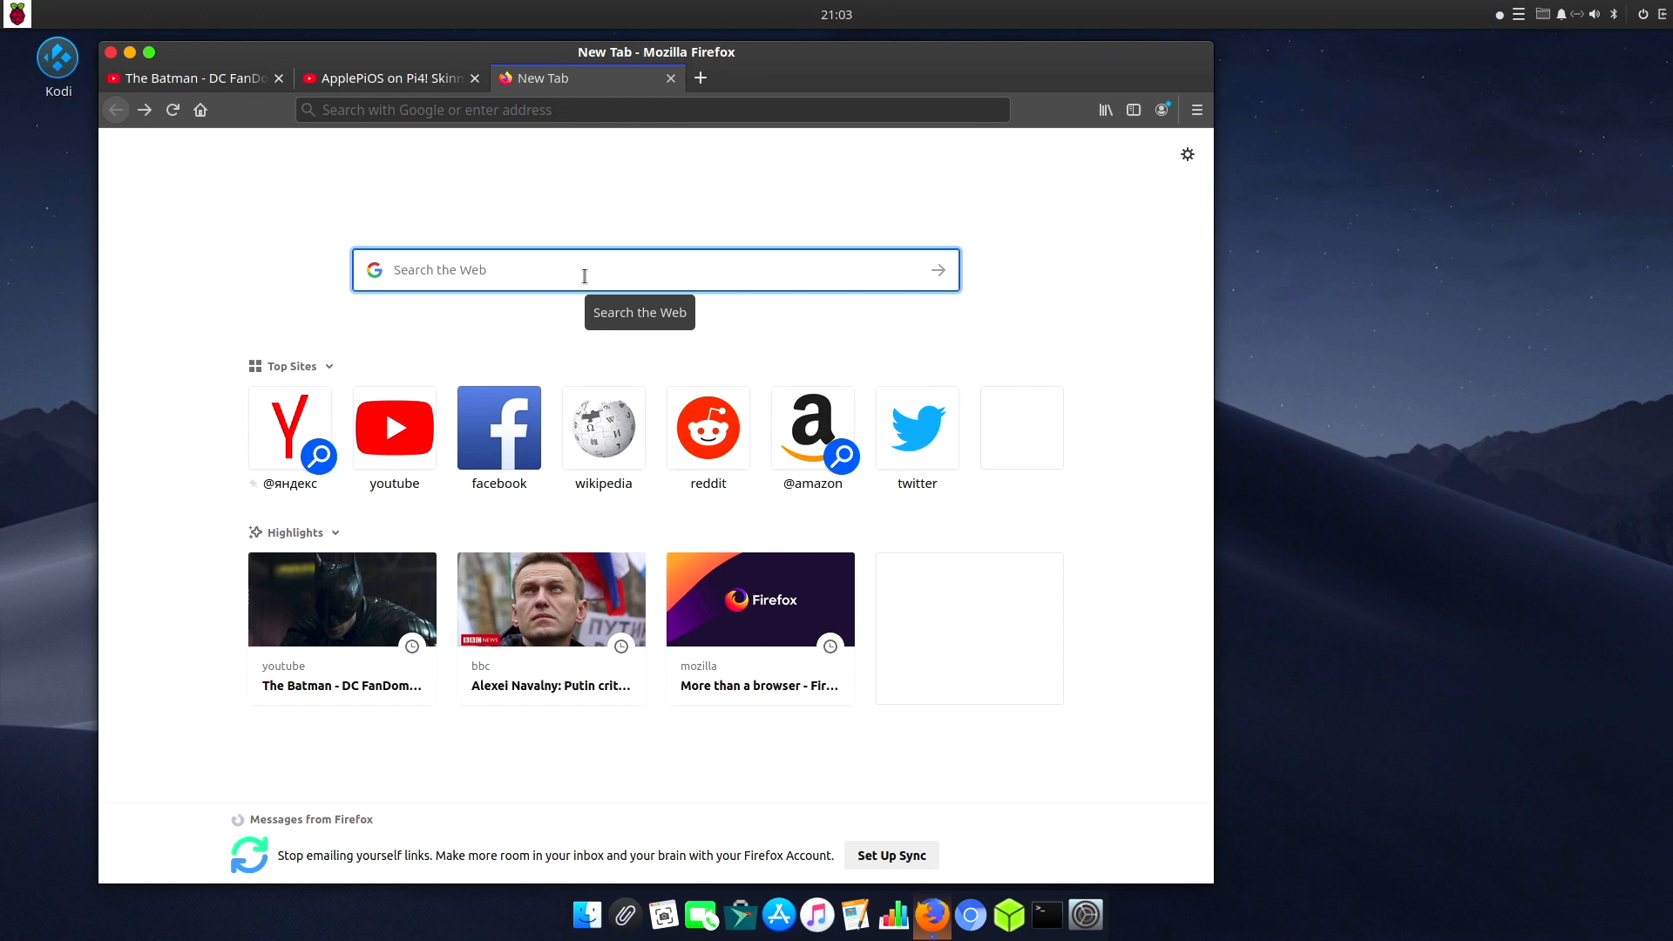
{"action": "type", "text": "bbc news"}
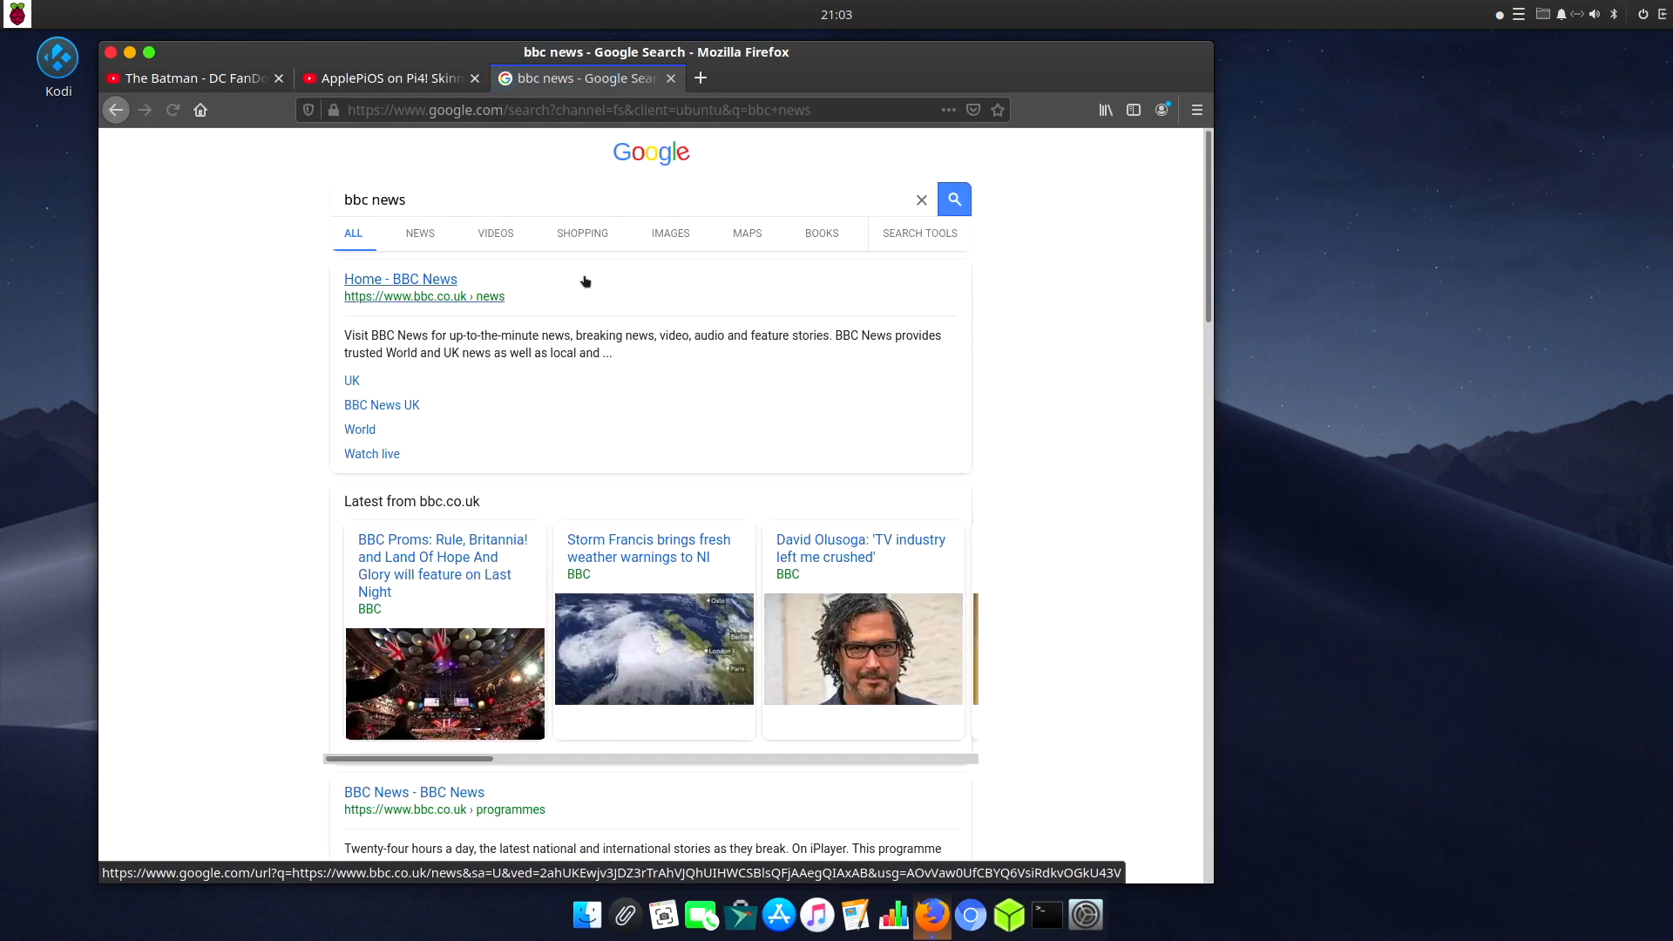
{"action": "left_click", "coordinate": [399, 278]}
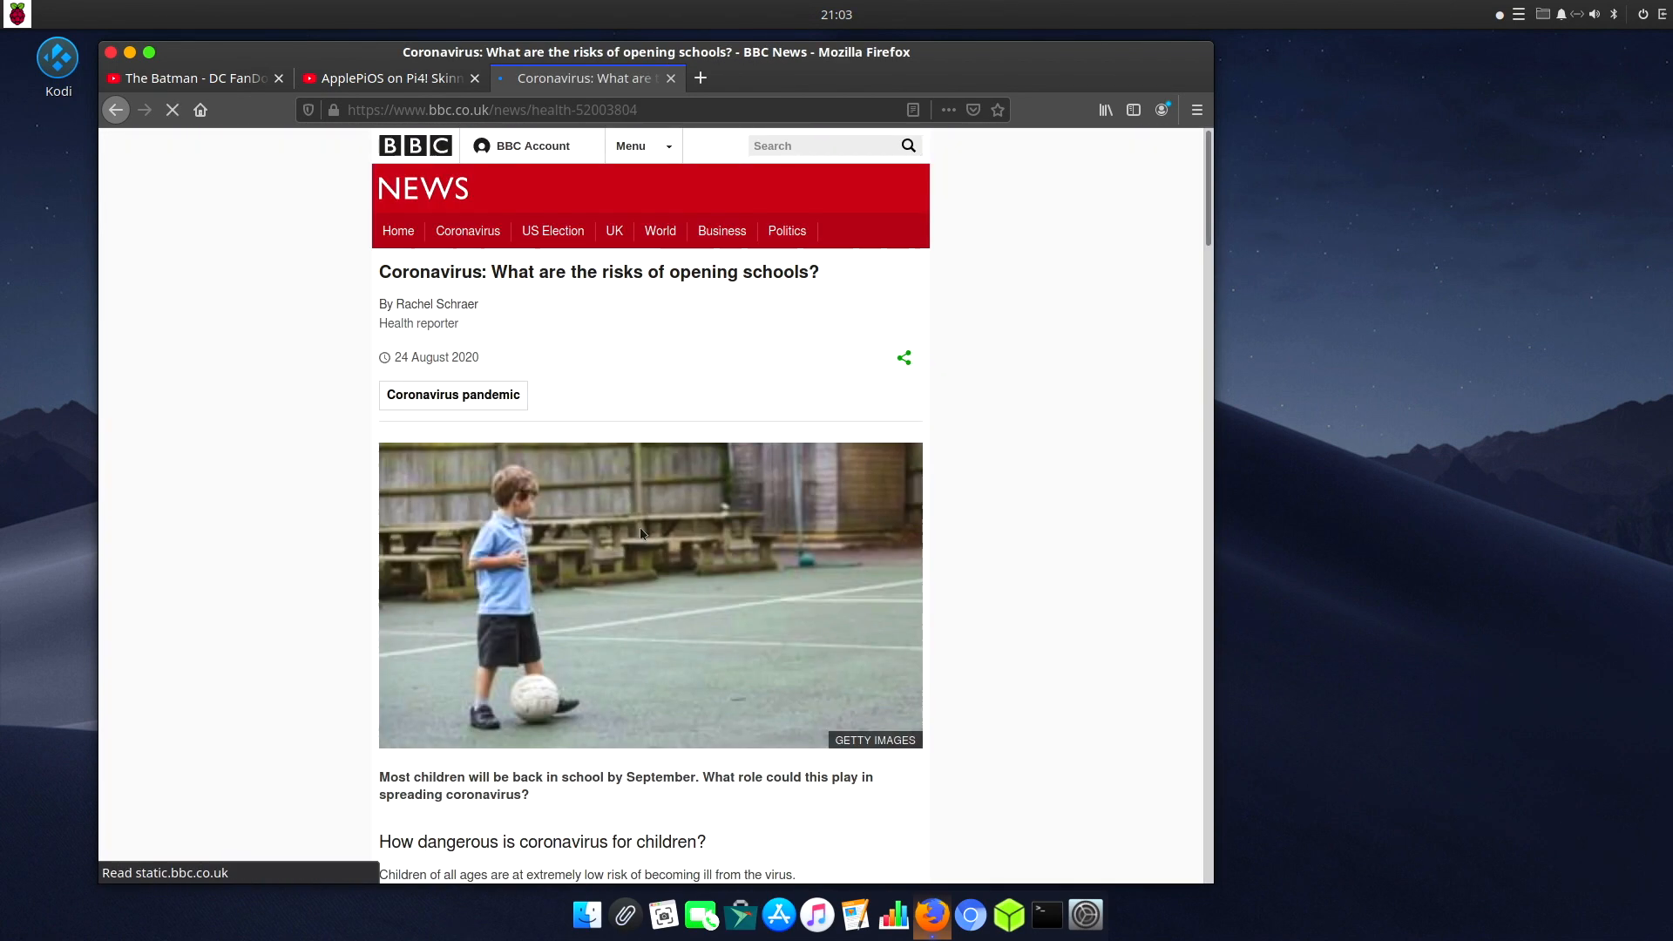
{"action": "scroll", "scroll_direction": "down", "scroll_amount": 3}
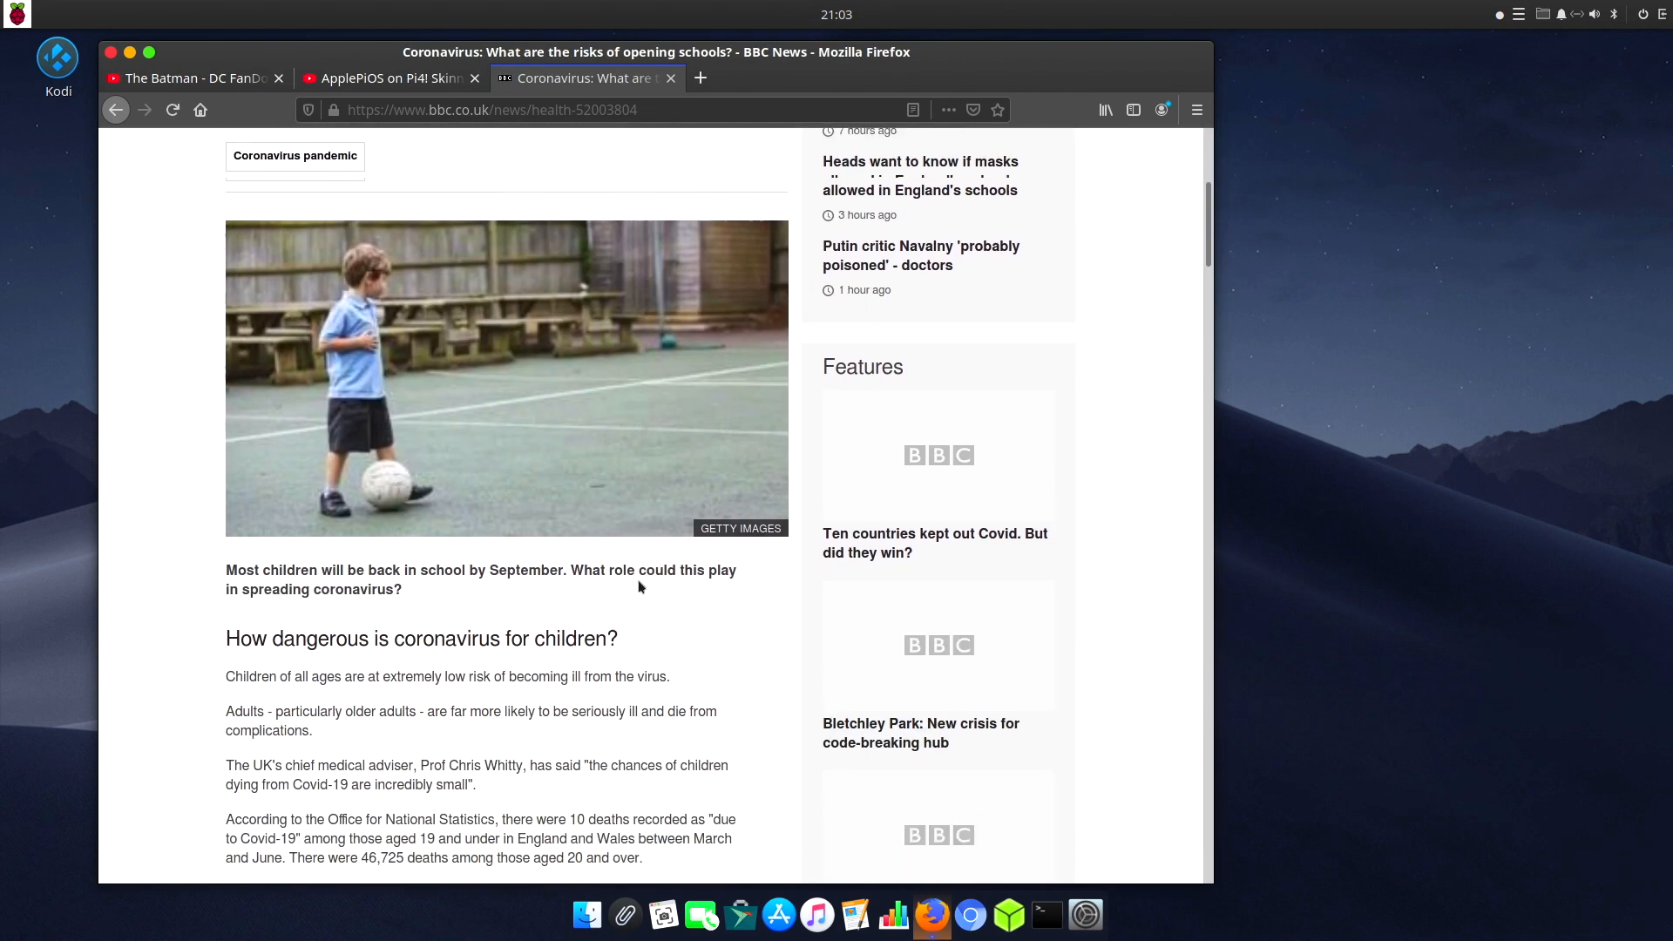
{"action": "scroll", "scroll_direction": "down", "scroll_amount": 3}
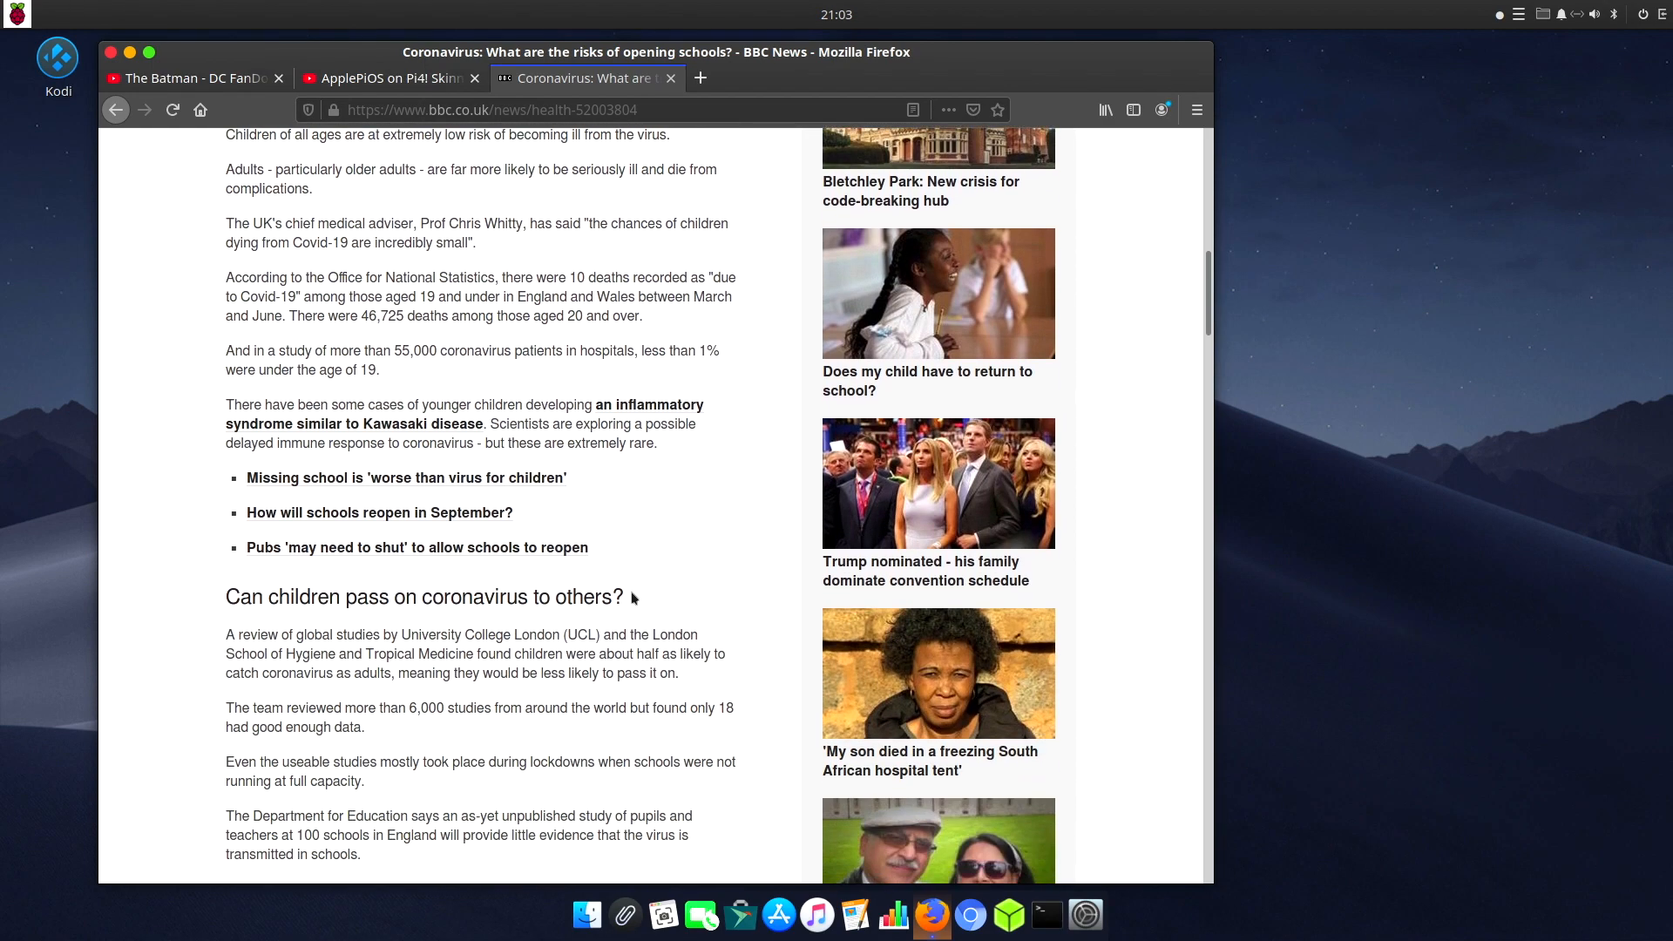
Step: Return to the BBC News home page, then close Firefox to leave the desktop
{"action": "left_click", "coordinate": [115, 108]}
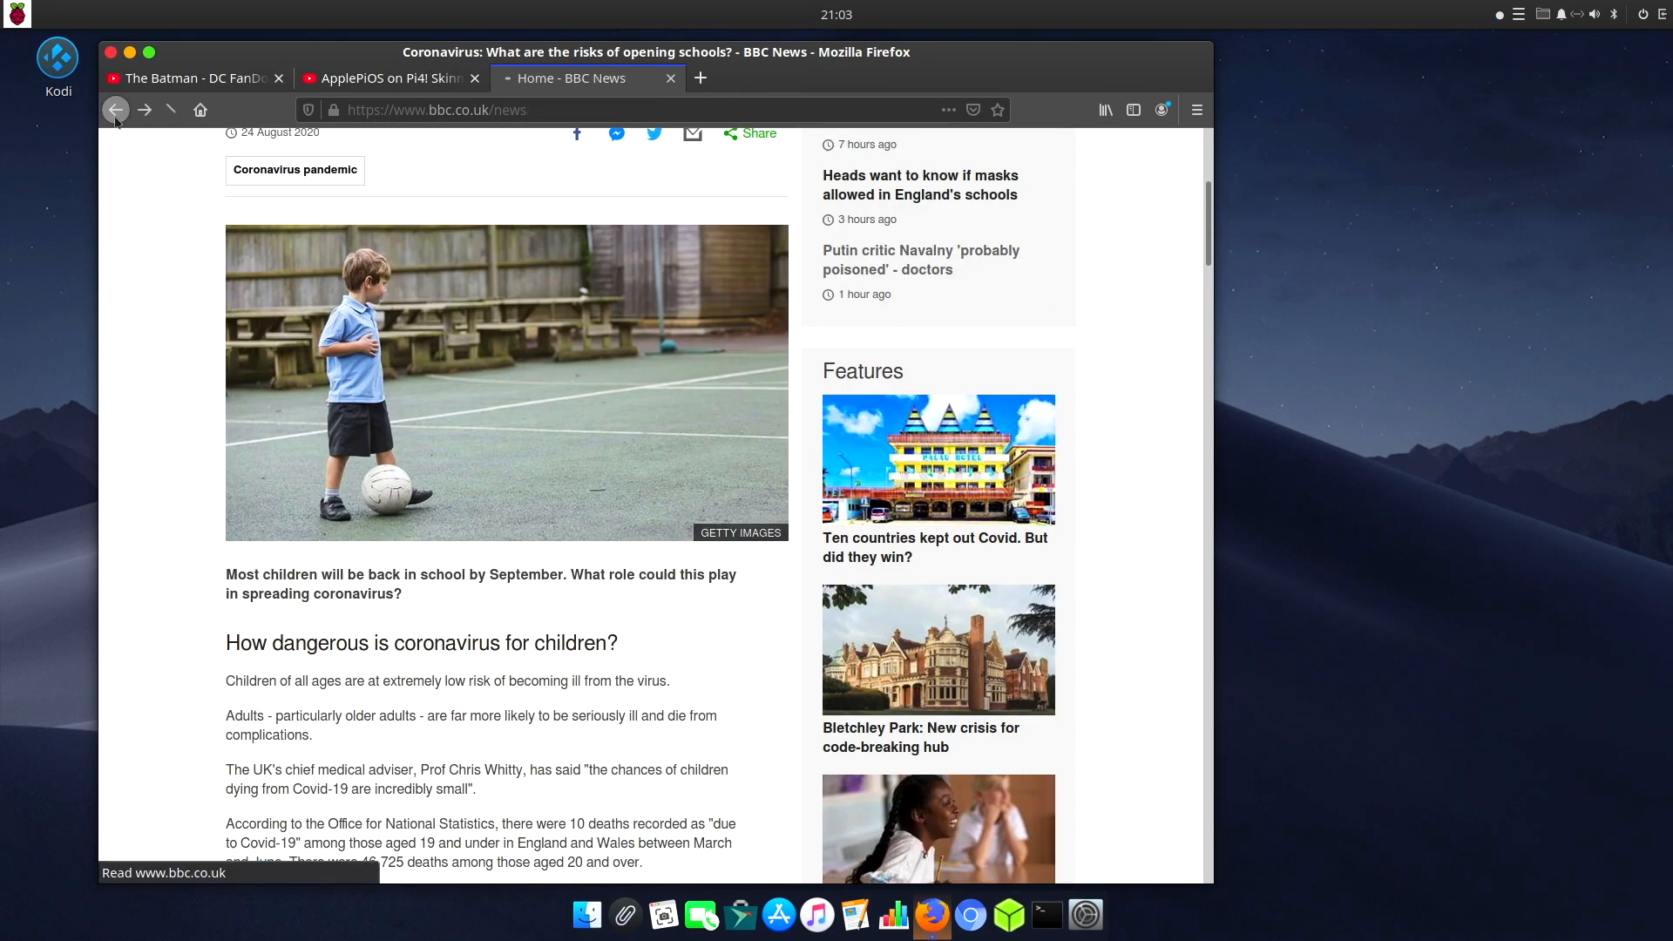
{"action": "left_click", "coordinate": [115, 108]}
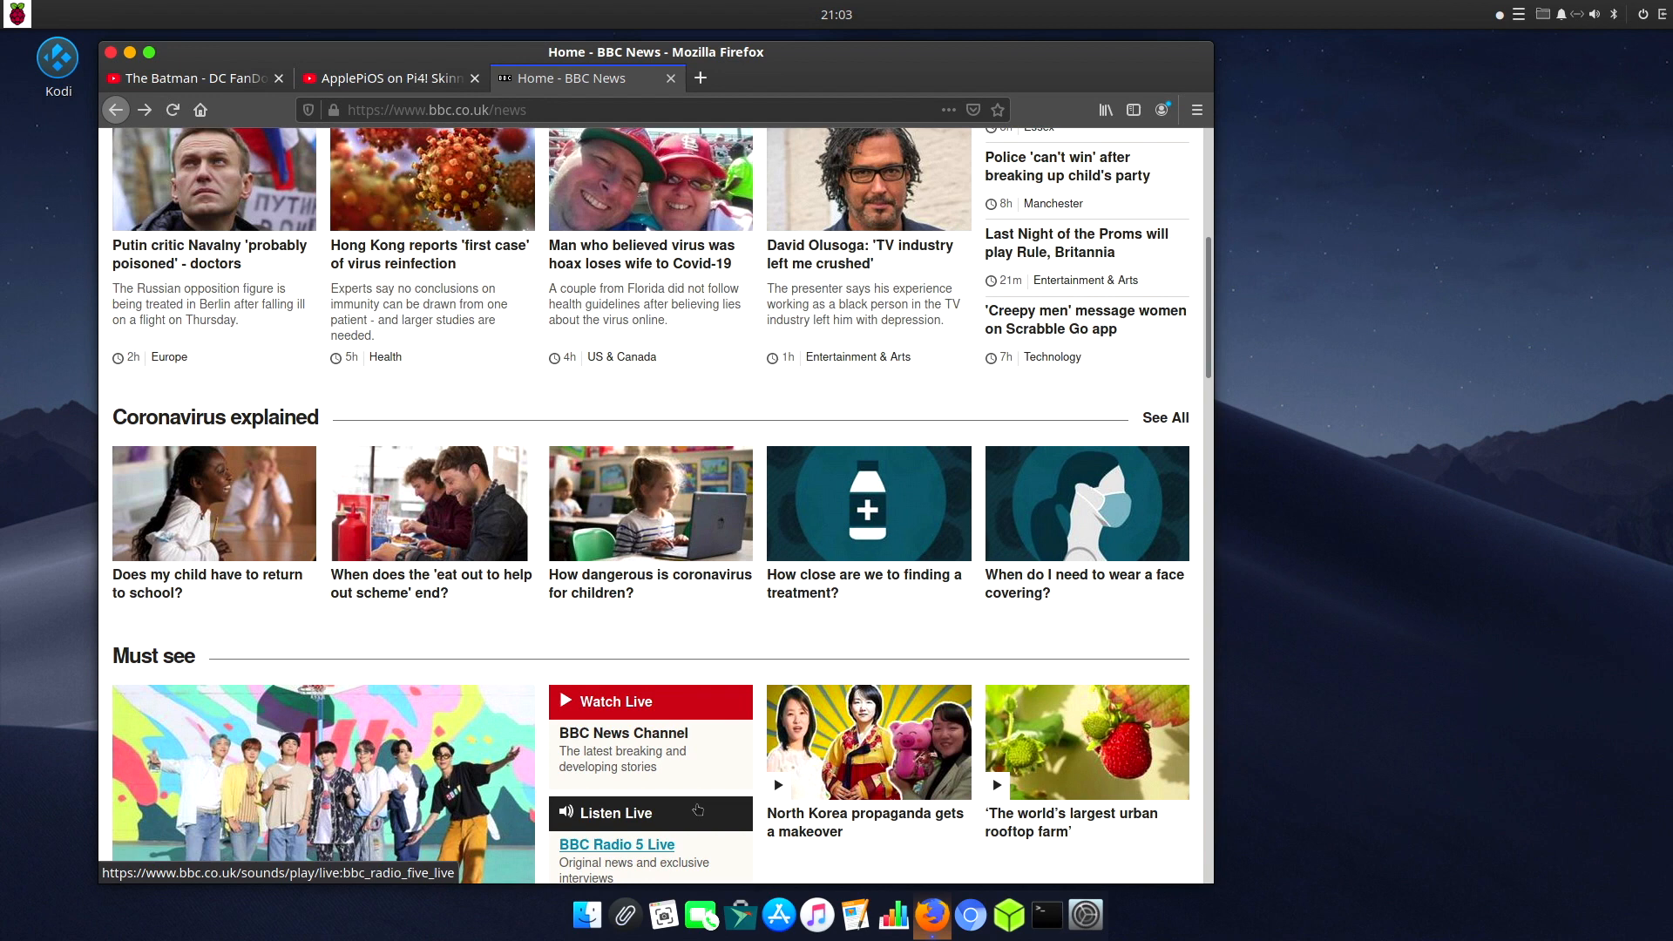
{"action": "left_click", "coordinate": [615, 701]}
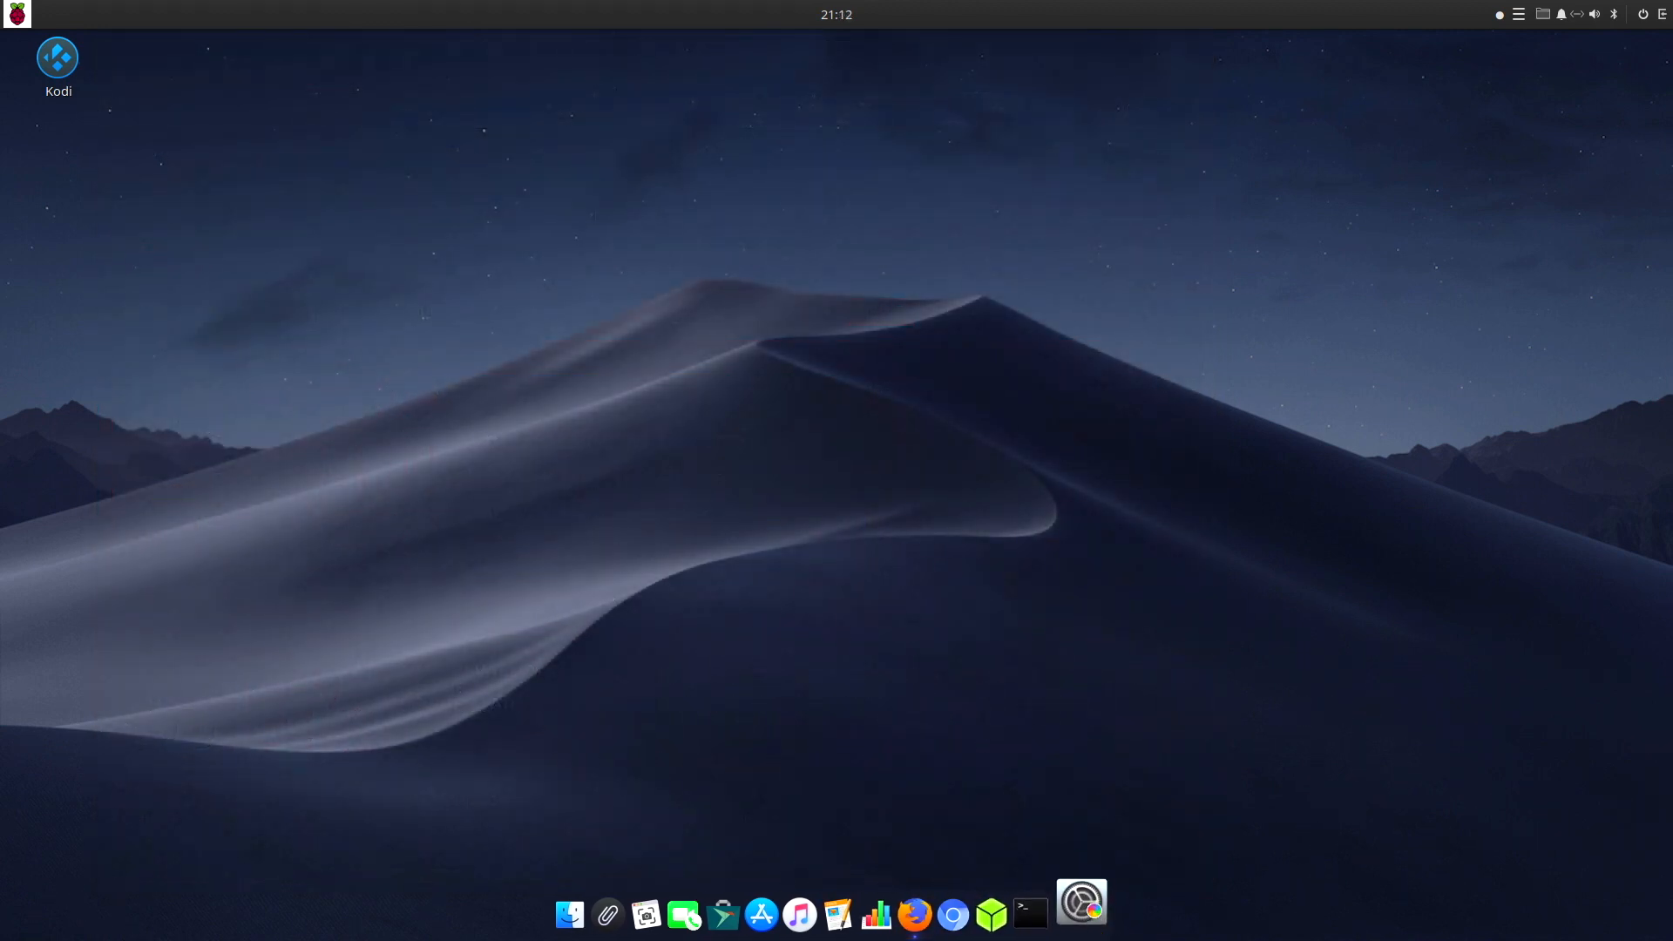
Step: Launch GNOME Settings and bring up the Background wallpaper choices
{"action": "left_click", "coordinate": [1082, 913]}
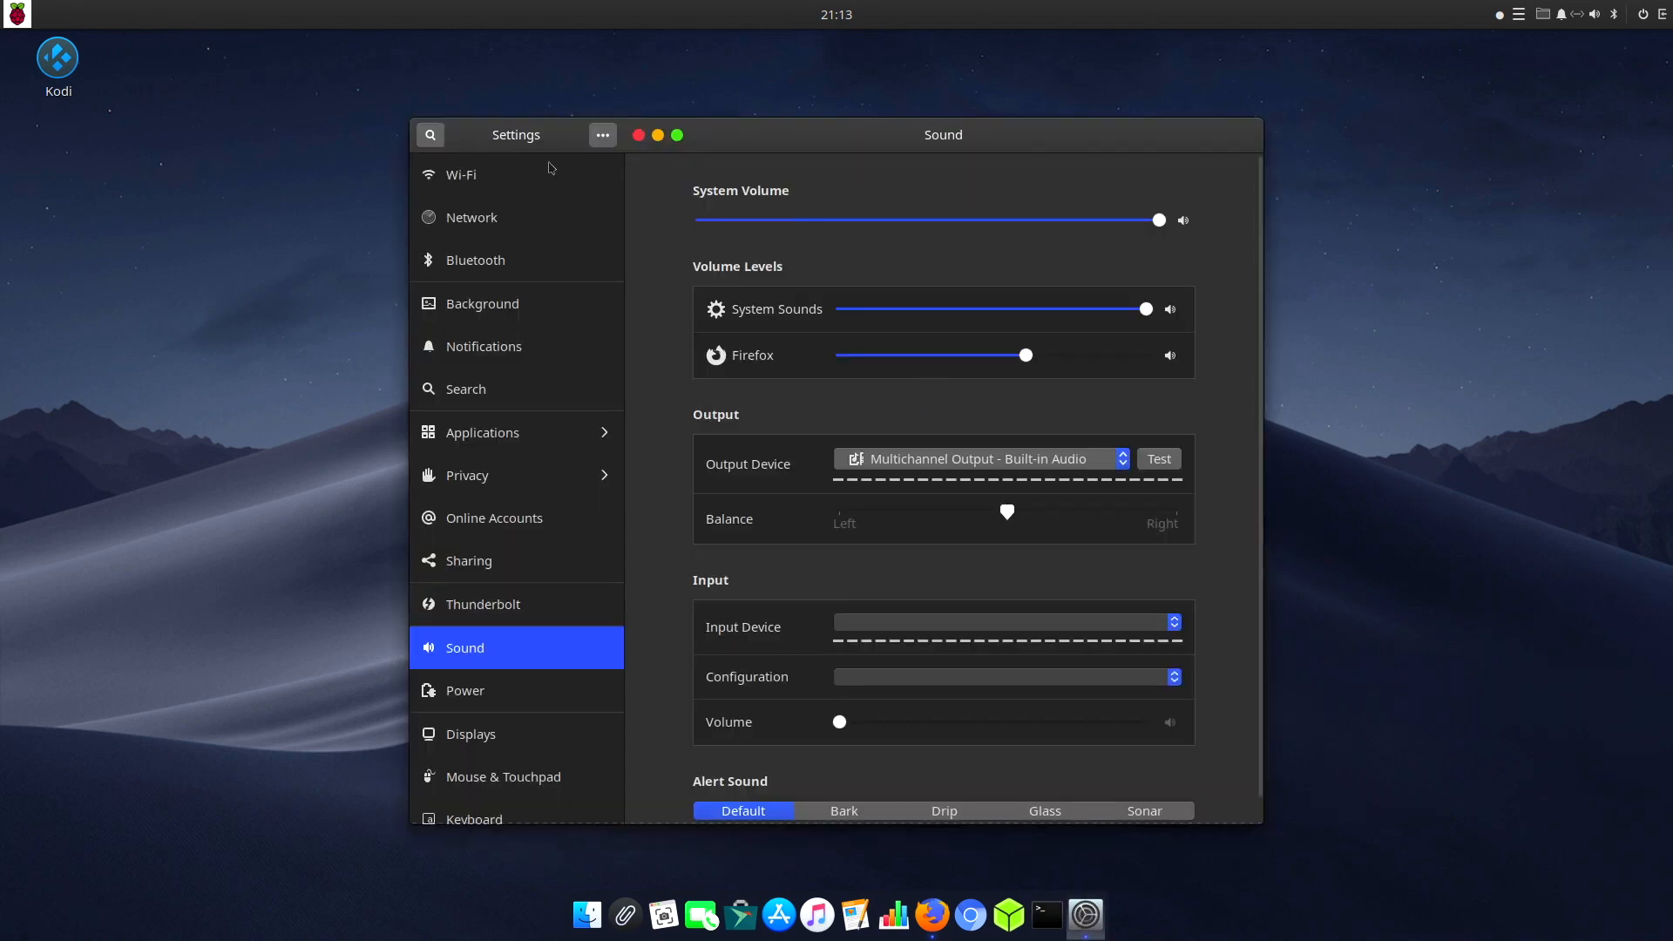
{"action": "left_click", "coordinate": [482, 304]}
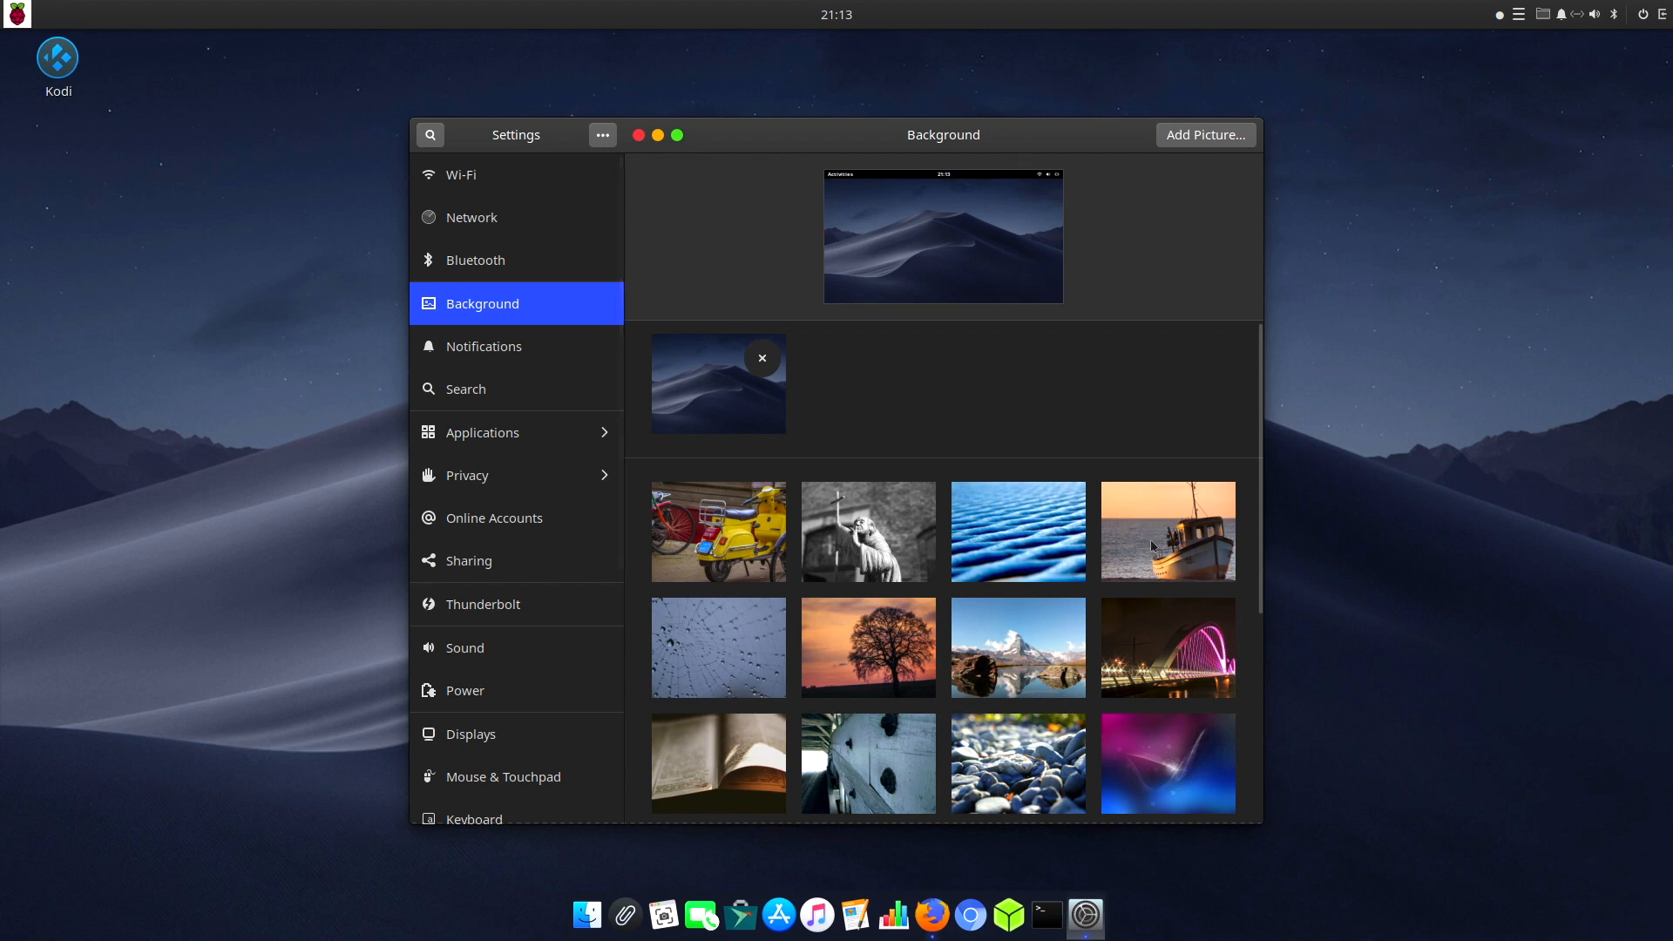
{"action": "left_click", "coordinate": [1018, 763]}
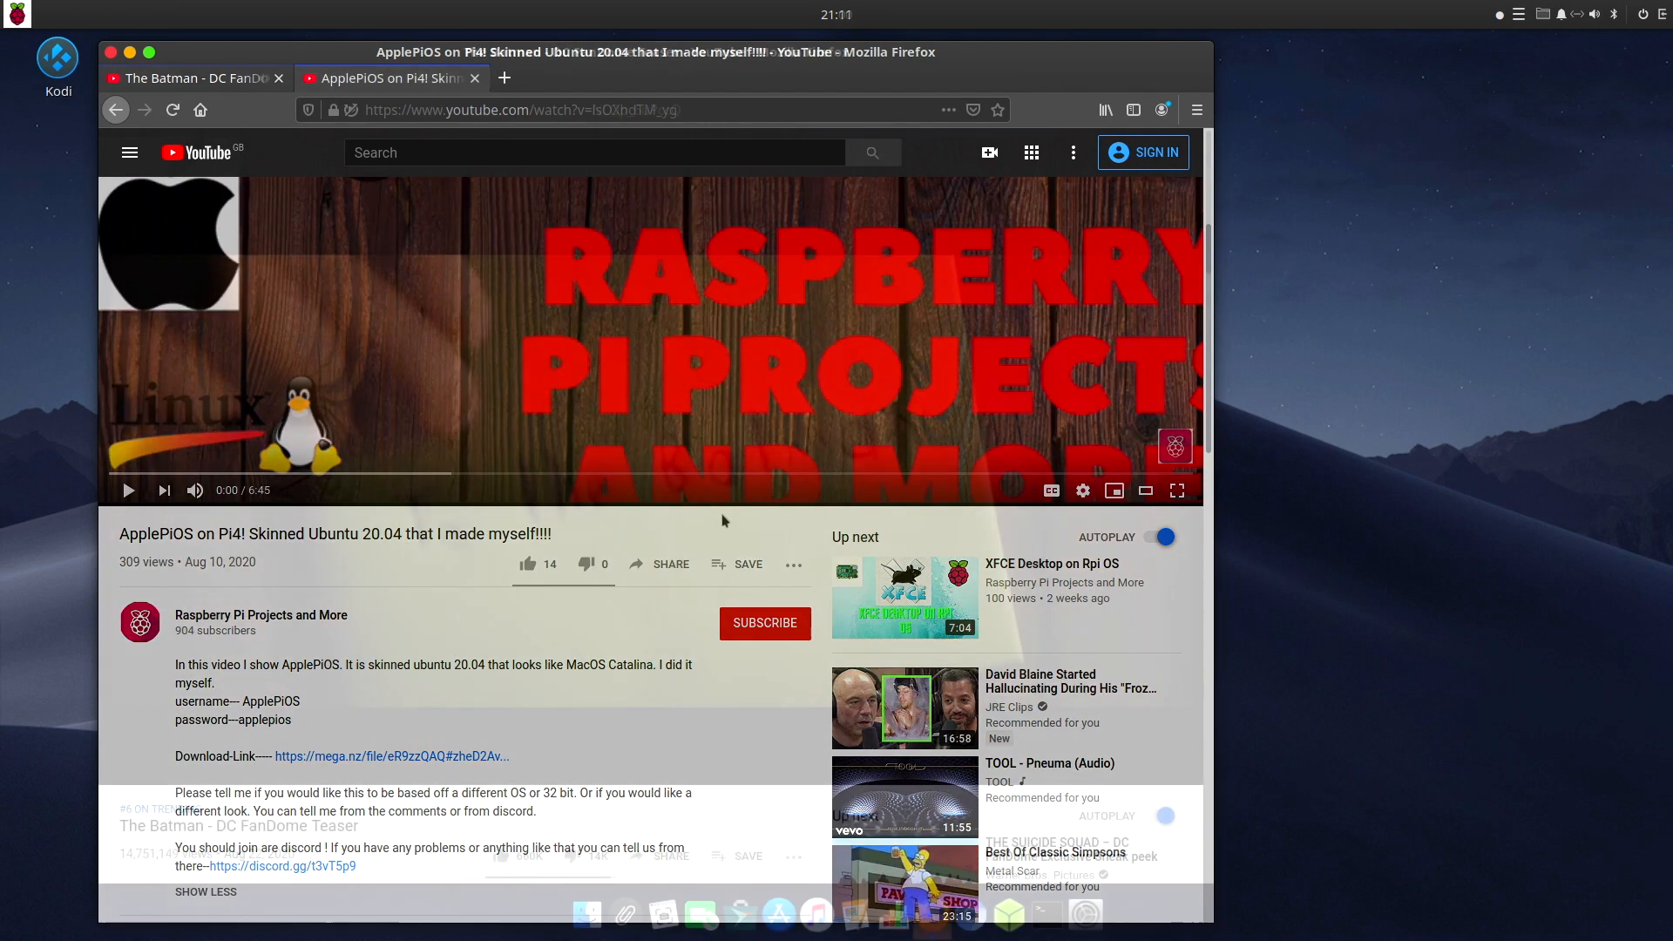
Step: Switch Firefox back to 'The Batman - DC FanDome Teaser' tab
{"action": "left_click", "coordinate": [183, 78]}
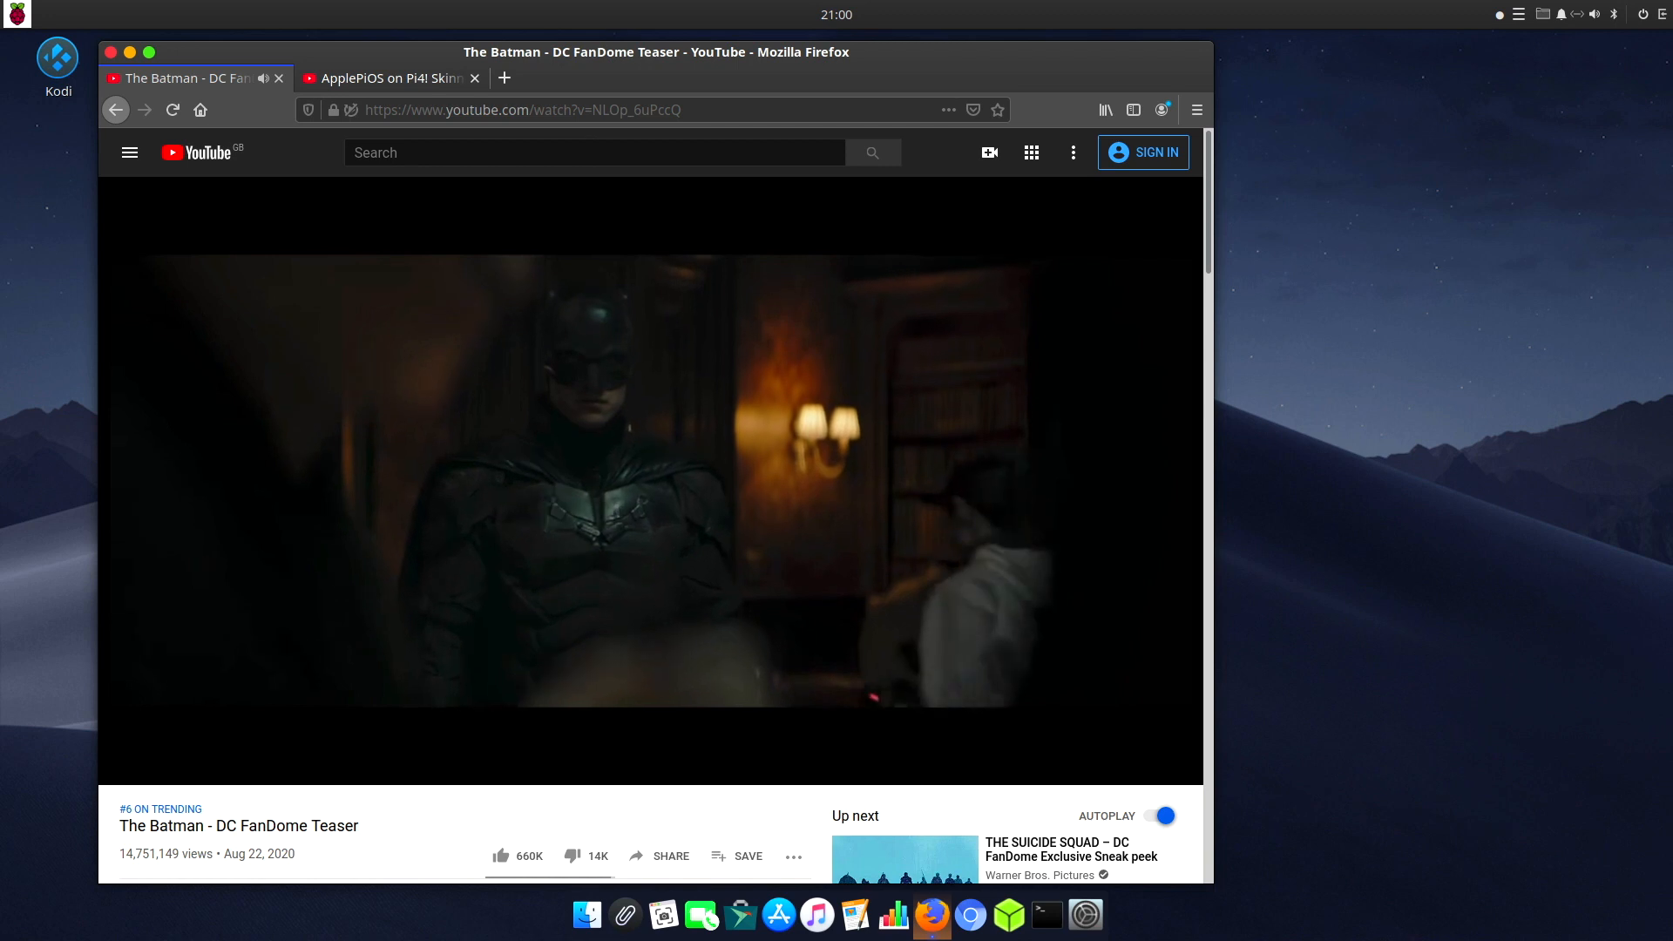